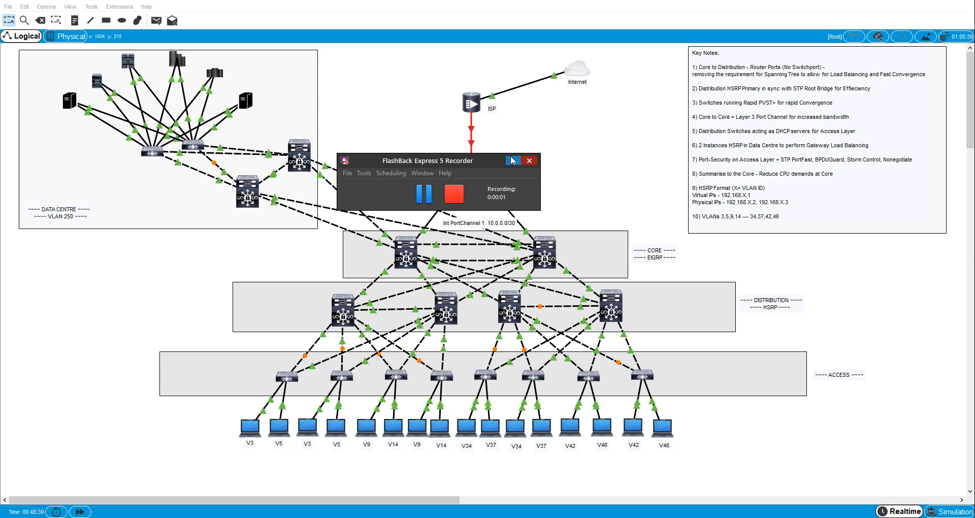
Step: Select Multilayer Switch12 (D1) in the distribution layer to reach its CLI
click(528, 161)
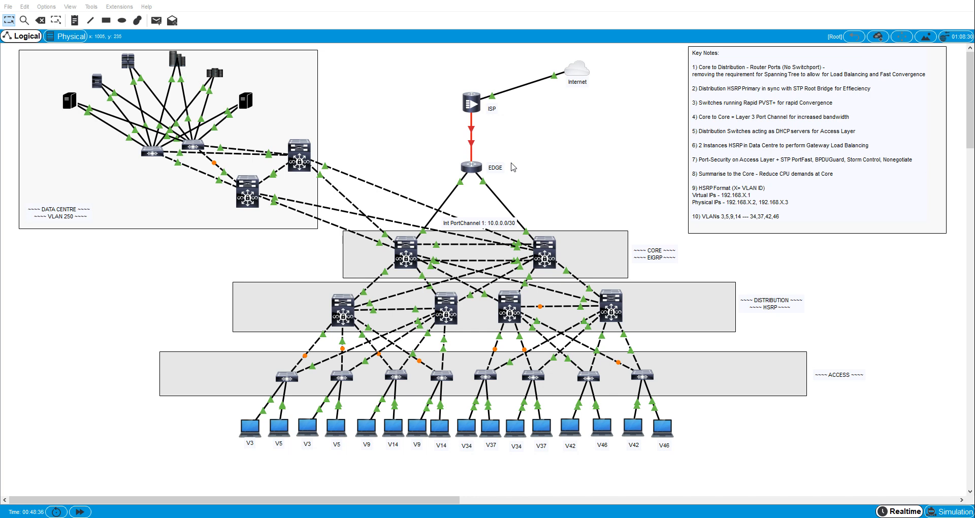
mouse_move(310, 261)
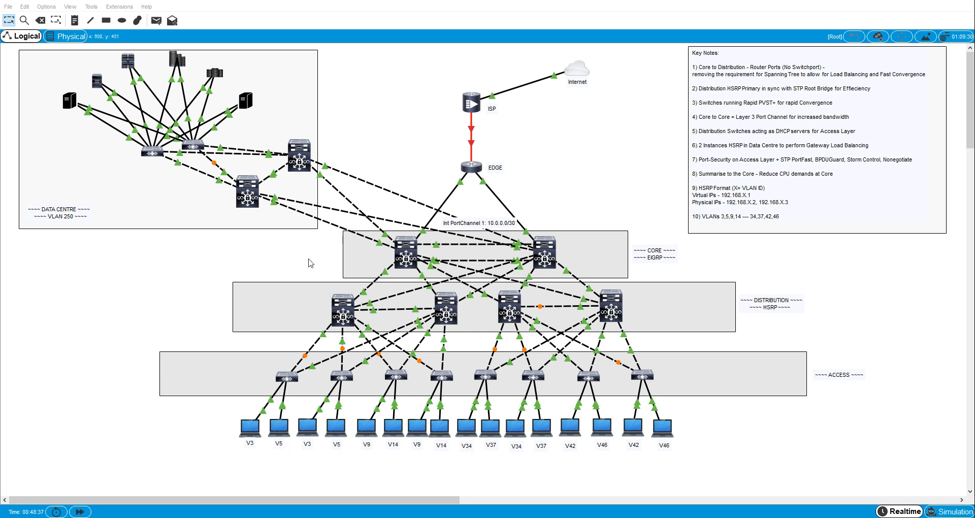
mouse_move(416, 238)
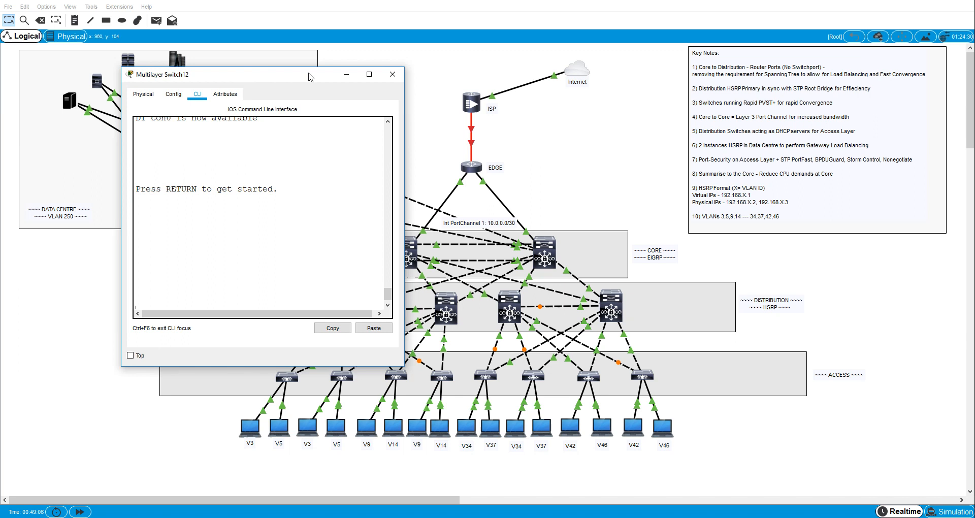
Step: On D1, address VLAN 3 and 5 interfaces as 192.168.3.2 and 192.168.5.2 /24
click(392, 74)
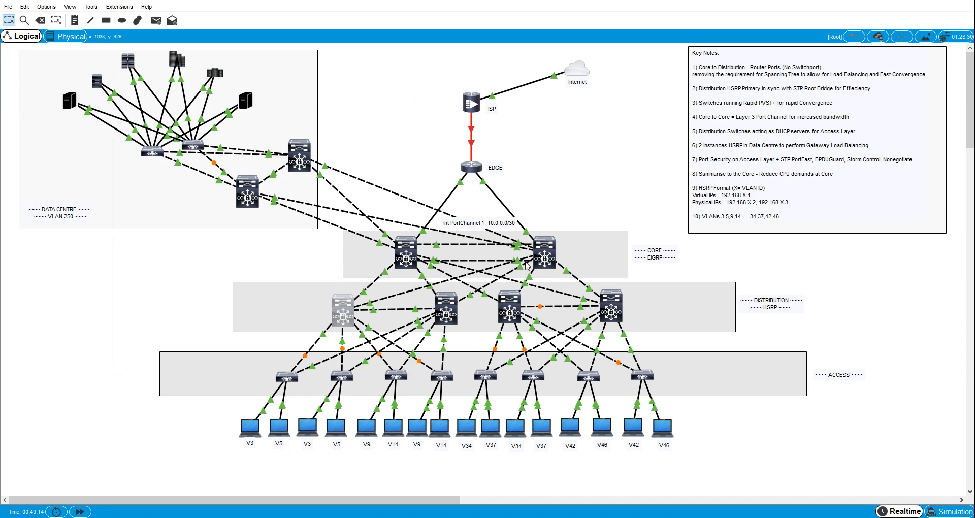
mouse_move(342, 322)
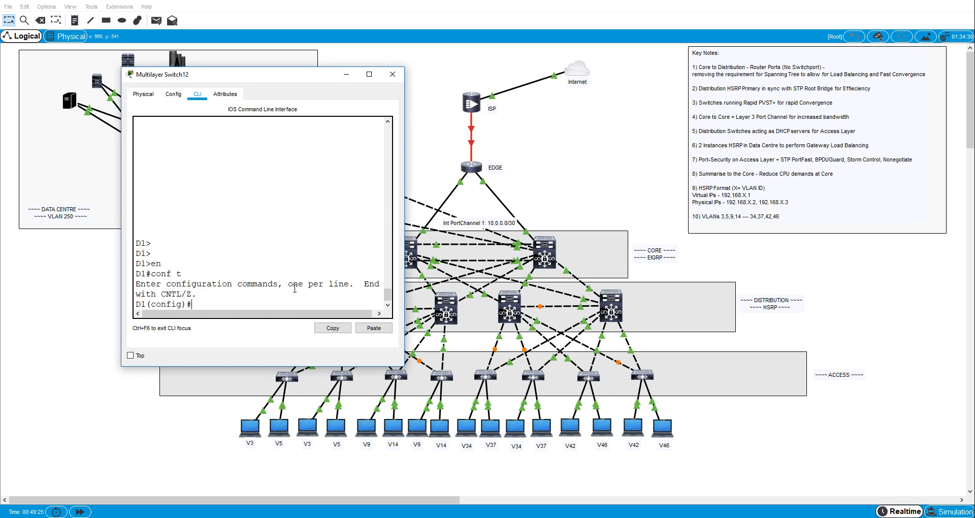
text(int vlan)
text(ip add 192.168.)
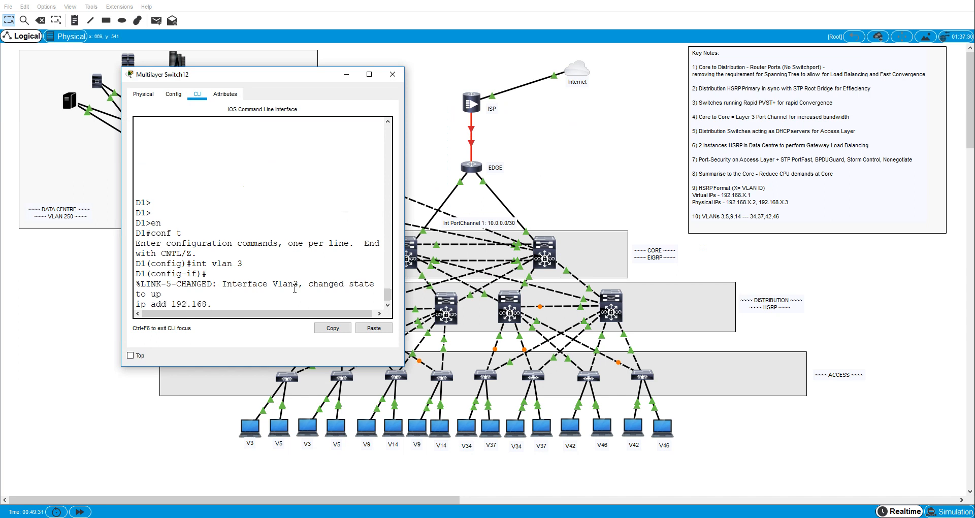
text(3.2 255.255.2455.0)
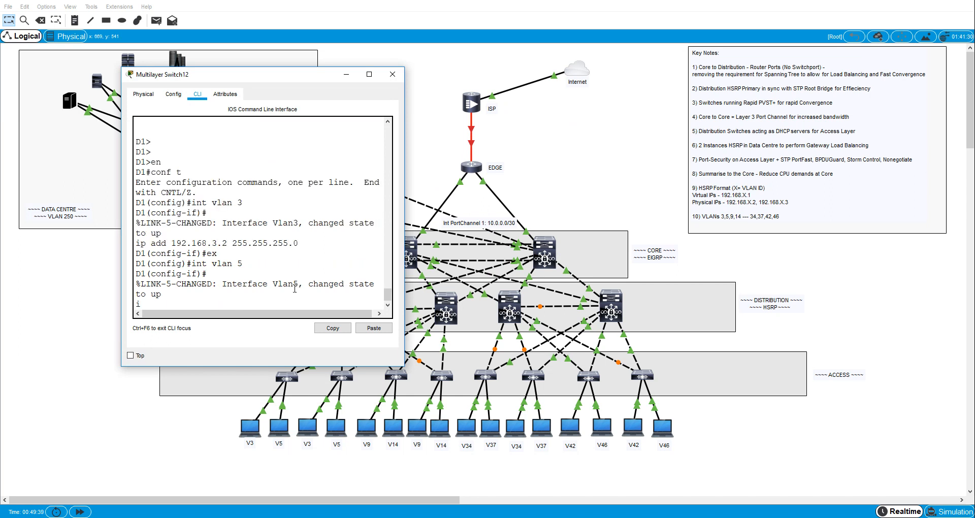
text(ip add 192.168.5.2 255.255.255.0)
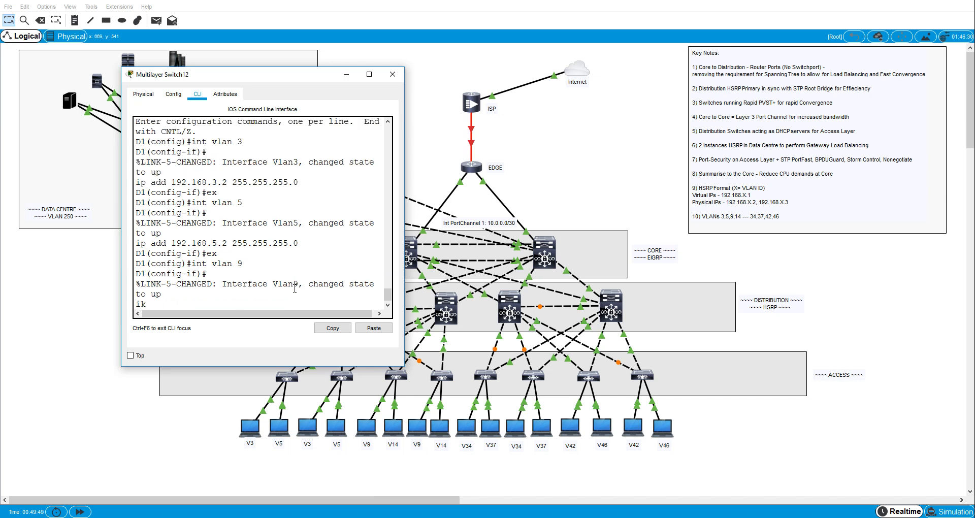
Step: Address D1's VLAN 9 and 14 interfaces as 192.168.9.2 and 192.168.14.2 /24, then end
text(ip add 192.168.9.)
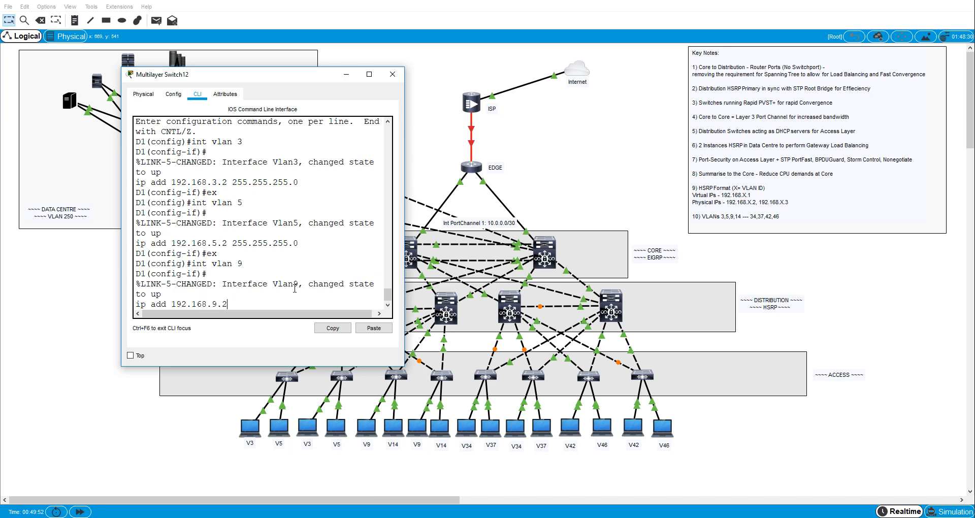
text(255.255.255.0)
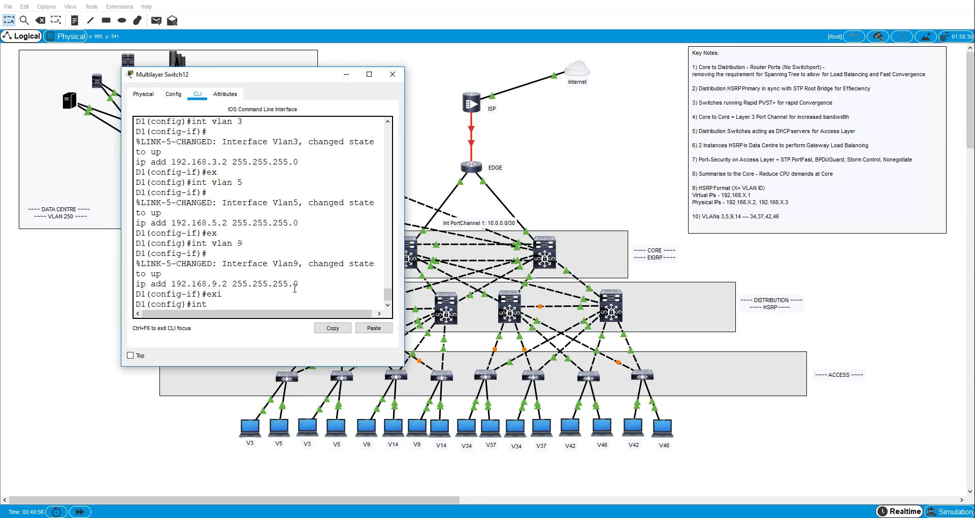
text(int vl 14)
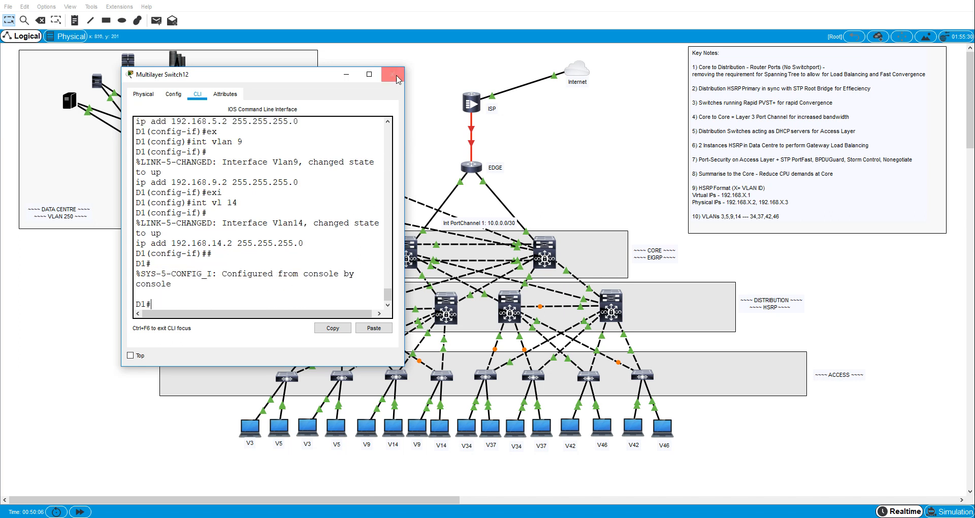
Step: Switch to D2 and address VLAN 3 and 5 interfaces as 192.168.3.3 and 192.168.5.3 /24
click(395, 74)
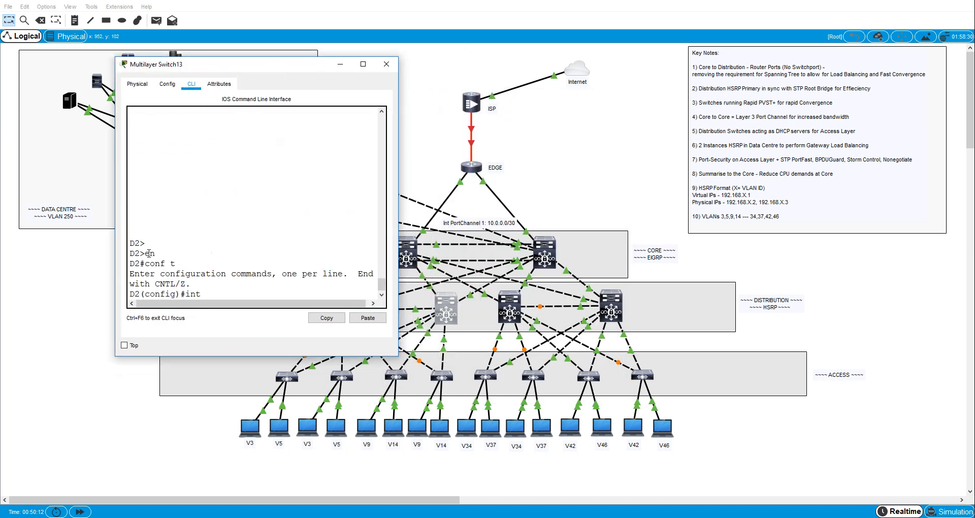
text(vlan 3)
text(ip add 192.168.3.3 2555)
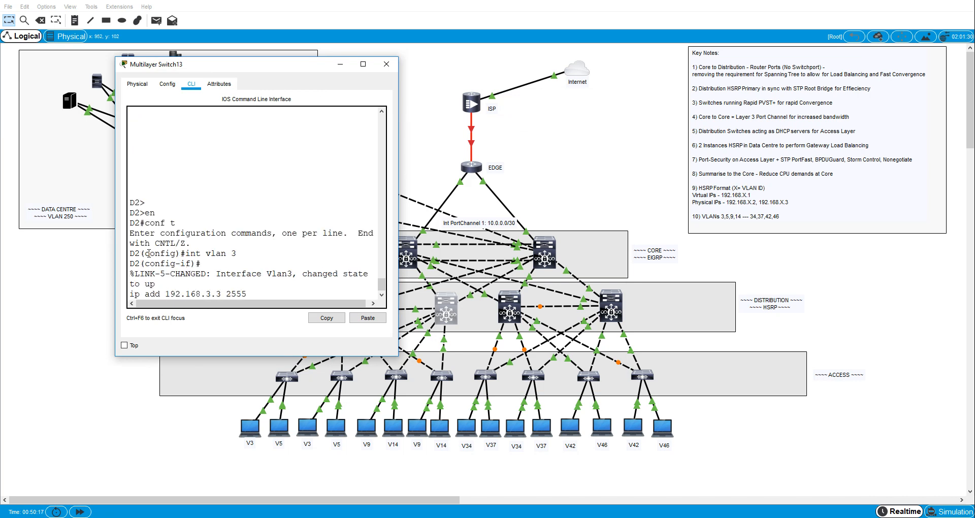
text(.255.255.0)
text(ip)
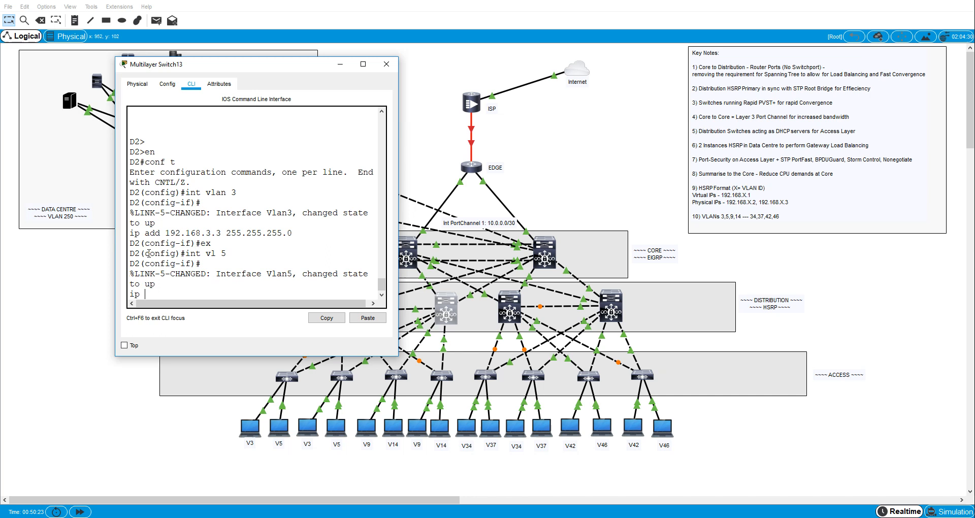
text(add 192)
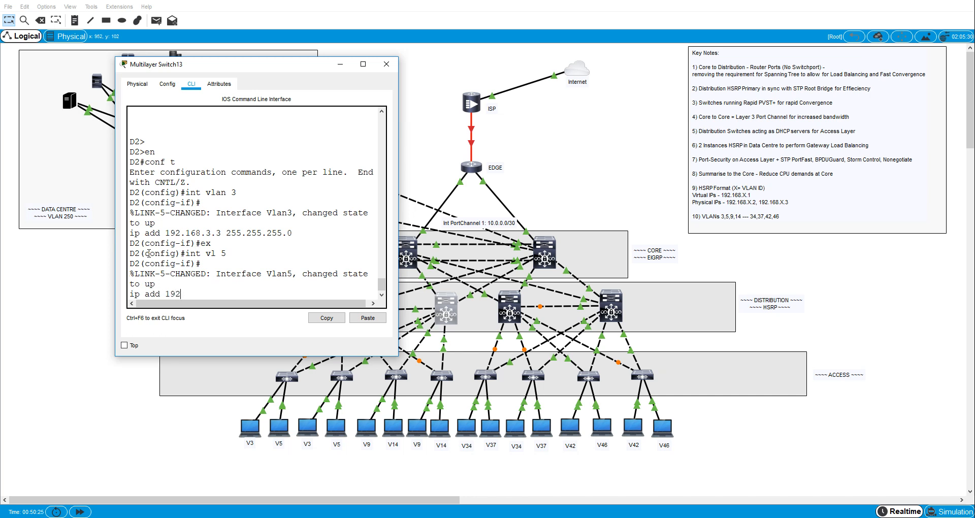
text(.168.5.3)
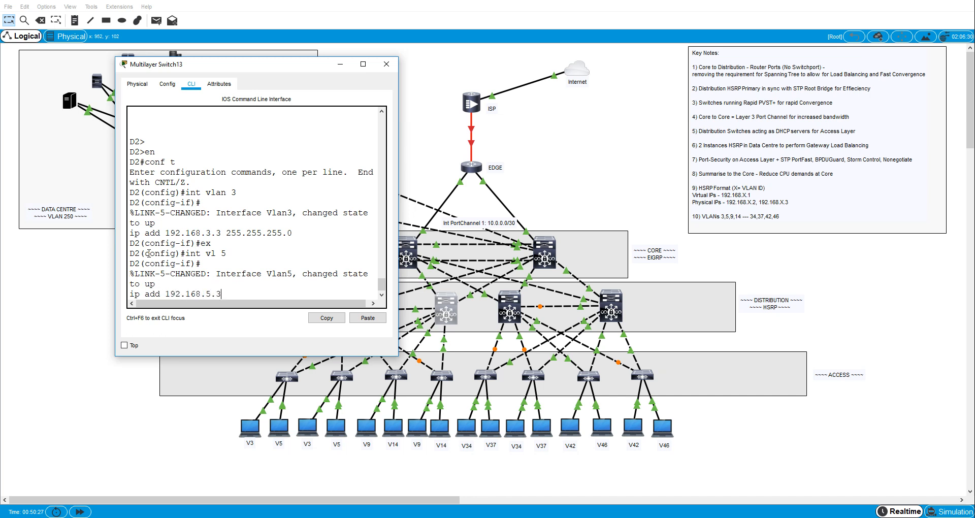
text(255.255.255.0)
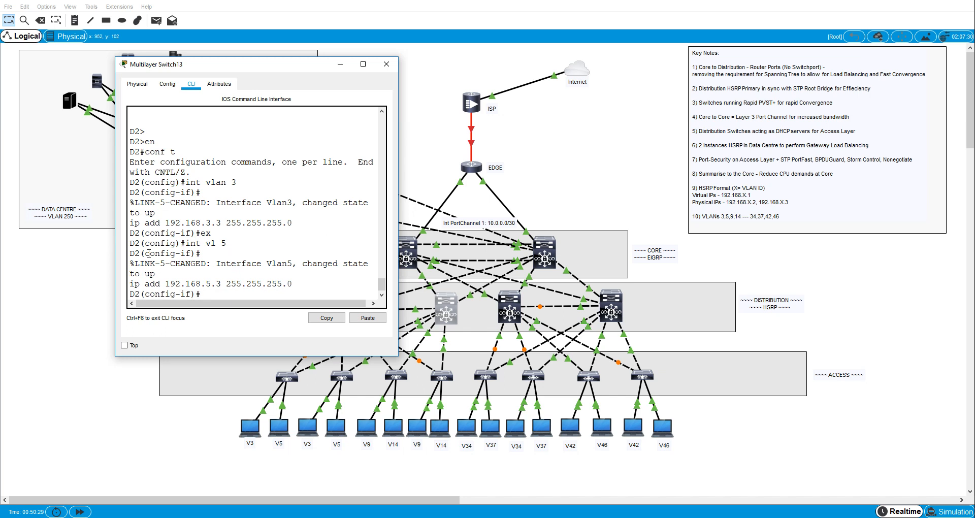
Step: Address D2's VLAN 9 and 14 as 192.168.9.3 and 192.168.14.3, then list assigned interfaces with sh ip int br | ex un
text(int vlan 9)
text(ip add 192.1)
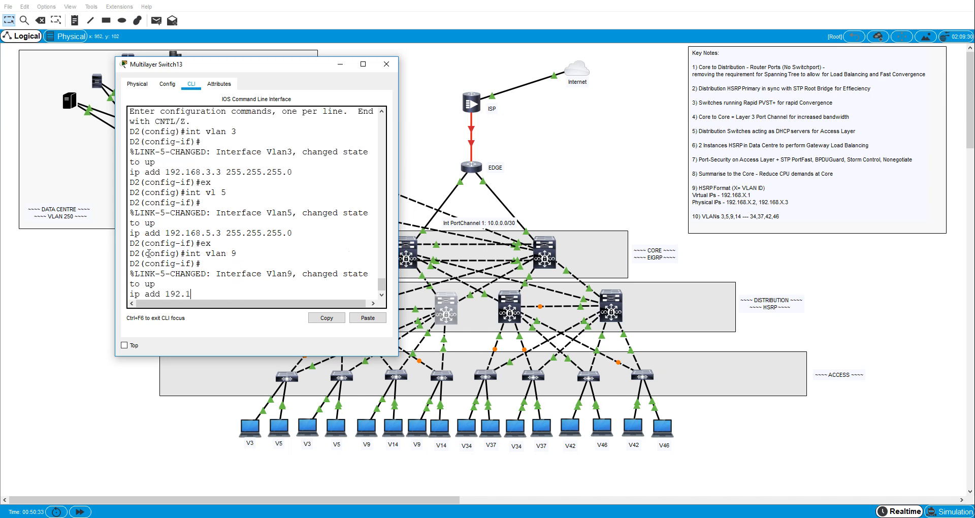
text(68.9.3 255.255.255.0)
text(ip add)
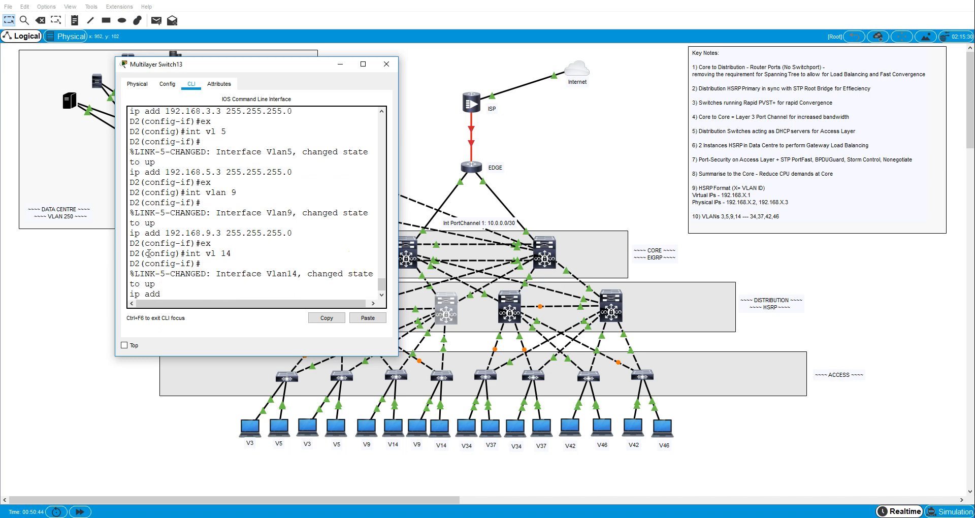
text(192.168.14.3 255.255.255.0)
text(e)
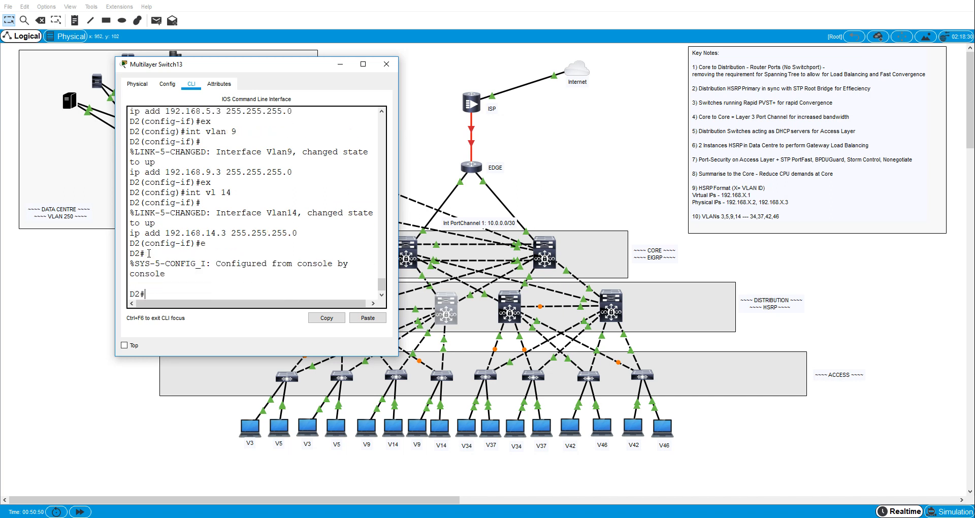
text(sh ip in t)
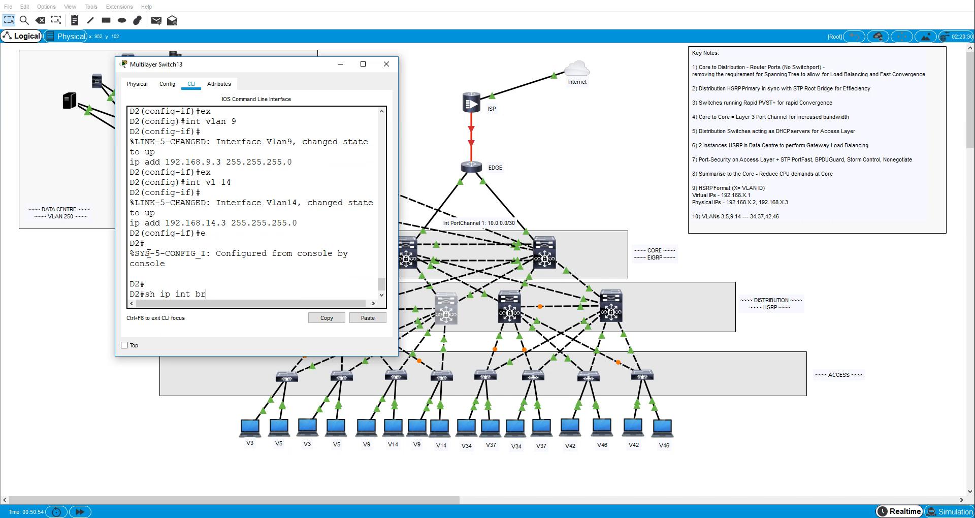
text(| ex un)
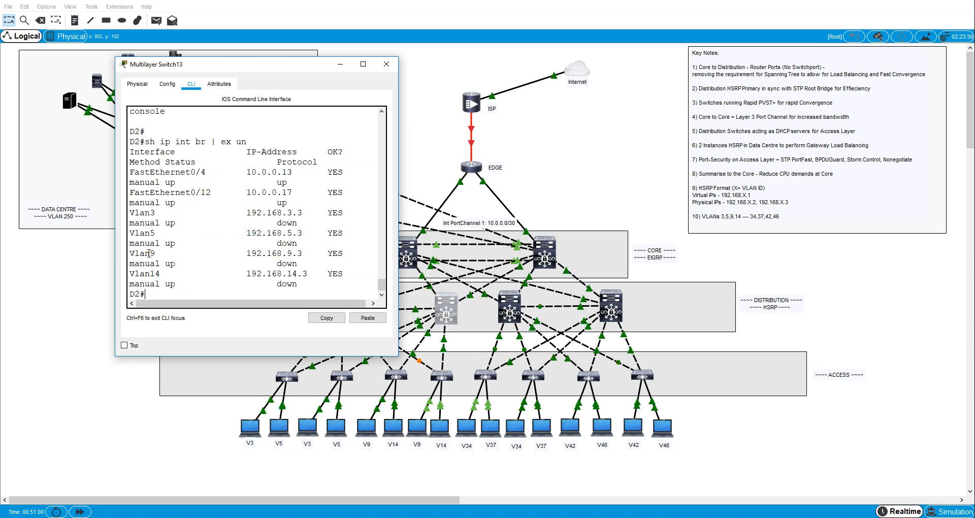
Step: On D1, list assigned interfaces with sh ip int bri | ex un to confirm the .2 addresses, then close
click(385, 63)
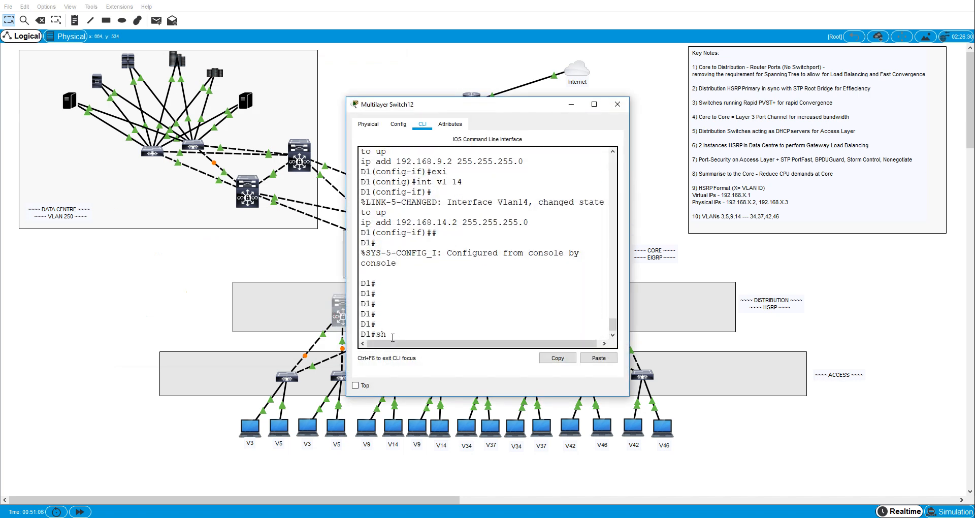
text(ip int bri | ex un)
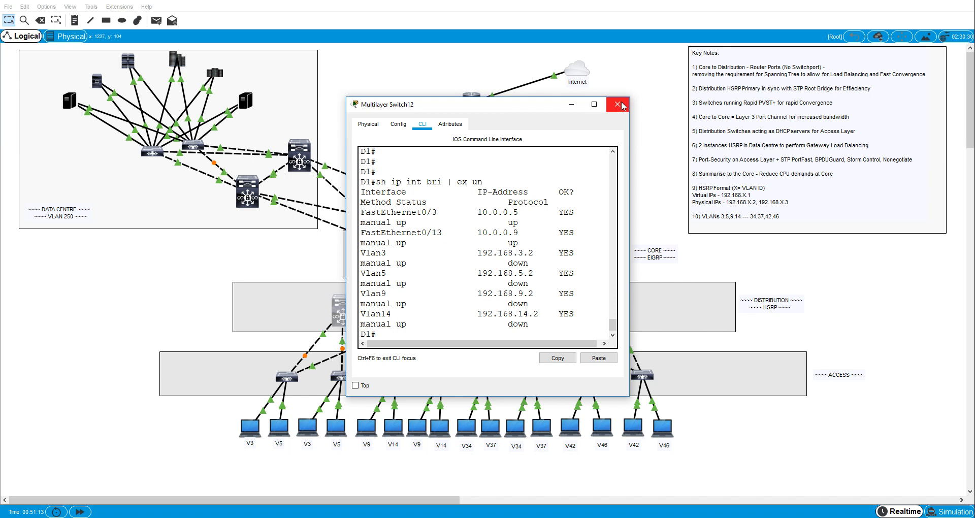
click(617, 103)
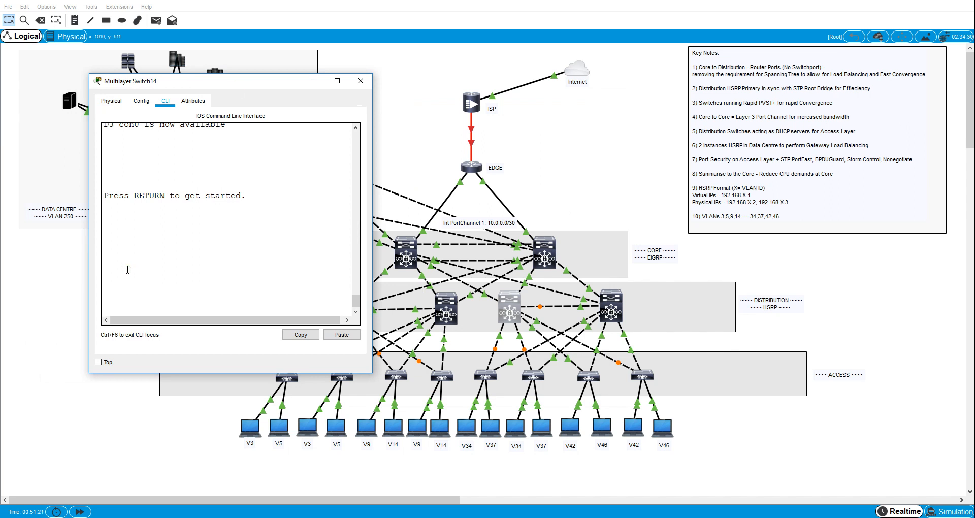
Step: On D3, address VLAN 34 and 37 interfaces as 192.168.34.2 and 192.168.37.2 /24
key(Return)
text(conf t)
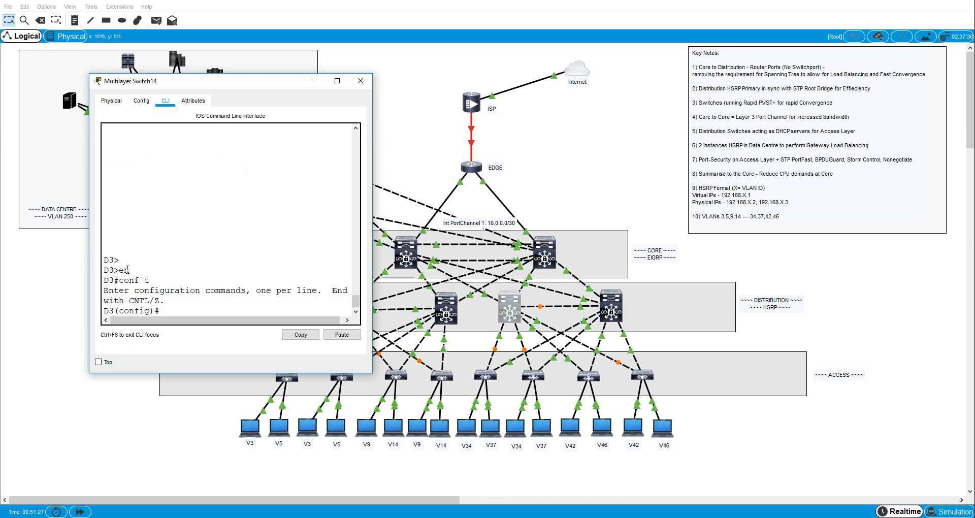
text(int ivln)
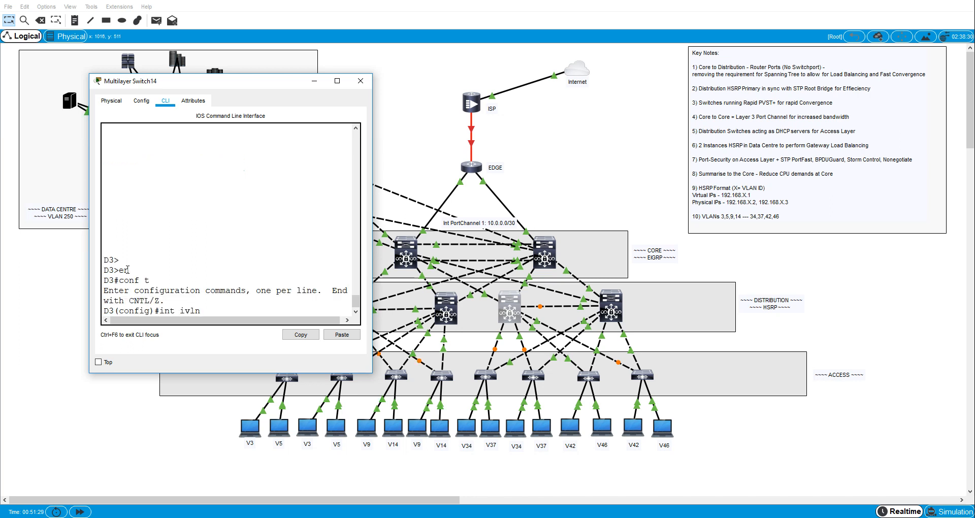
text(34)
text(ip add 192.168.)
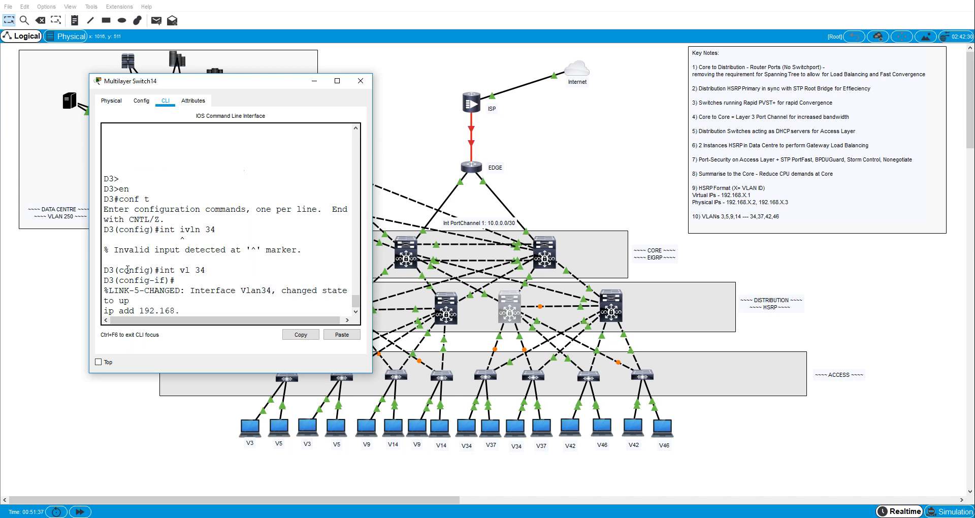
text(34.2 255.255.255.0)
text(i)
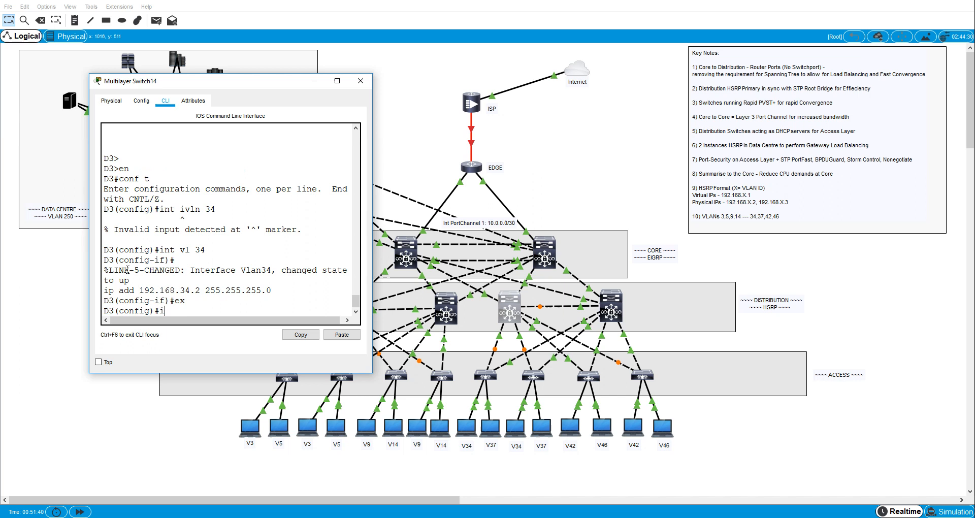
text(nt vl 37)
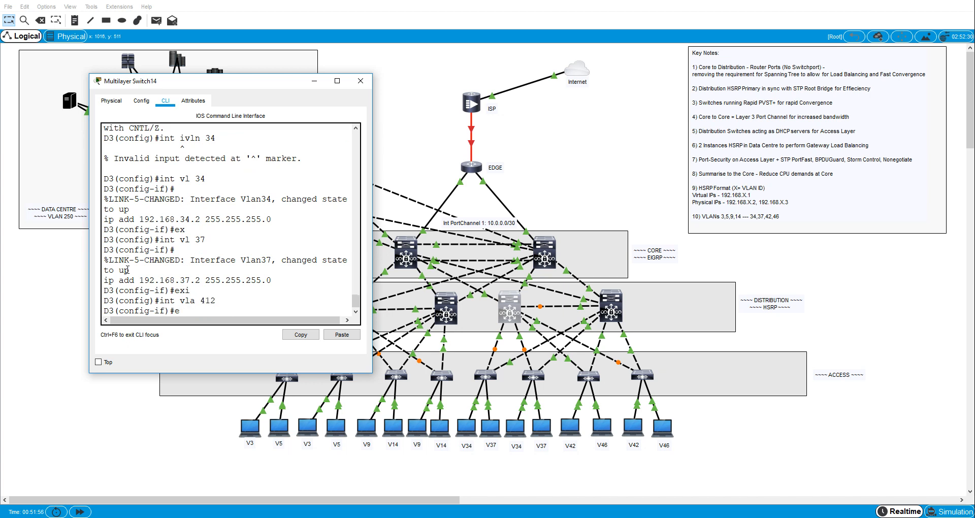
Step: Remove D3's stray VLAN 412 interface and address VLAN 42 as 192.168.42.2 /24
text(no)
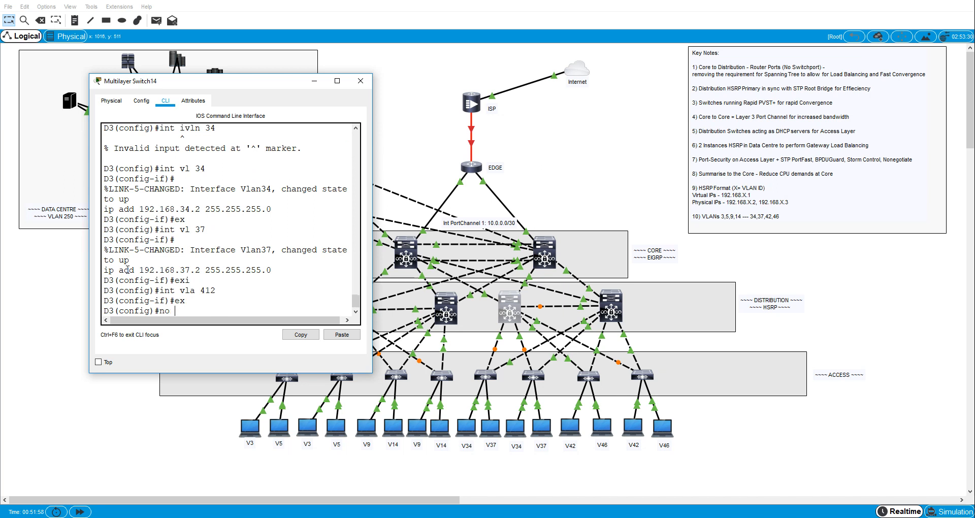
text(int vl 412)
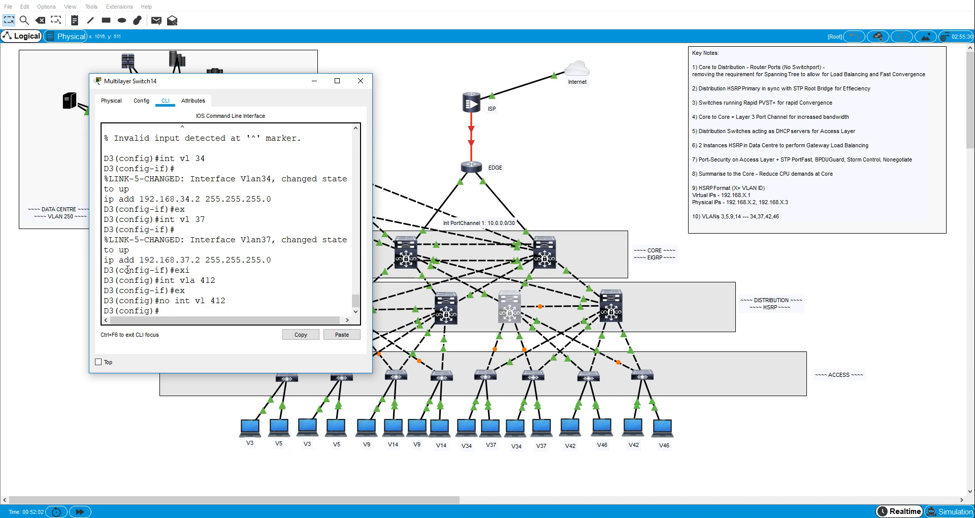
text(int vl 42)
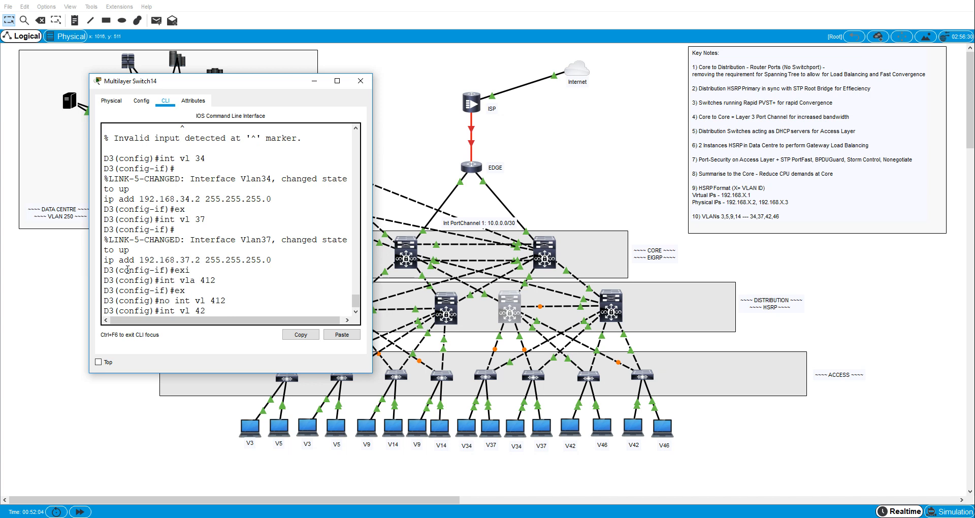
text(ip)
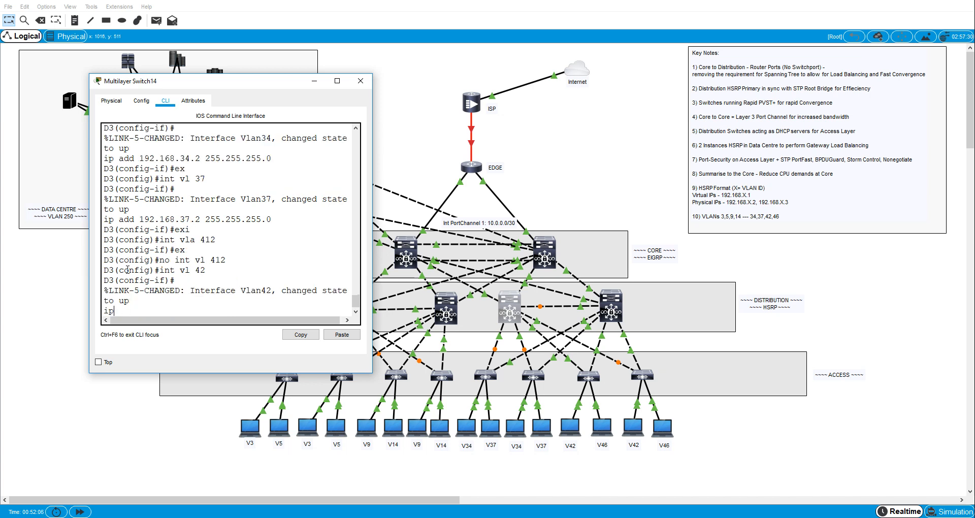
text(add 192.168.42.2 255.2)
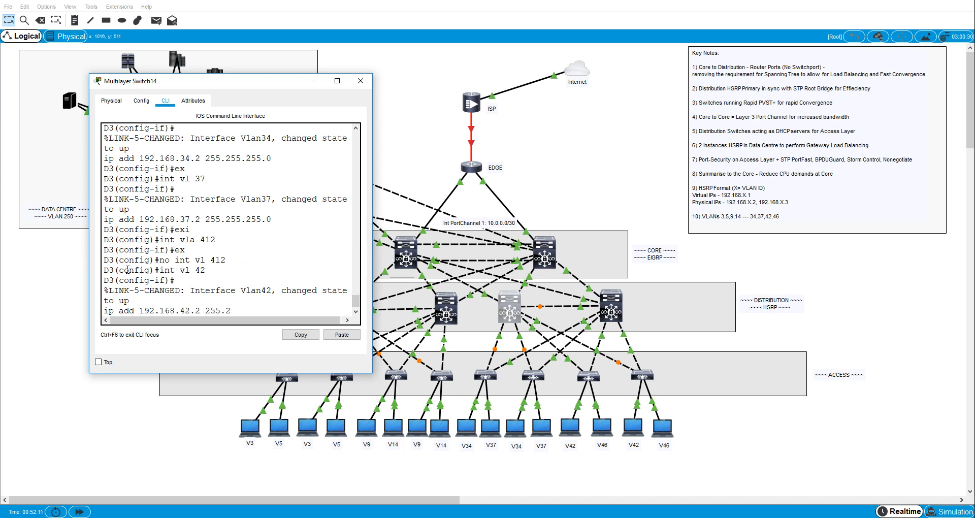
Step: Address D3's VLAN 46 as 192.168.46.2 /24 and verify all four with show ip int brief
text(exi)
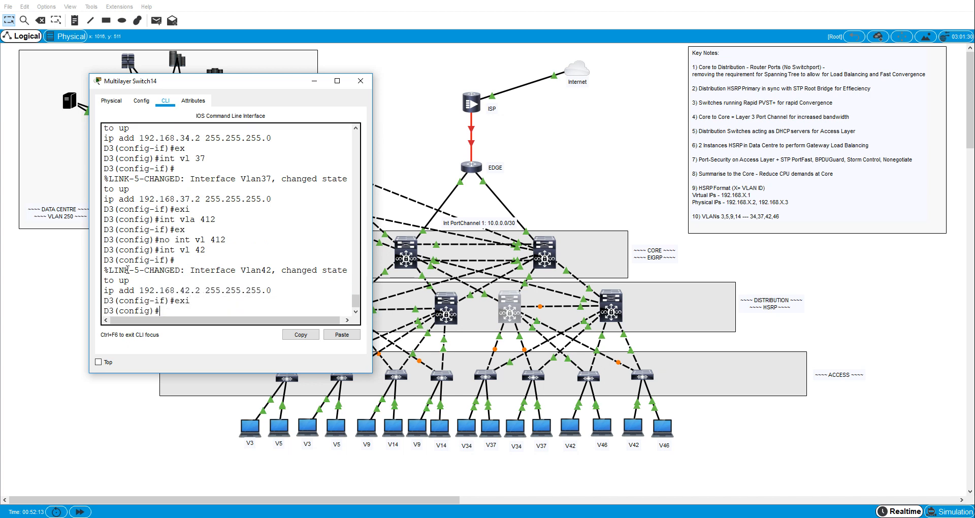
text(int vln)
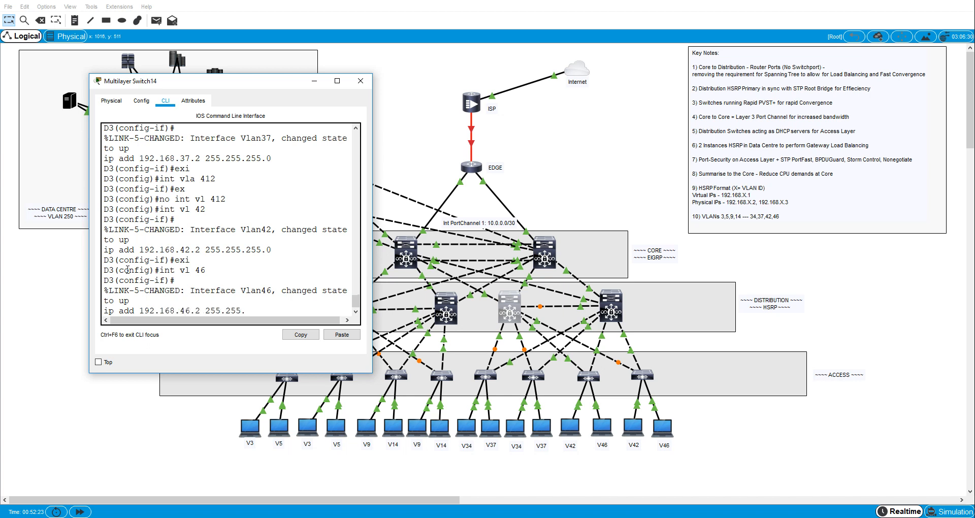
text(sh iup)
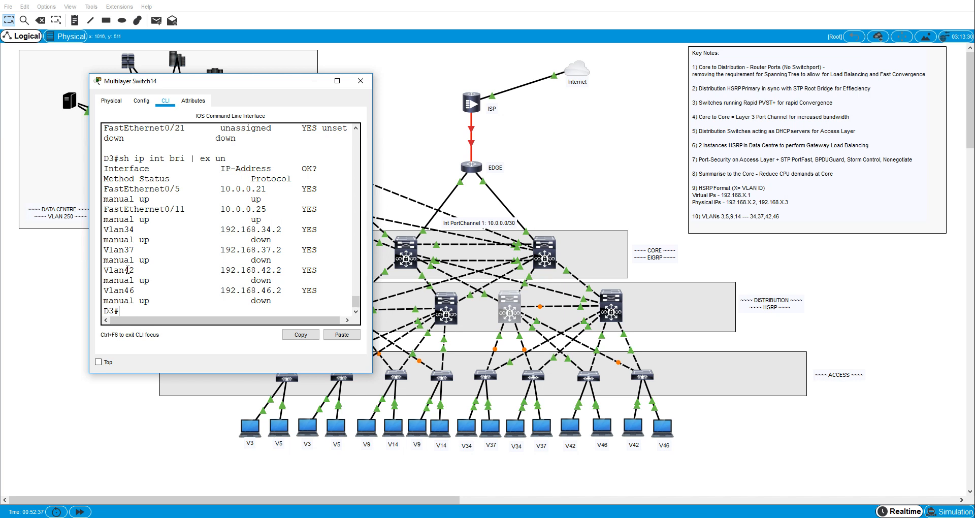
mouse_move(398, 84)
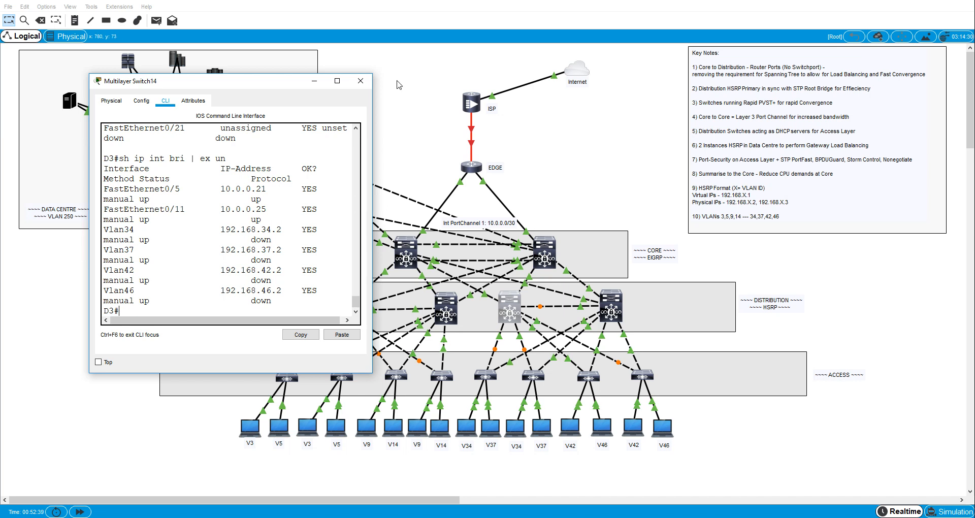
click(360, 81)
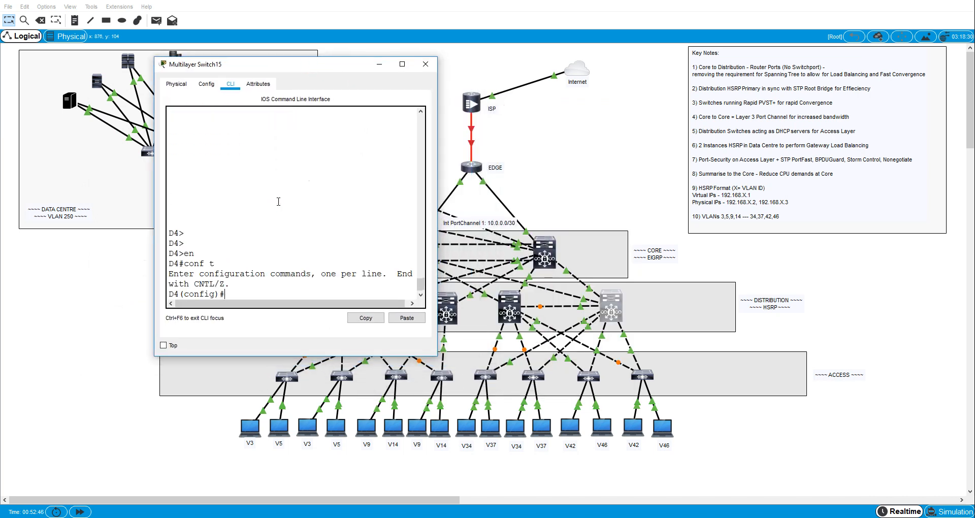
Step: On D4, address VLAN 34 and 37 interfaces as 192.168.34.3 and 192.168.37.3 /24
text(int vlan)
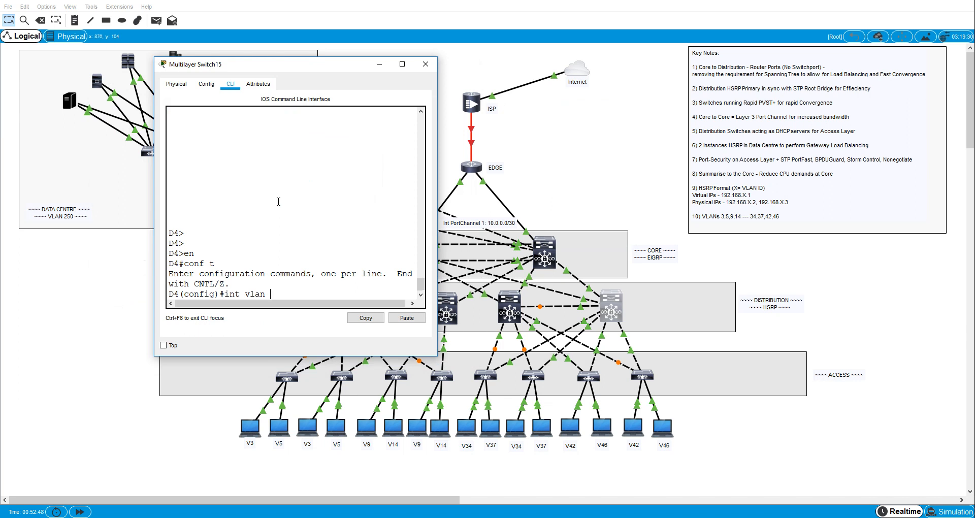
text(34)
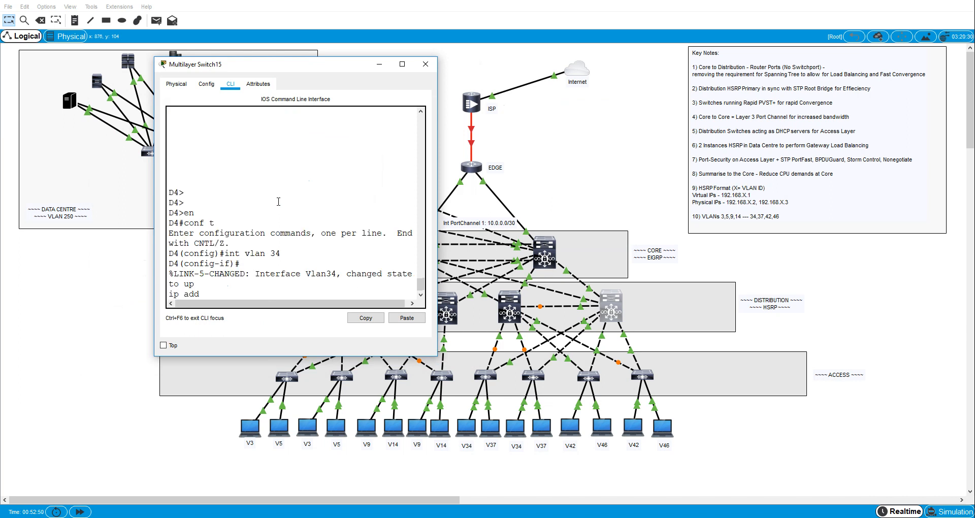
text(192.168.3)
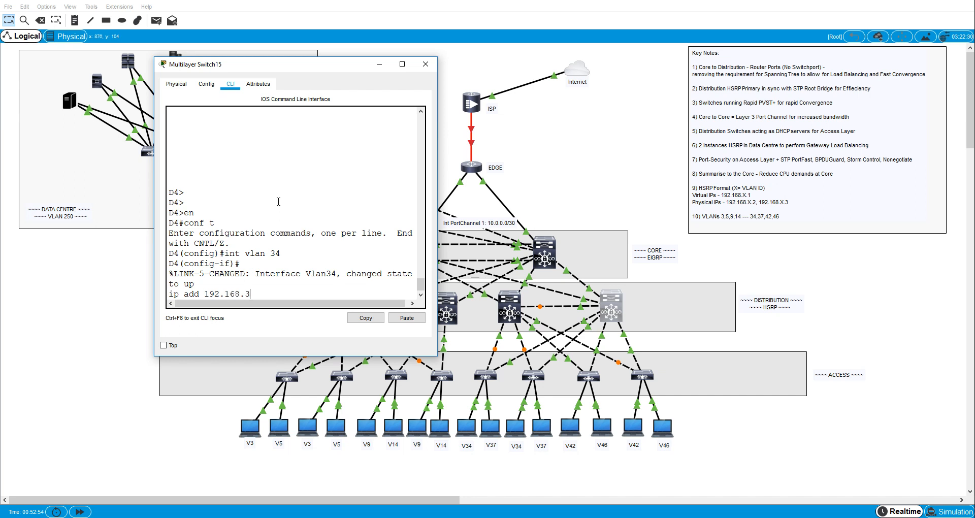
text(4.3 255.2545.25)
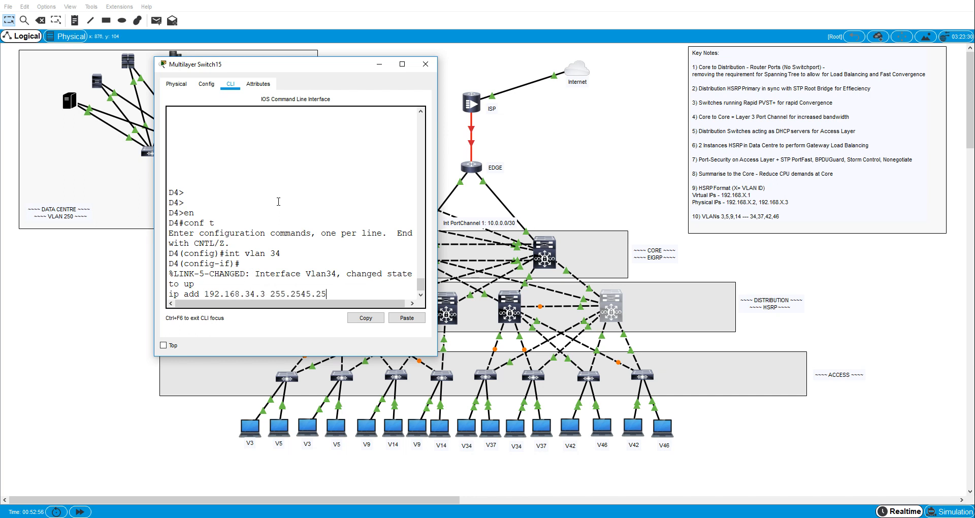
key(BackSpace)
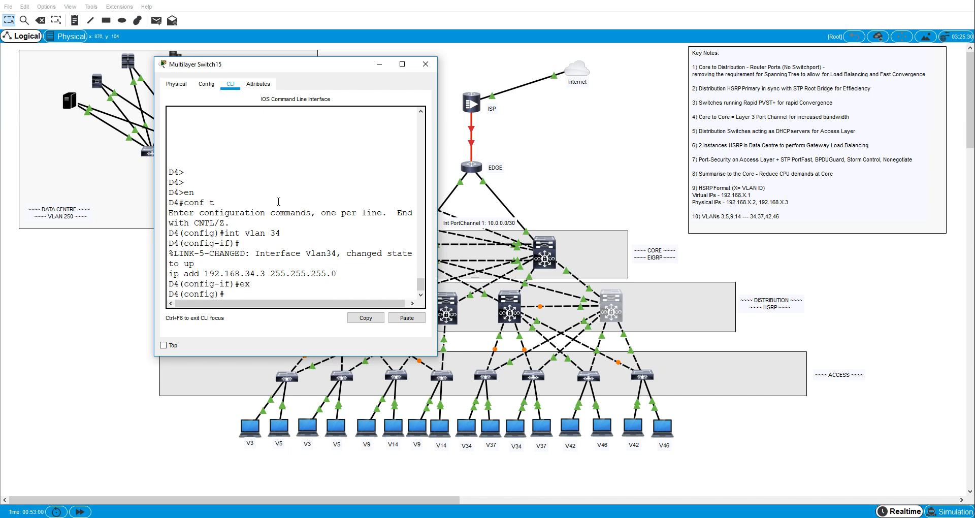
text(int vl 37)
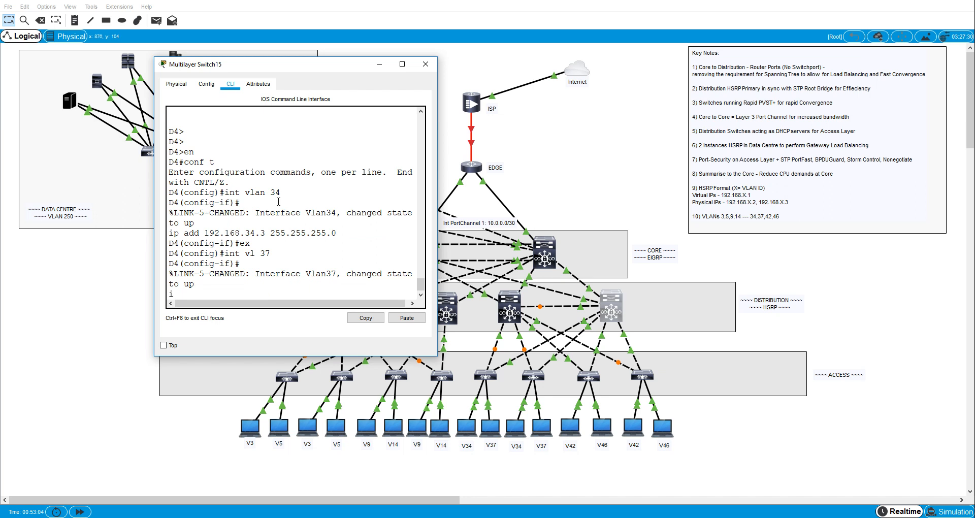
text(ip add 192.168.)
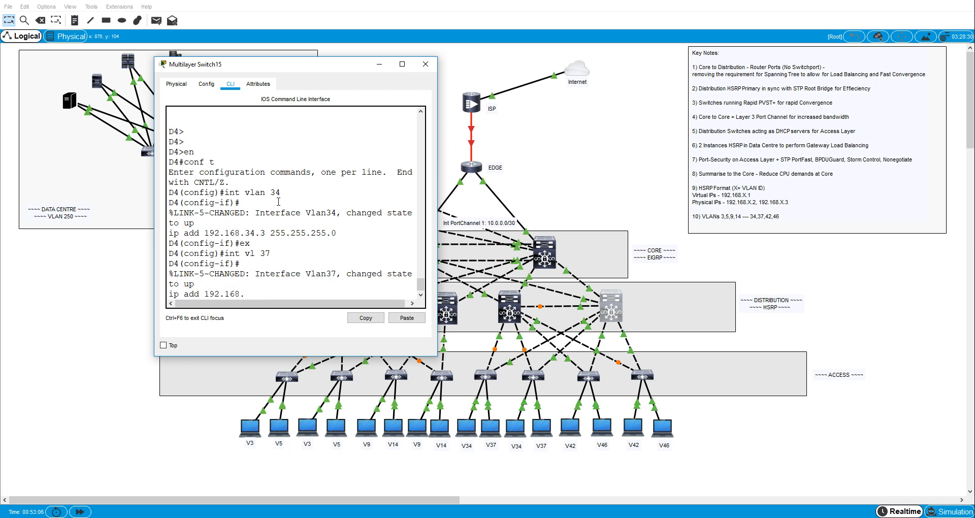
text(37.)
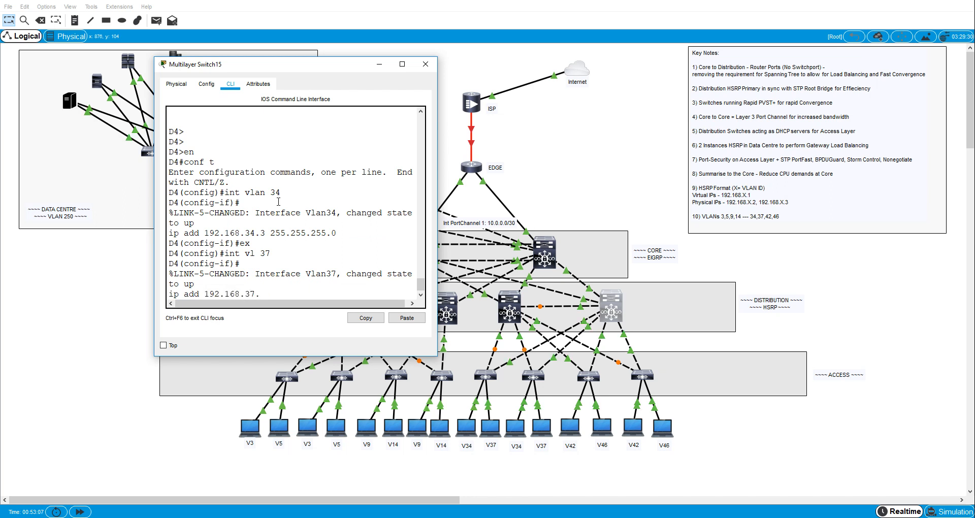
text(3 255.2455.255.0)
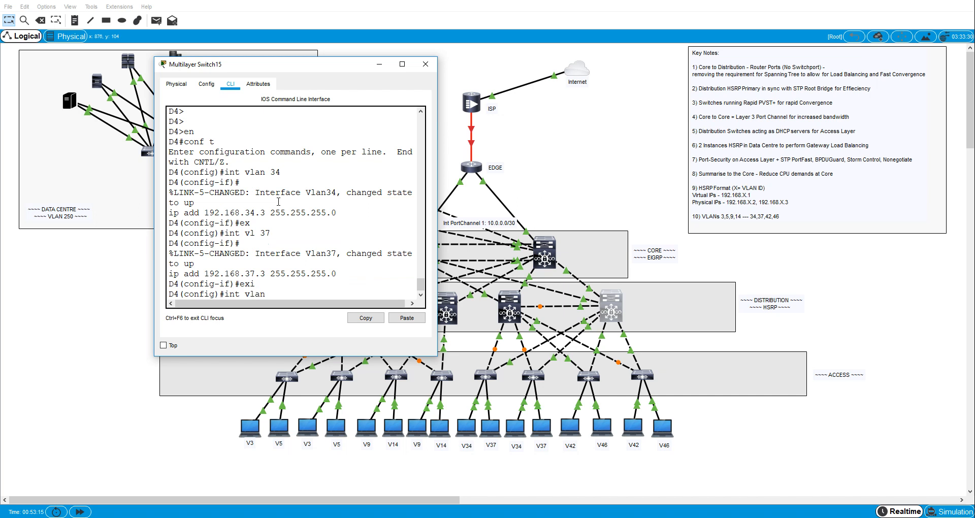
Step: Address D4's VLAN 42 and 46 as 192.168.42.3 and 192.168.46.3 /24, verify, and close D4
text(int vlan 42)
text(ip add 192.1)
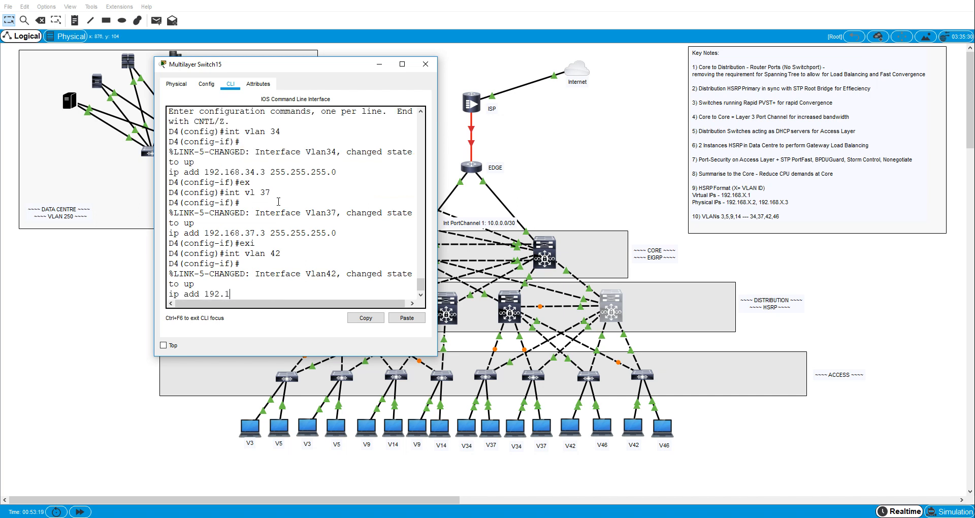
text(68.42.3 255)
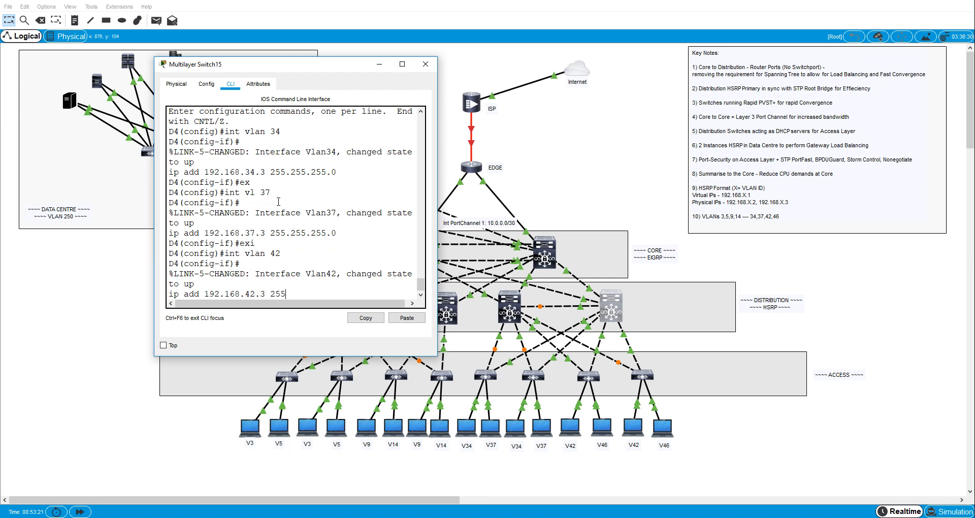
text(.255.255.0)
text(int vl 46)
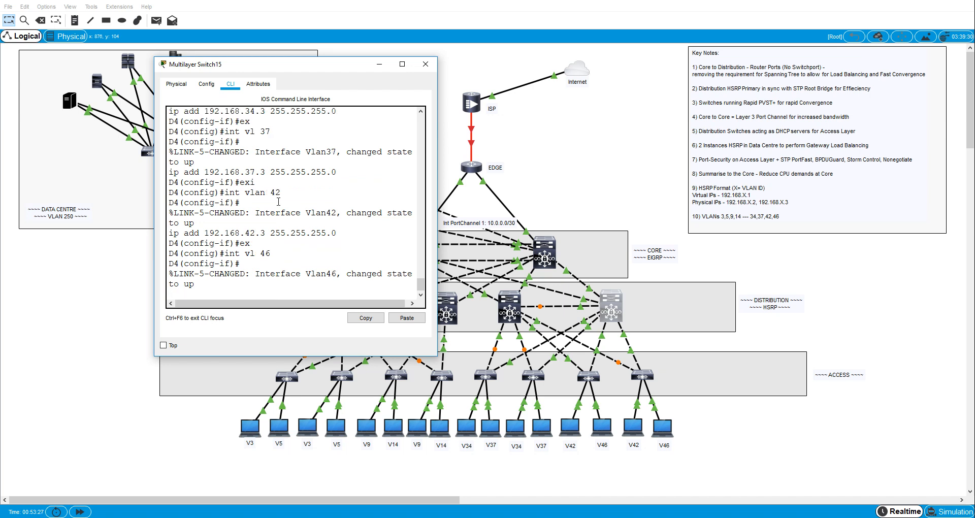
text(ip add 192)
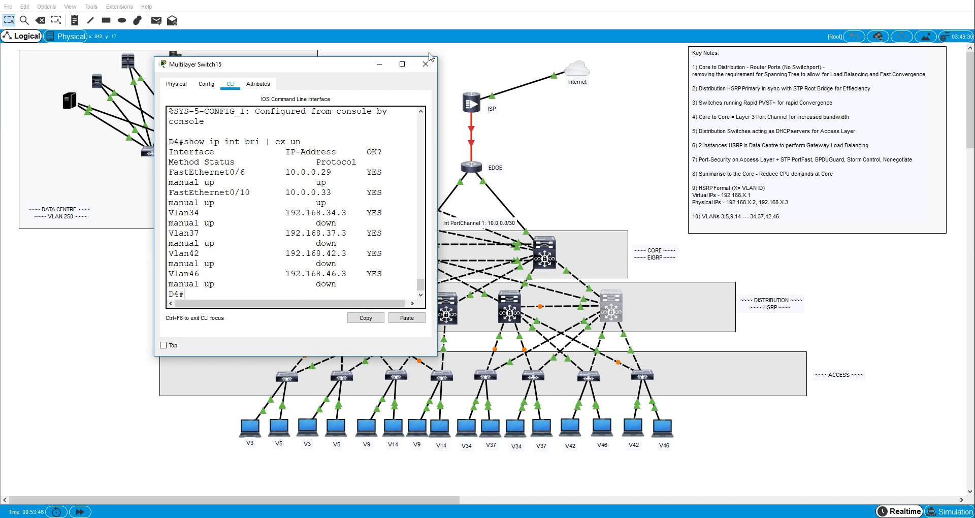
click(426, 63)
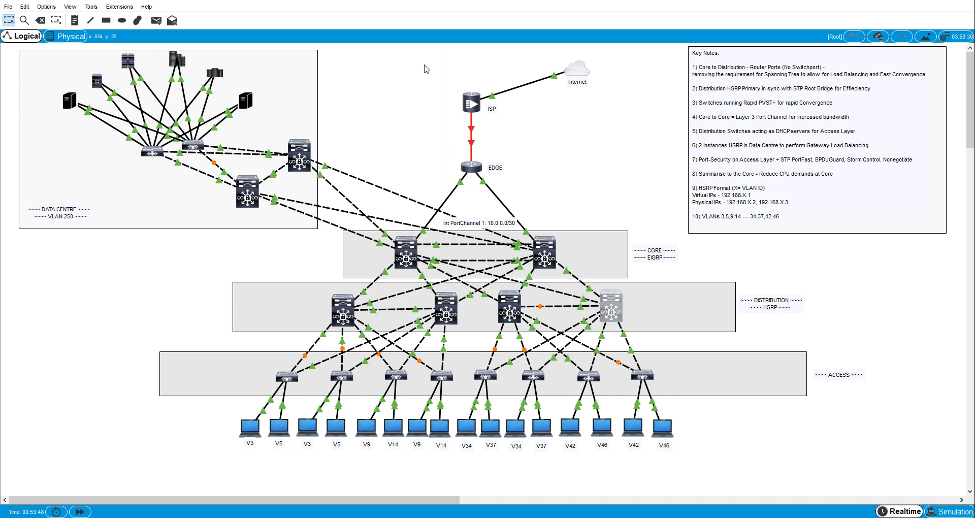
mouse_move(284, 111)
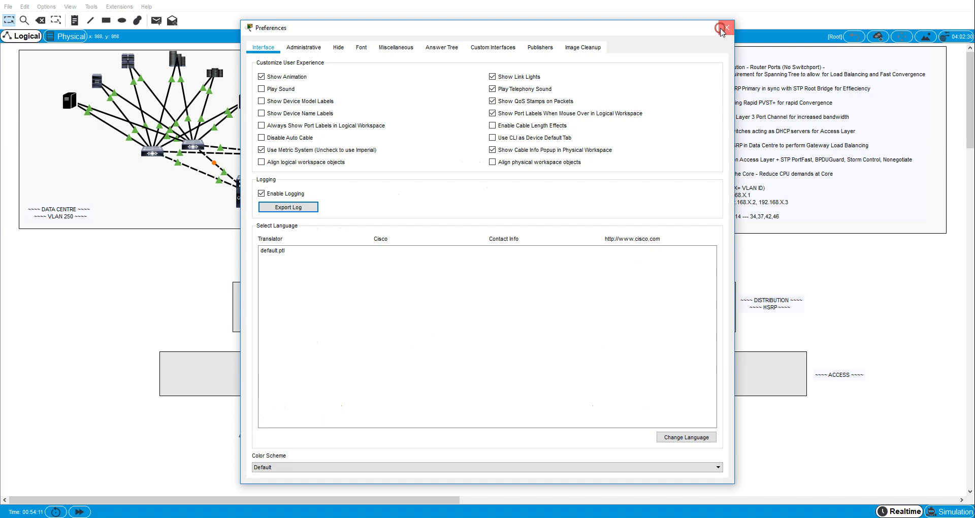
Step: Close Packet Tracer's Preferences dialog before opening Notepad via Win+R
click(722, 28)
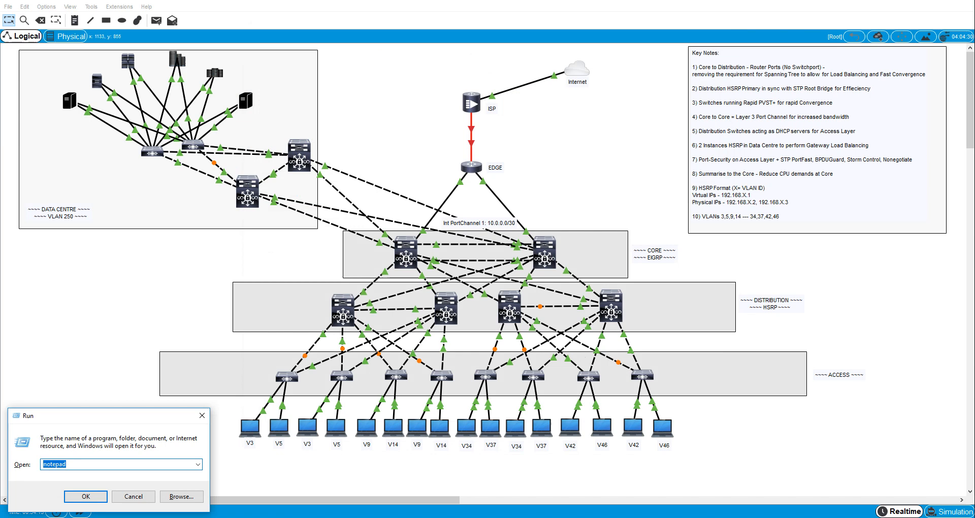
Step: In Notepad, write en, conf t and the first ip dhcp exclude line for 192.168.3.1–192.168.3.3
click(85, 496)
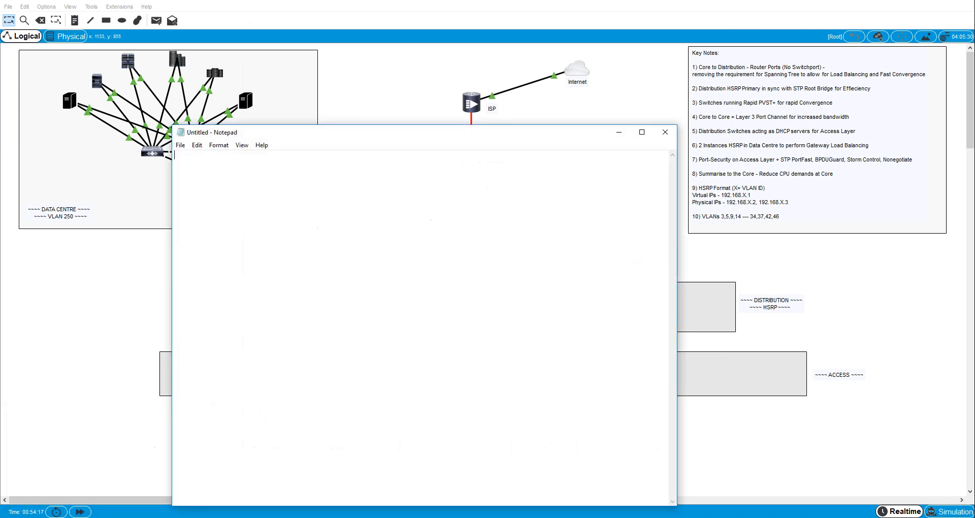
text(en)
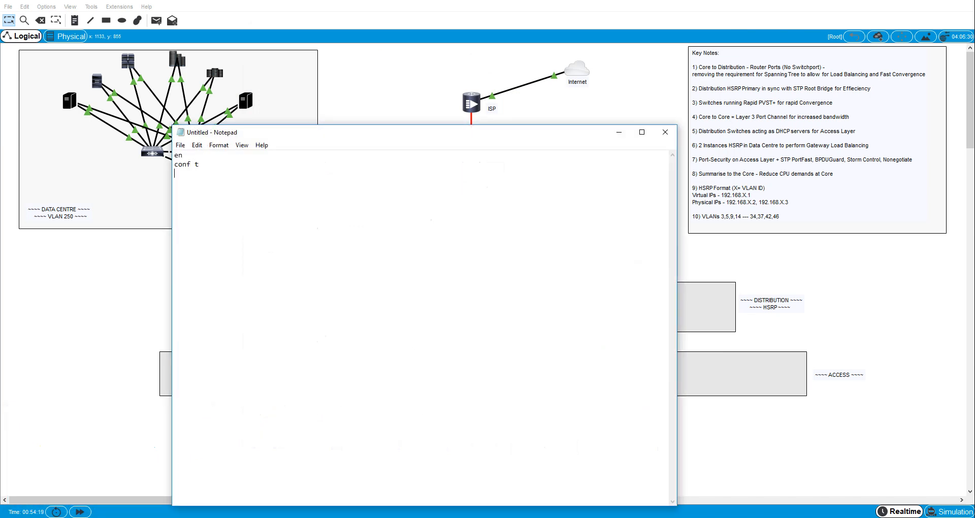
text(ip dhcp exclude)
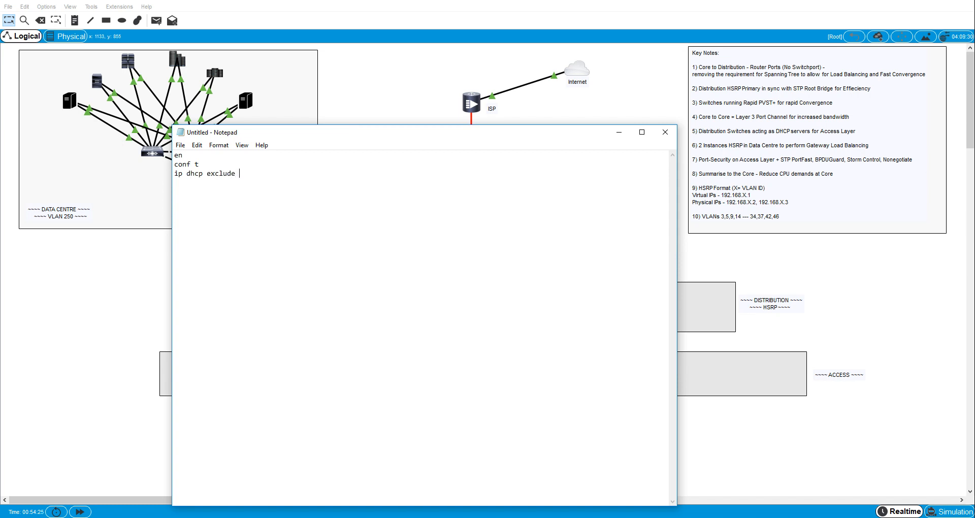
text(192.168.3.1 192.)
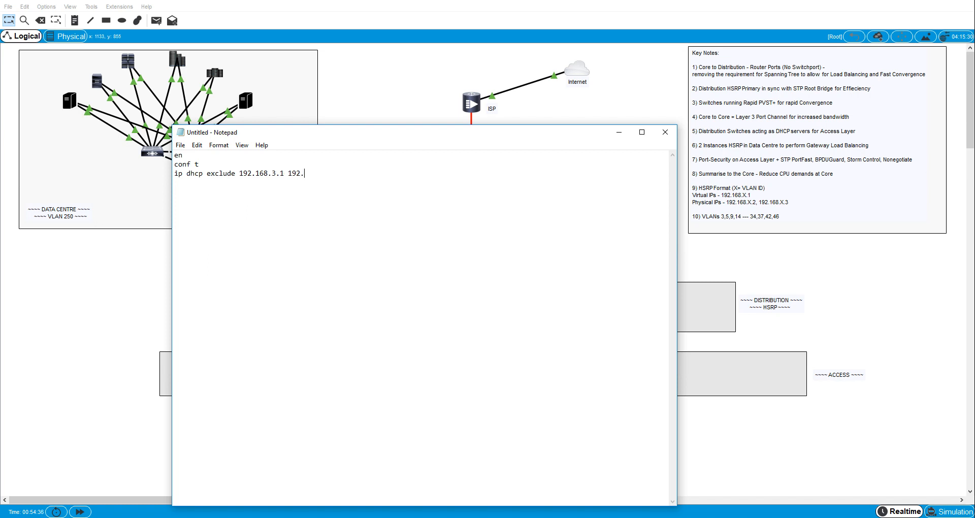
text(168.3.)
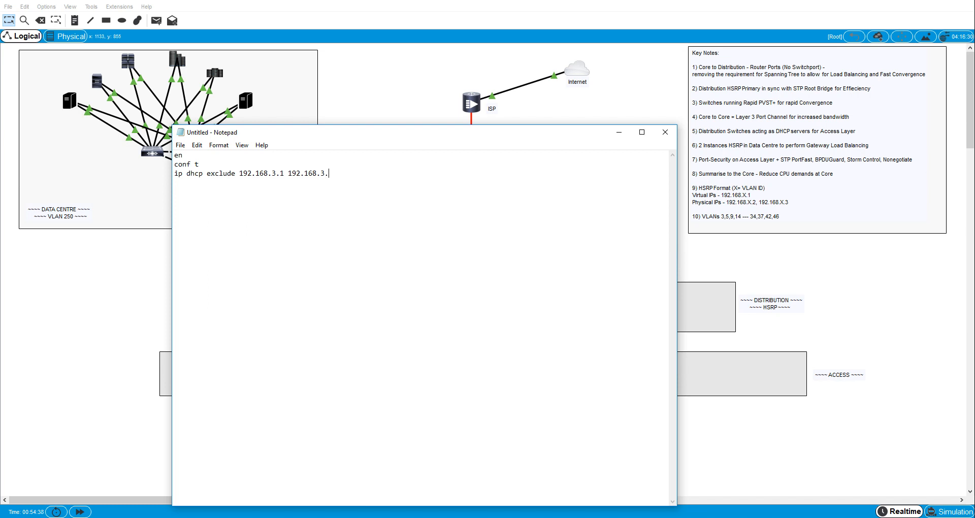
text(3)
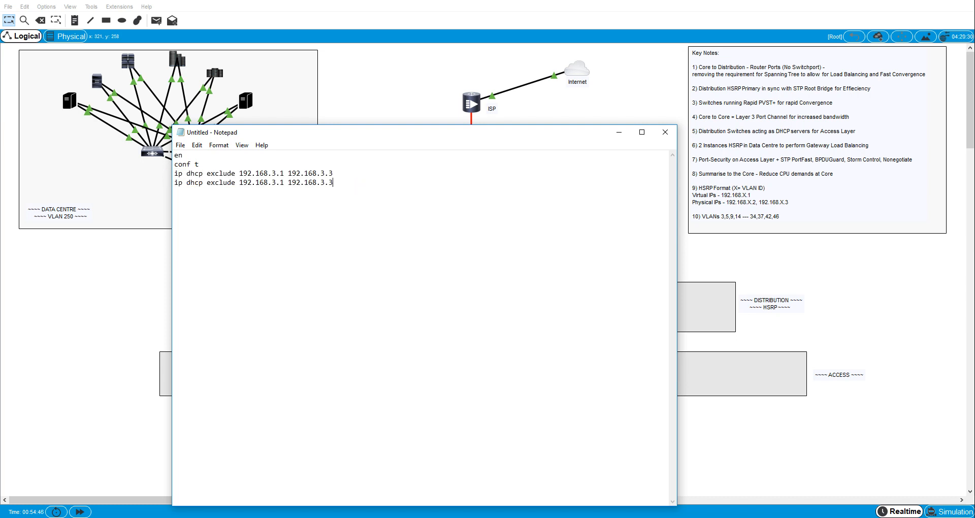
Step: Add the exclude lines for VLANs 5, 9 and 14 (.1–.3) and copy the finished script
text(ip dhcp exclude 192.168.3.1 192.168.3.3)
text(5)
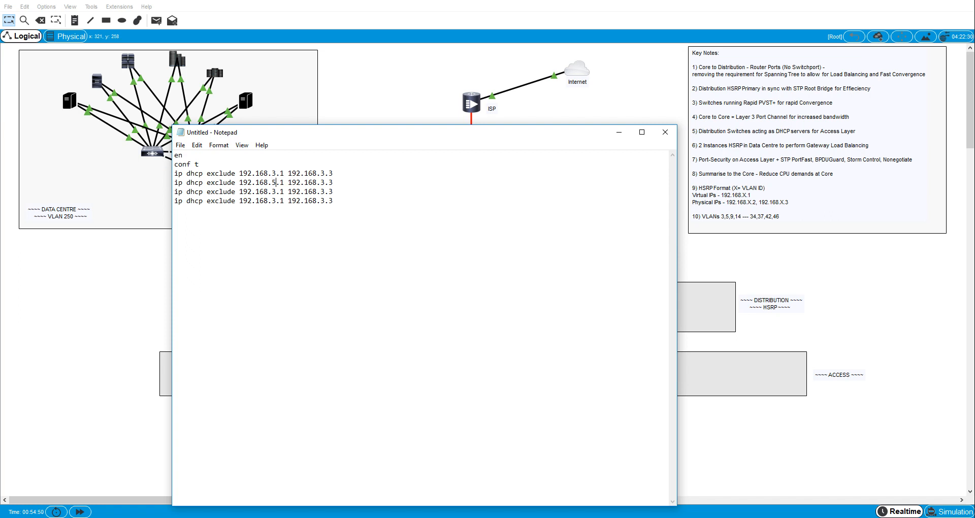
key(BackSpace)
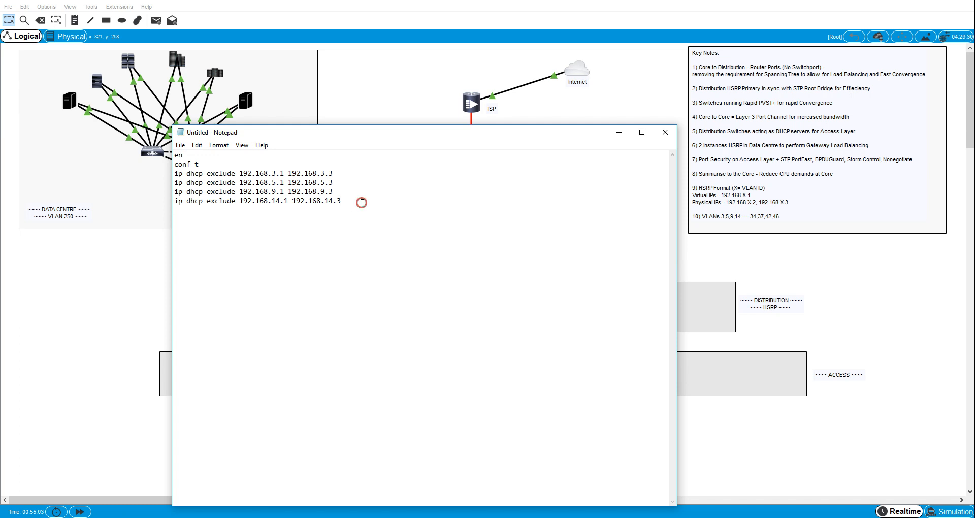
right_click(243, 196)
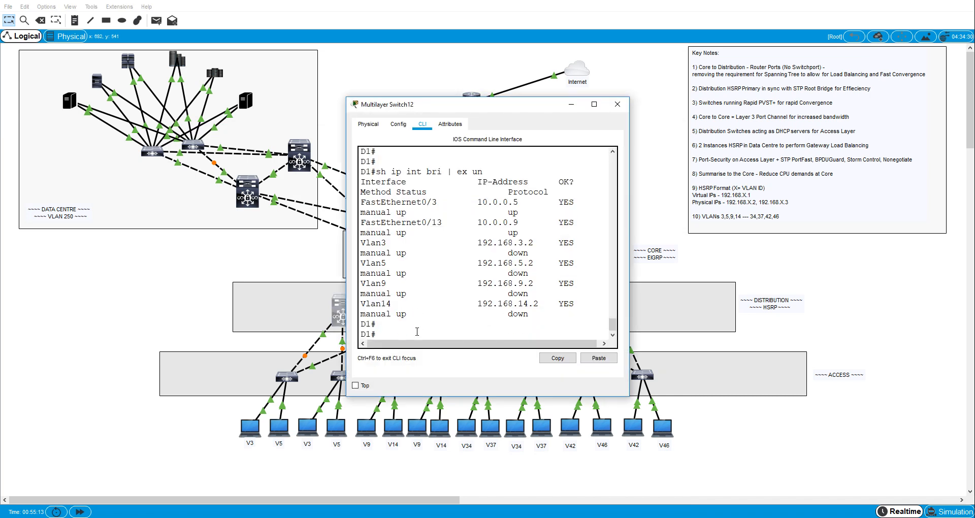
Step: Paste the VLAN 3/5/9/14 DHCP exclusion script into D1 and D2, then close the switch window
right_click(416, 331)
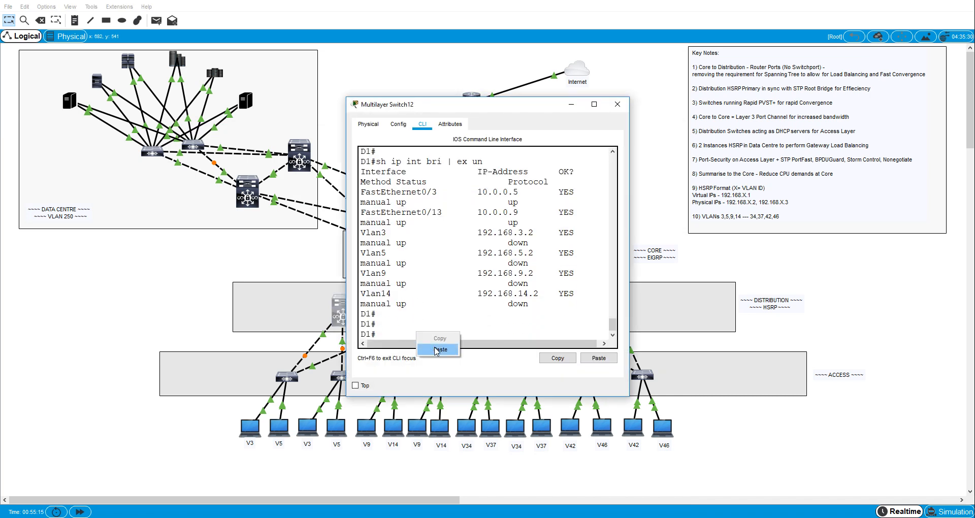
click(617, 104)
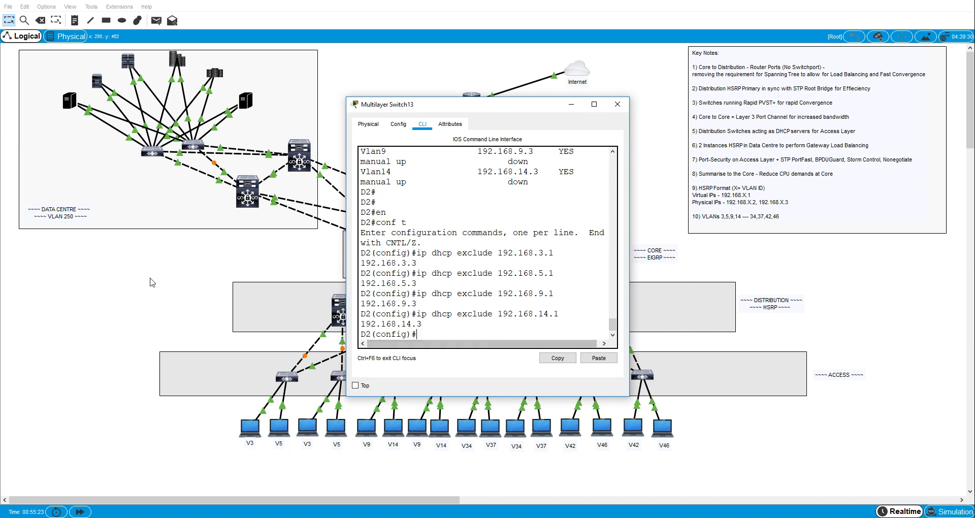
click(616, 103)
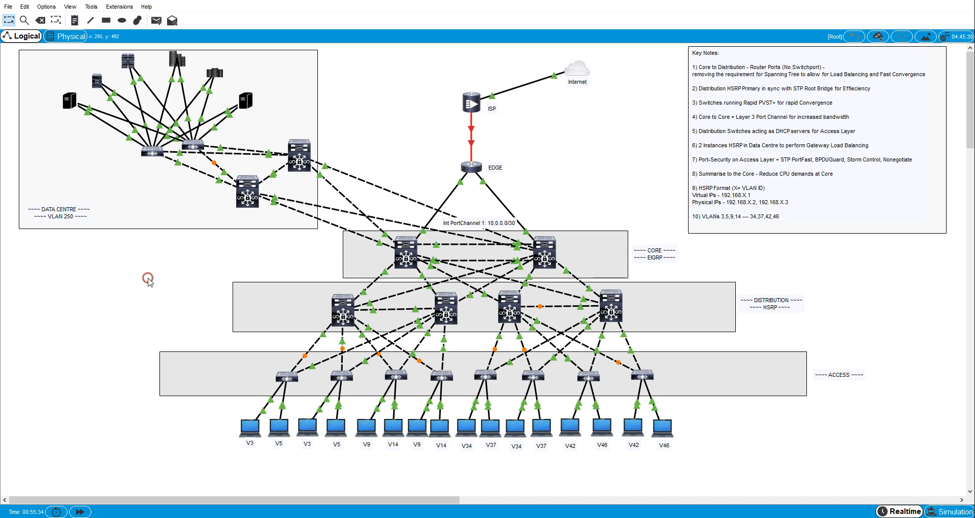
mouse_move(380, 420)
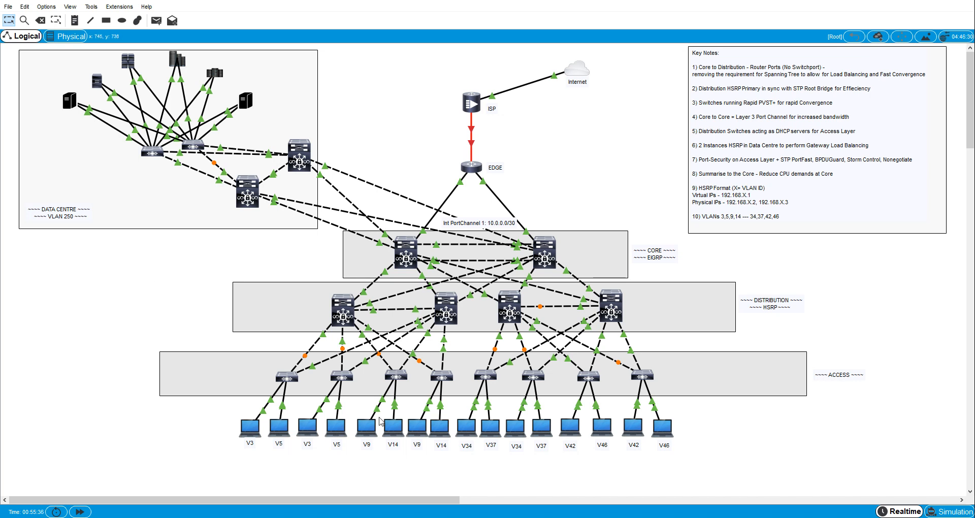
mouse_move(345, 342)
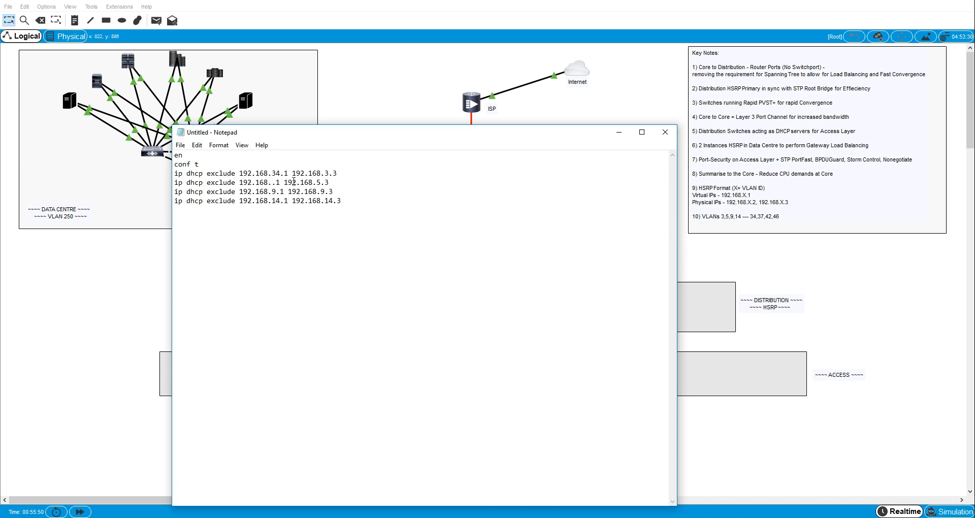
Step: Rewrite the Notepad exclude lines' VLAN octets to 34, 37, 42 and 46
text(37)
text(6)
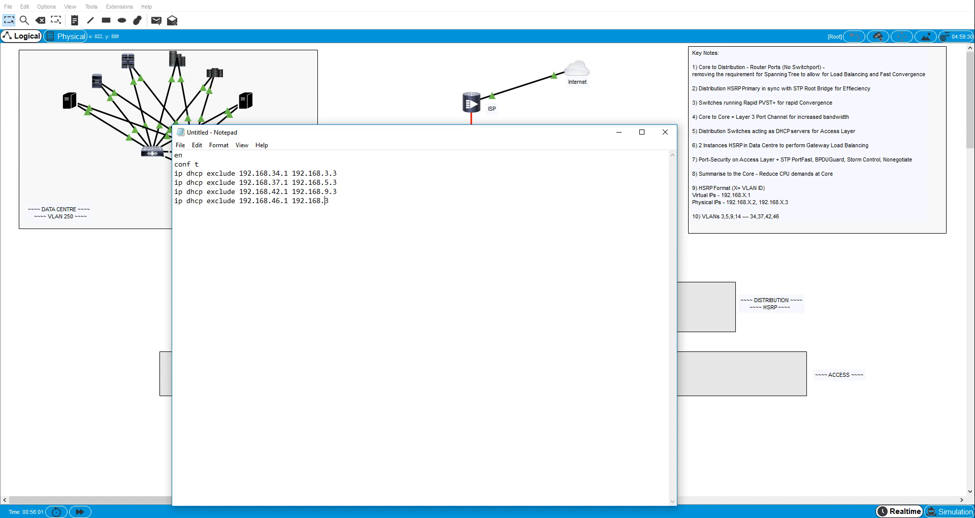
text(46.)
click(256, 191)
text(42)
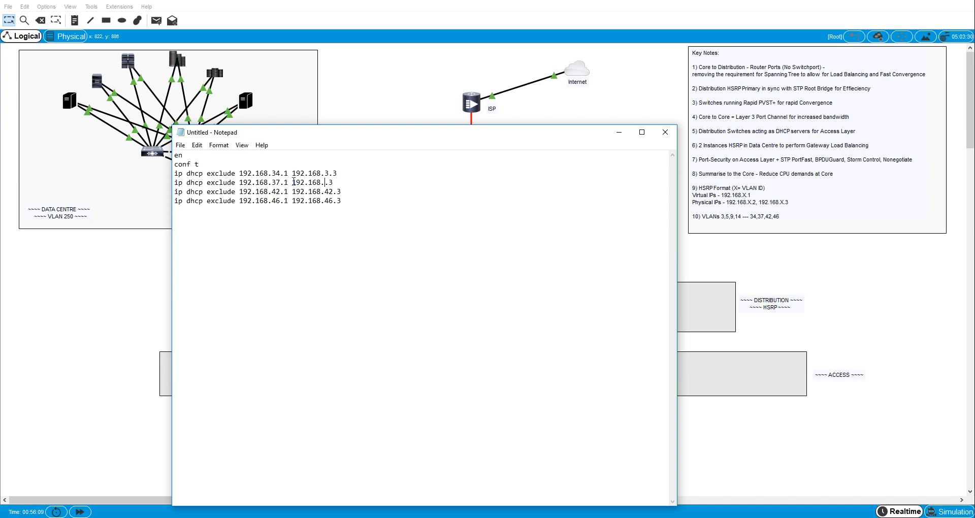
text(37)
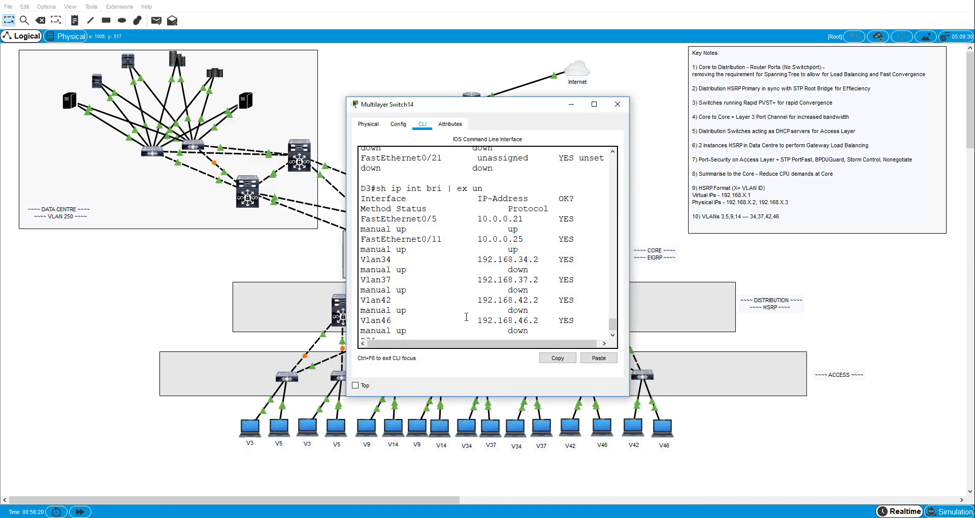
Step: Paste the .1–.3 DHCP exclusions for VLANs 34, 37, 42 and 46 into D3 and D4
right_click(472, 322)
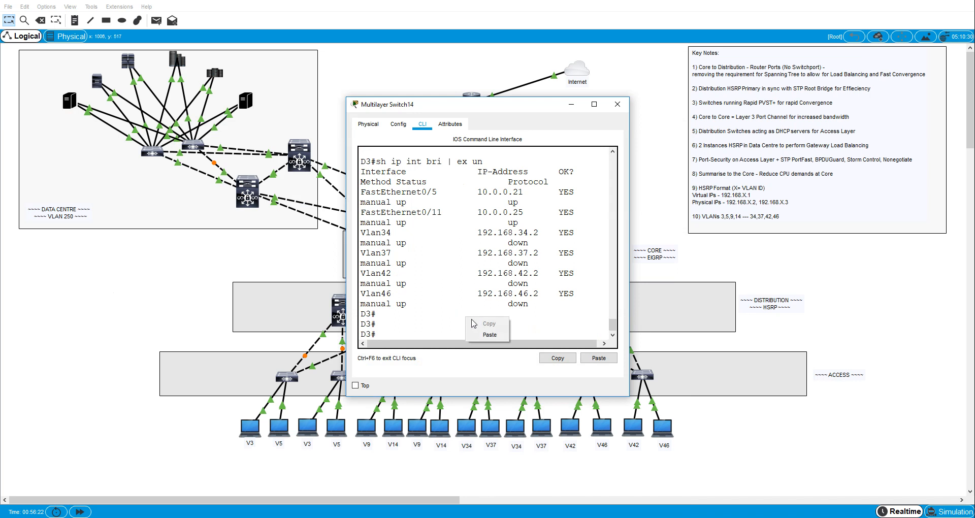
click(617, 103)
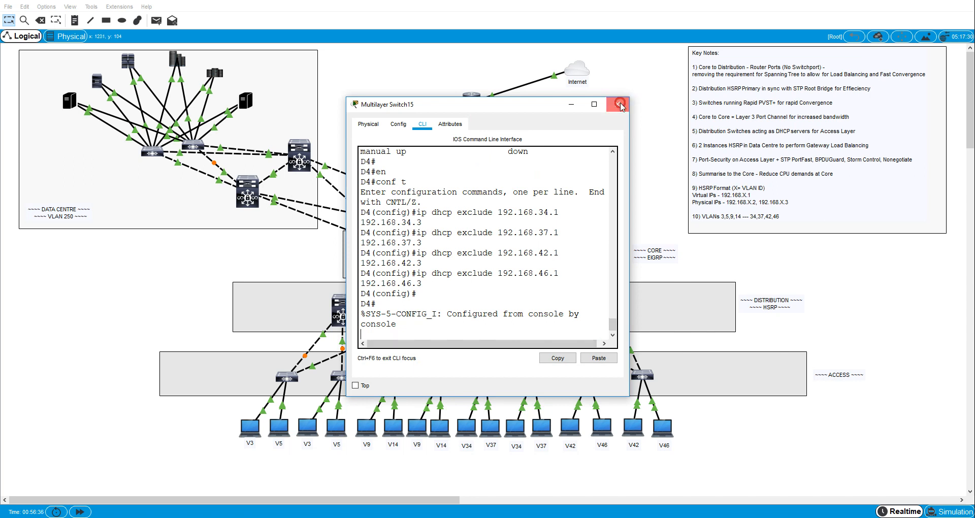
click(619, 104)
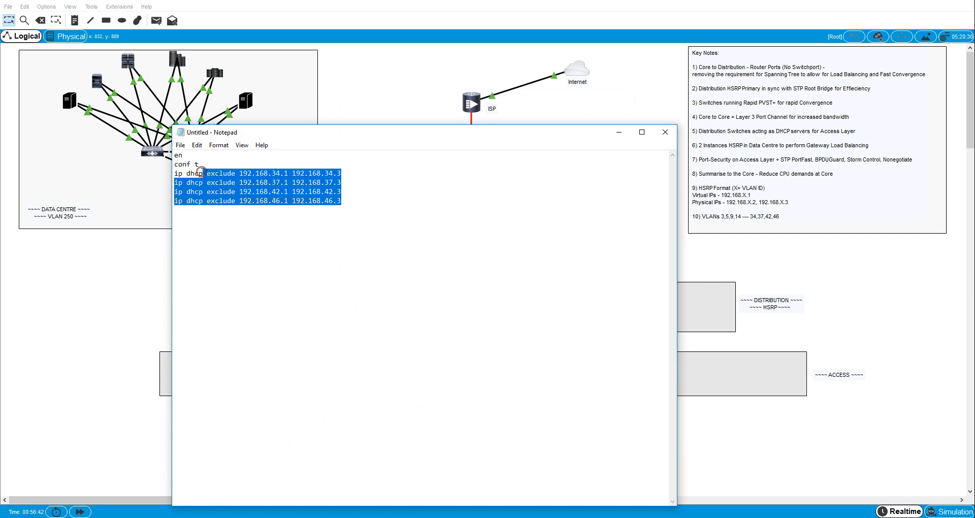
Step: Write the VLAN3 pool with network 192.168.3.0 255.255.255.0 and default router 192.168.3.1
text(ip dhcp pool)
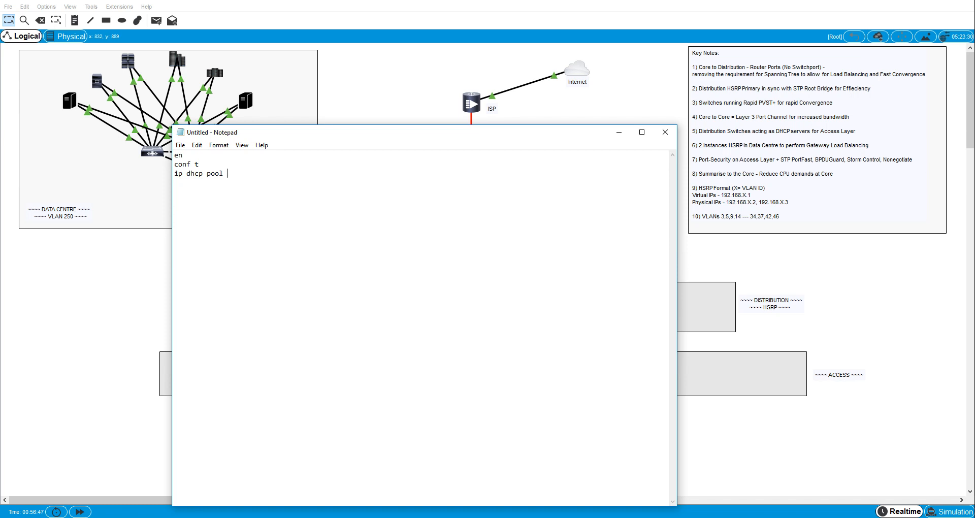
text(VLAN)
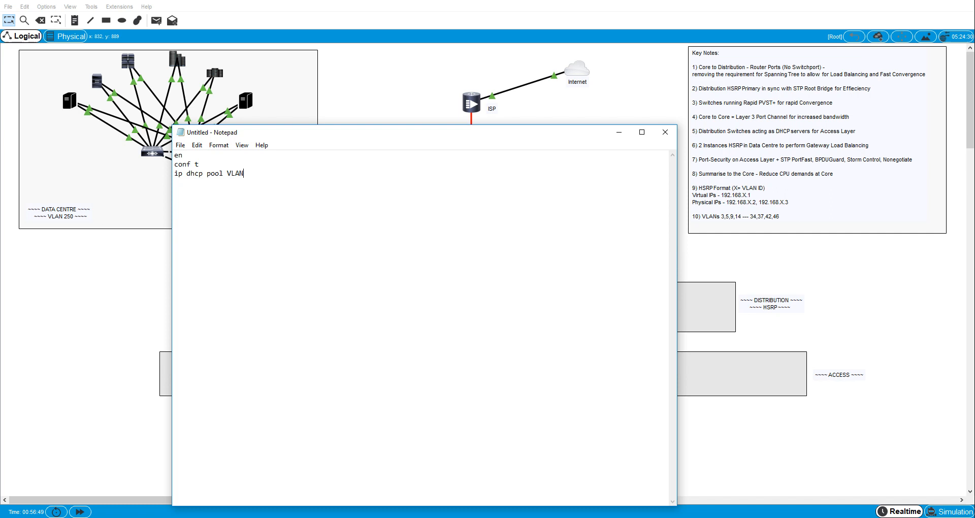
text(3)
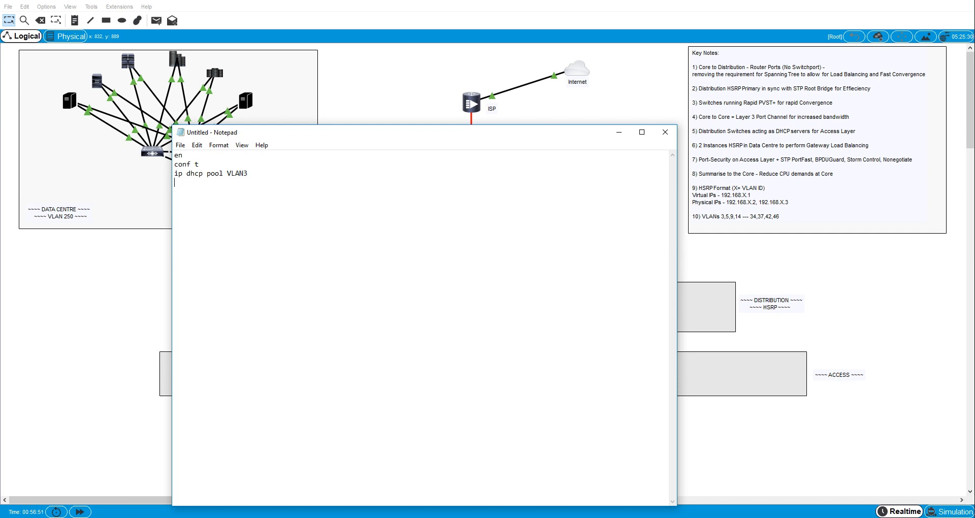
text(net)
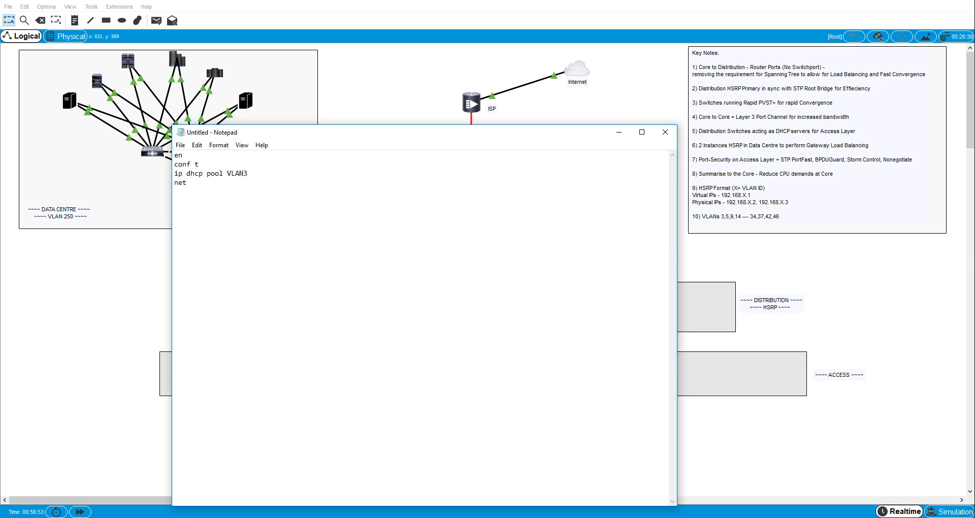
text(192.168.3.0 255.2)
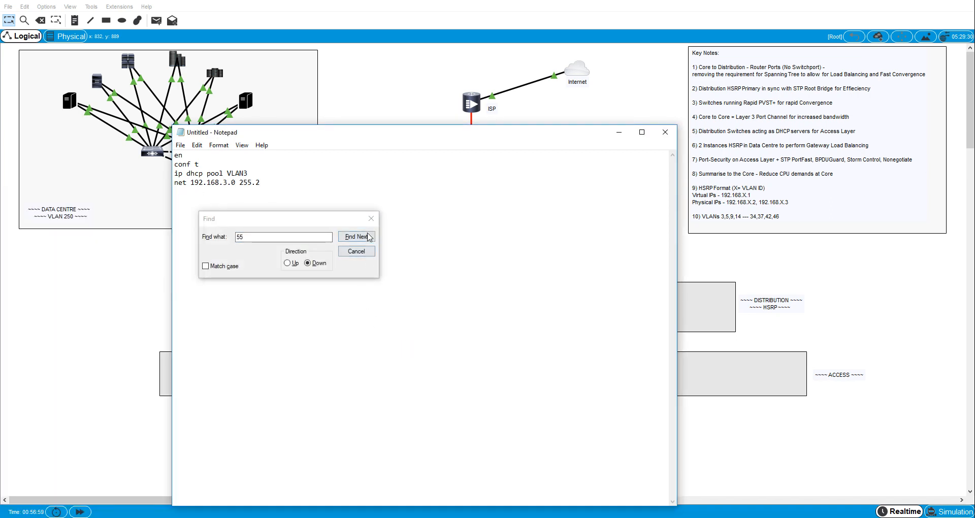
click(355, 251)
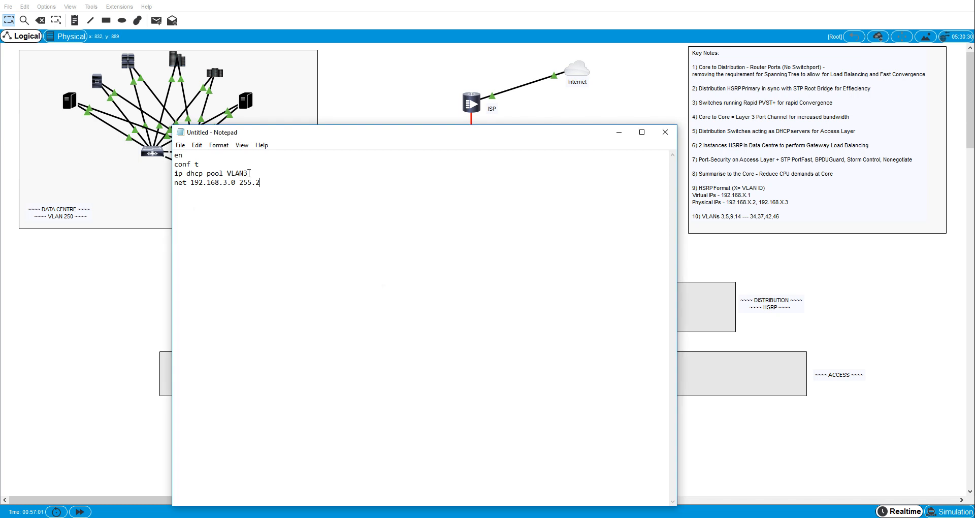
text(55.255.0)
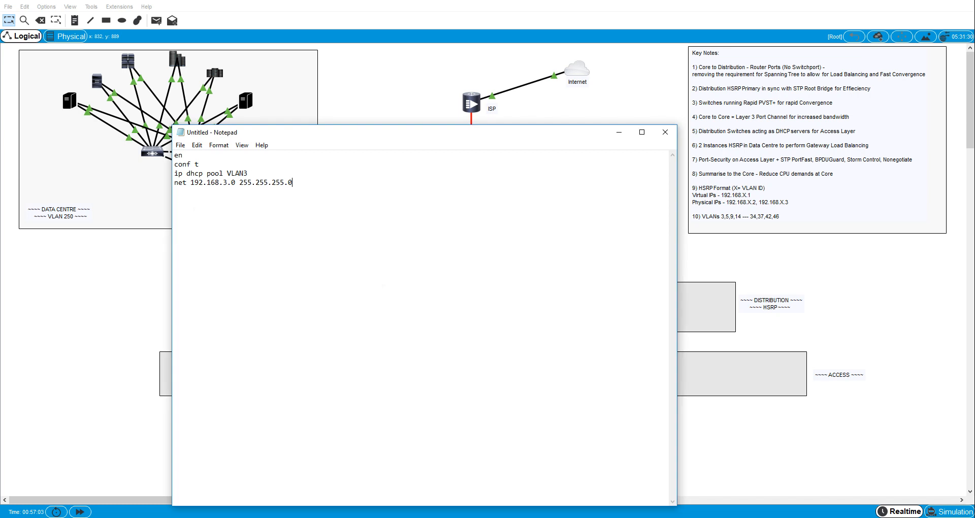
text(defau)
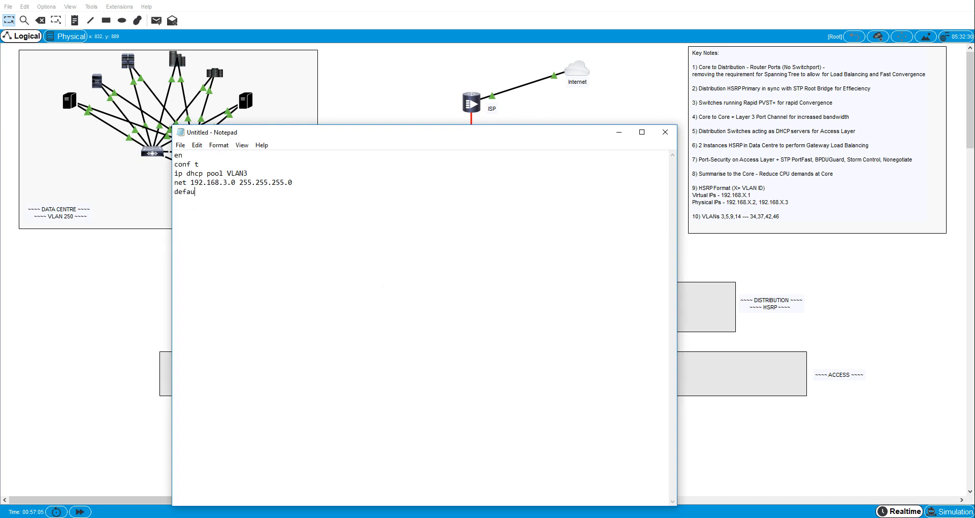
text(192.168.)
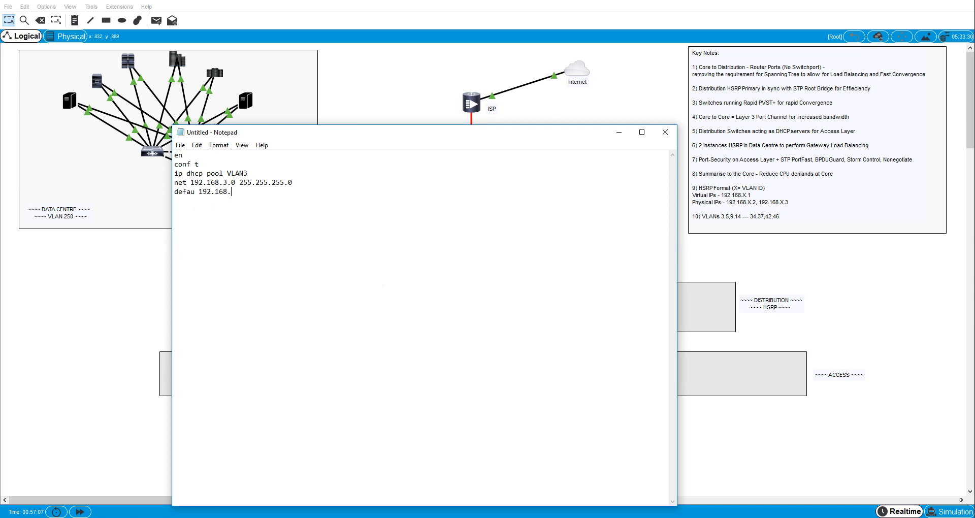
text(3.1)
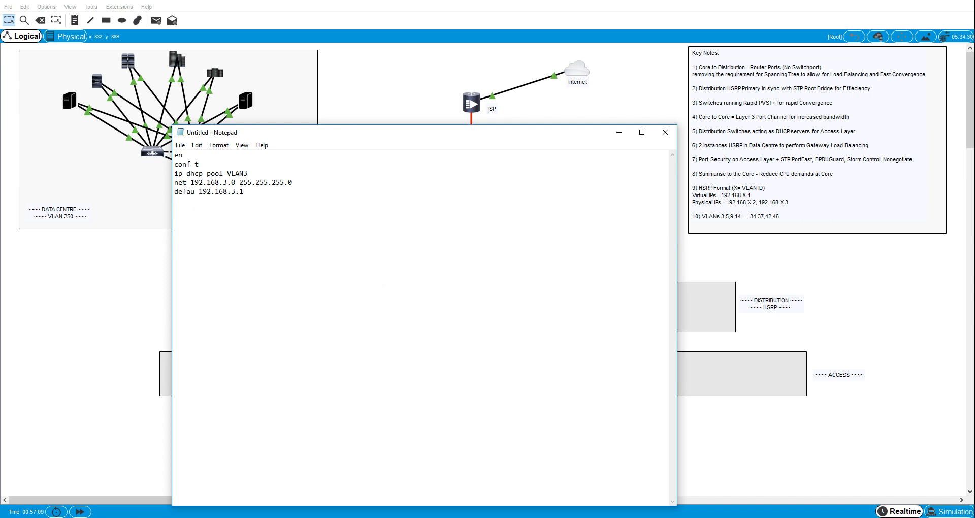
Step: Add domain IPvZero.com, DNS 8.8.8.8 and an exit line, then select the VLAN3 block
text(domain)
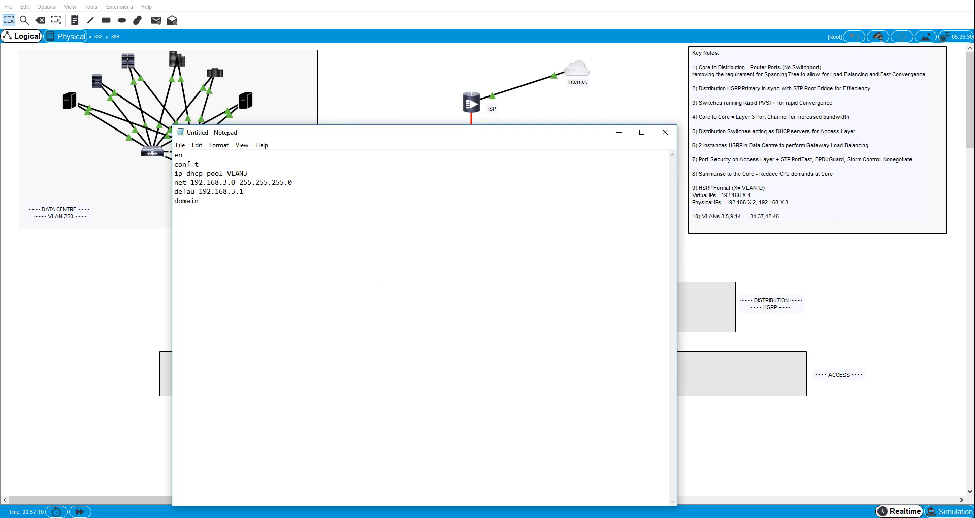
text(IP)
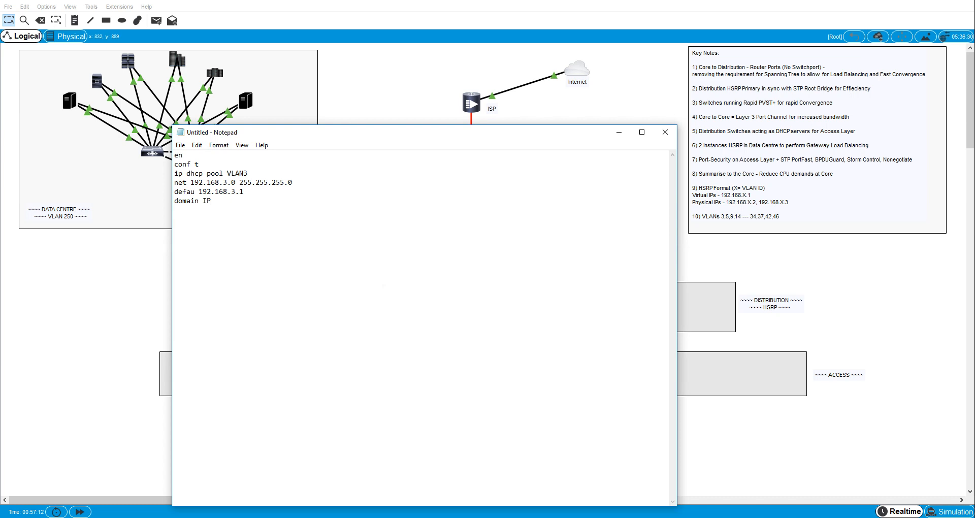
text(vZero)
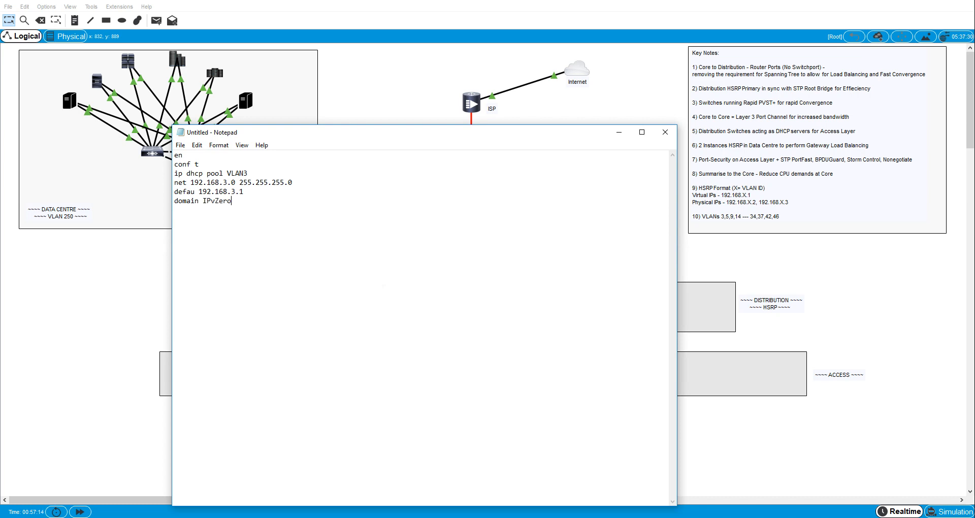
text(.com)
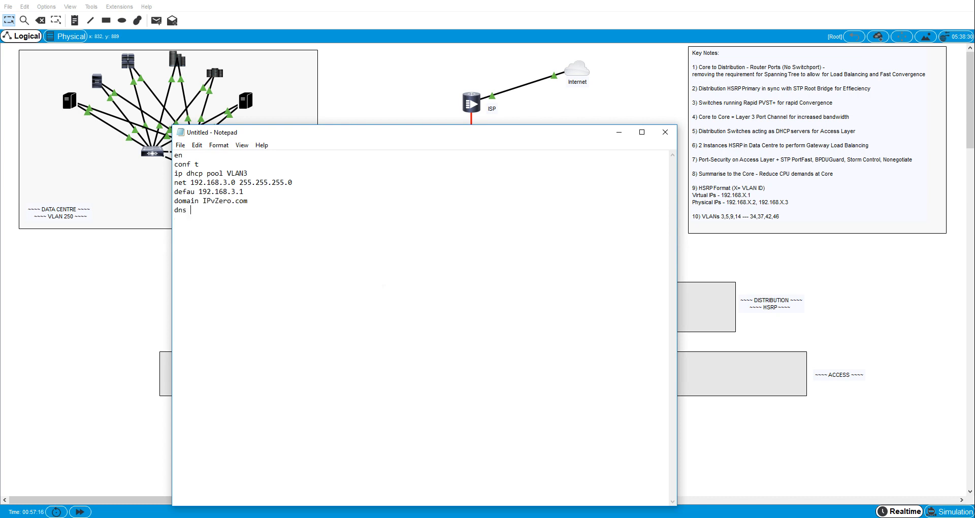
text(8.8.8.8)
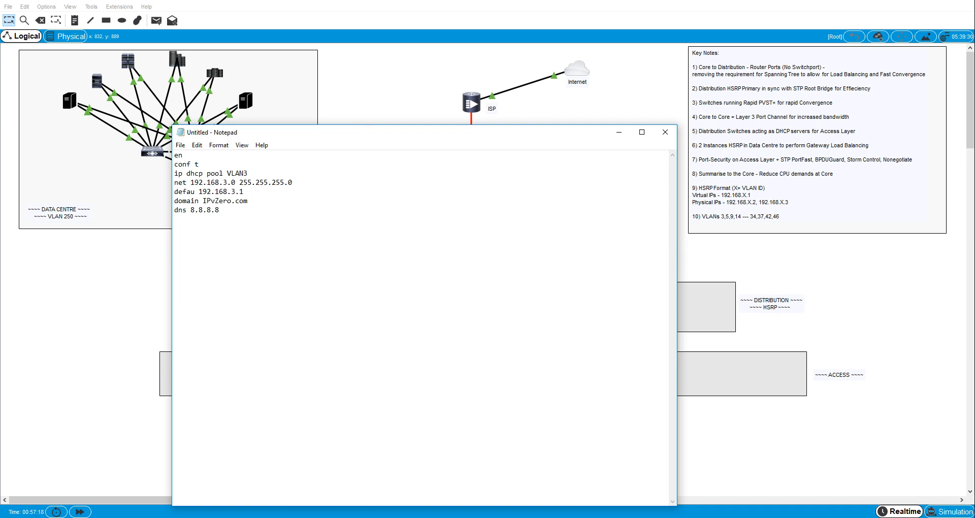
text(ex)
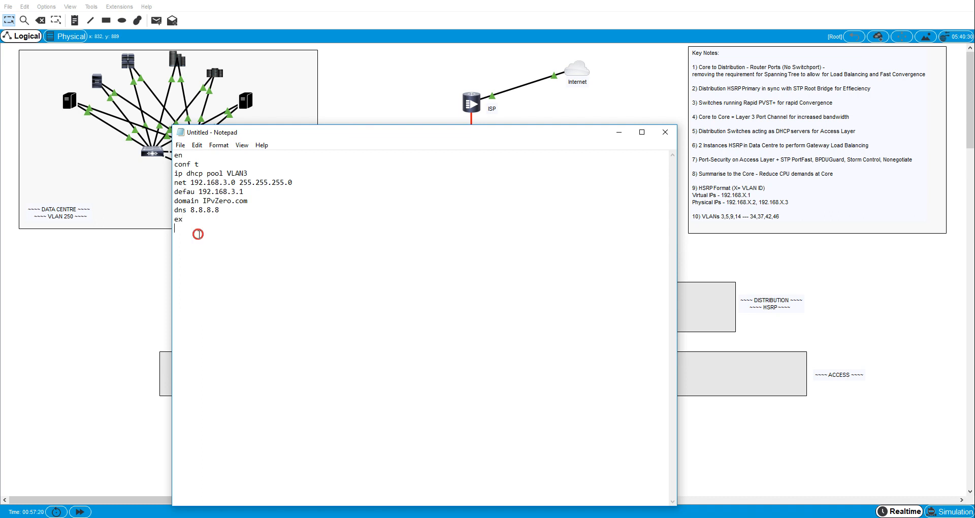
drag(176, 172, 183, 219)
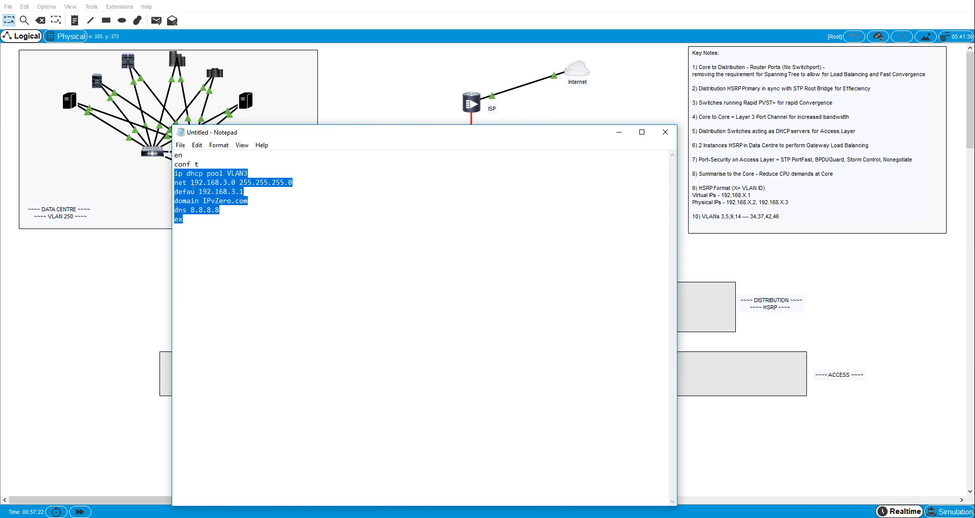
Step: Duplicate the pool block for VLANs 5, 9 and 14 with their own networks and copy it
click(179, 258)
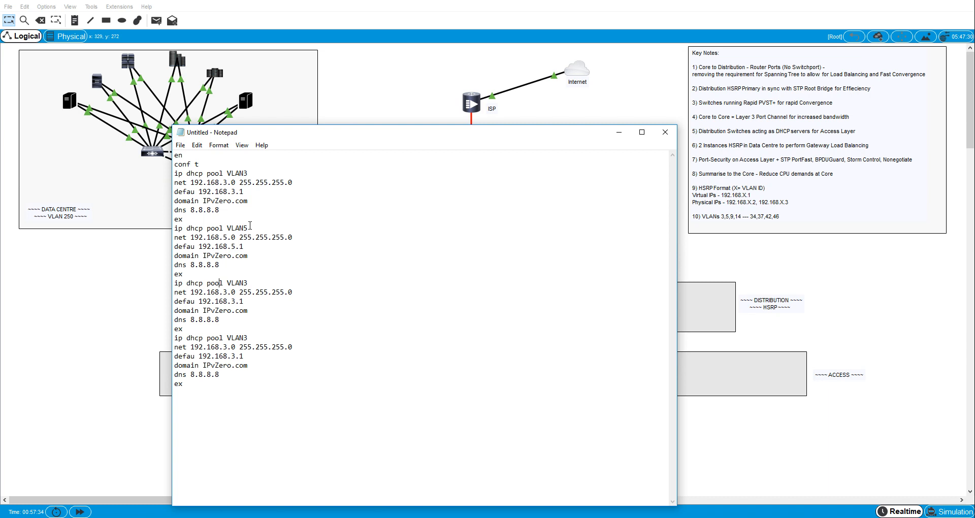
key(Backspace)
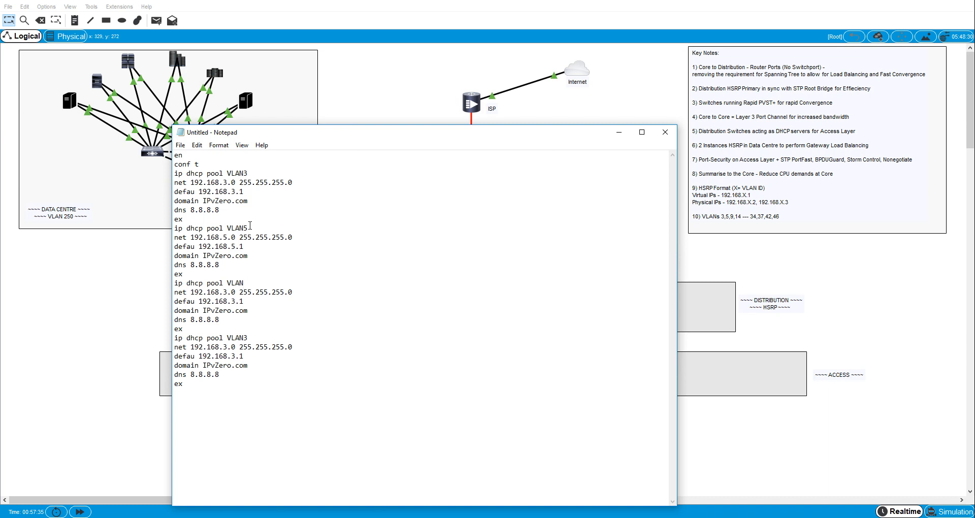
text(9)
text(14)
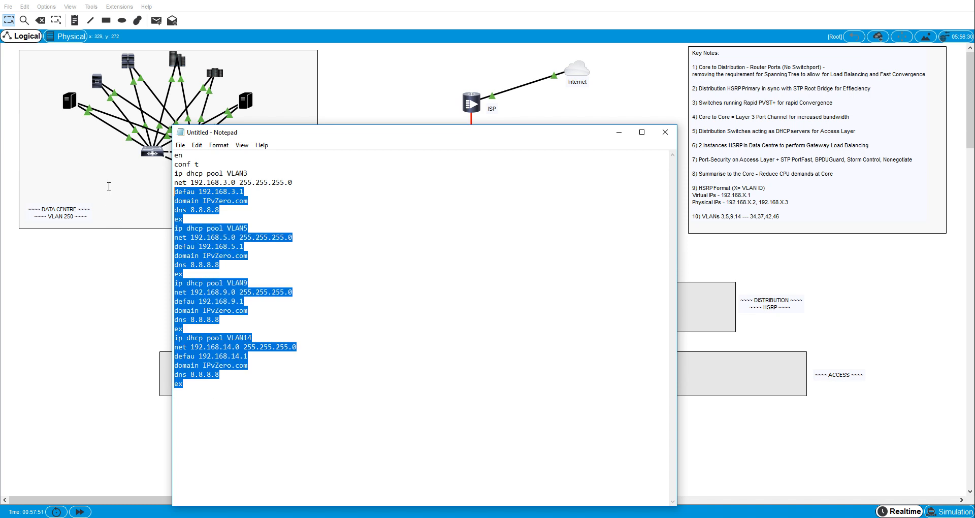
right_click(192, 198)
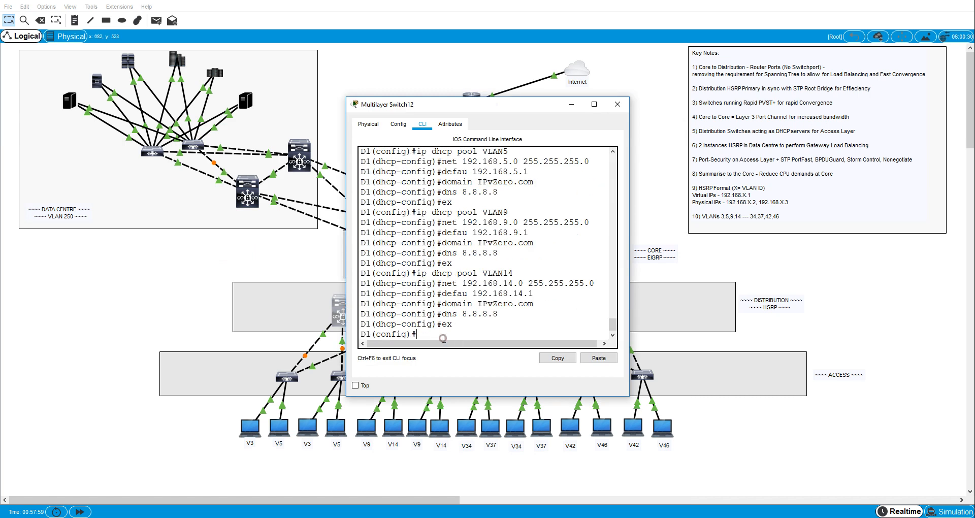
Step: Paste the VLAN 3, 5, 9 and 14 pools into D1 and D2, then return to Notepad
click(616, 103)
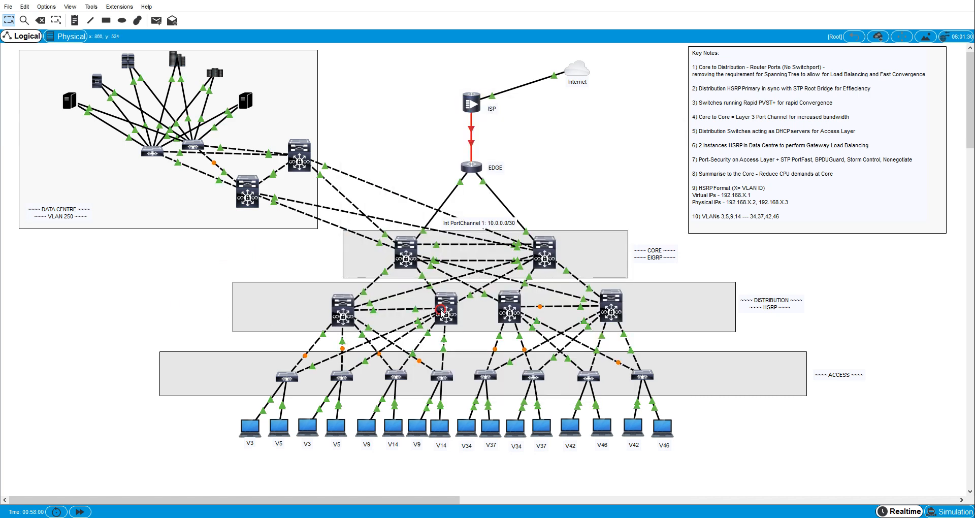
click(442, 309)
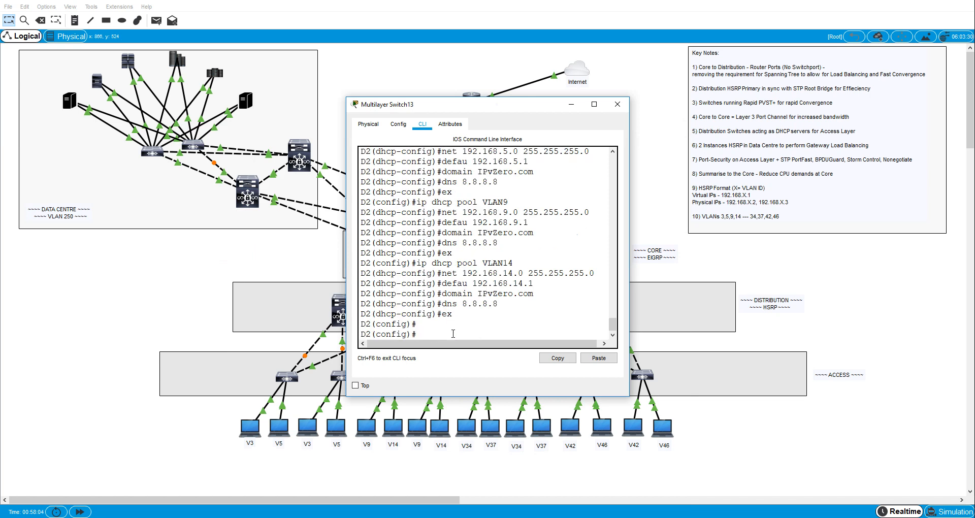
click(616, 104)
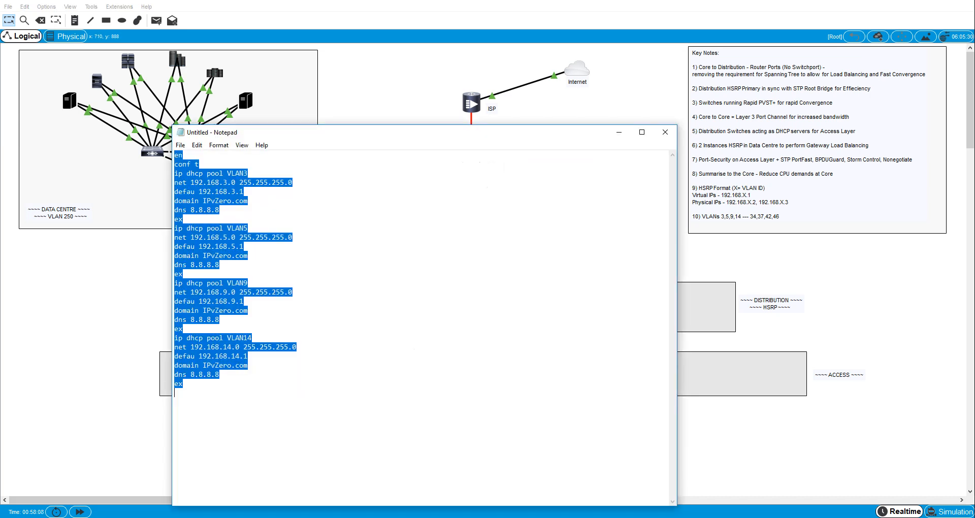
Step: Retarget the four pools to VLANs 34, 37, 42 and 46 with 192.168.x.0 networks and copy them
click(248, 172)
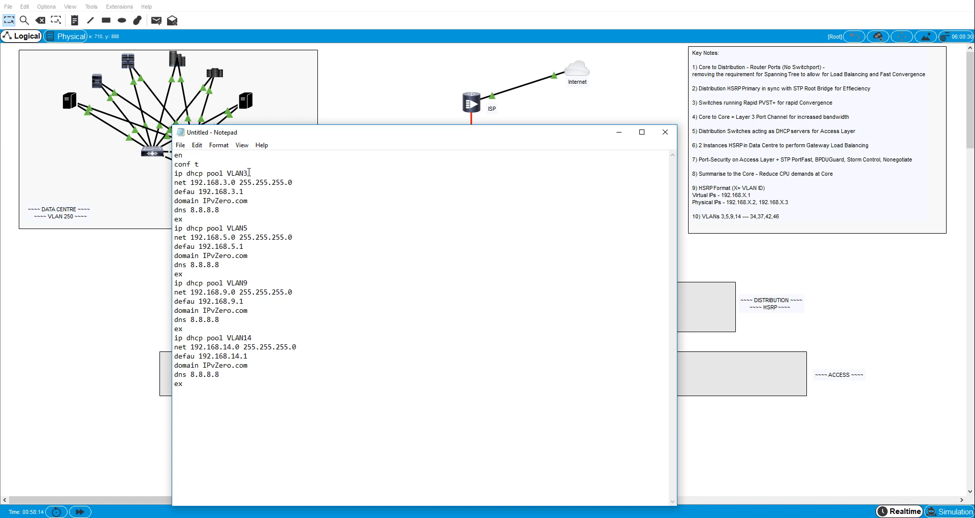
text(4)
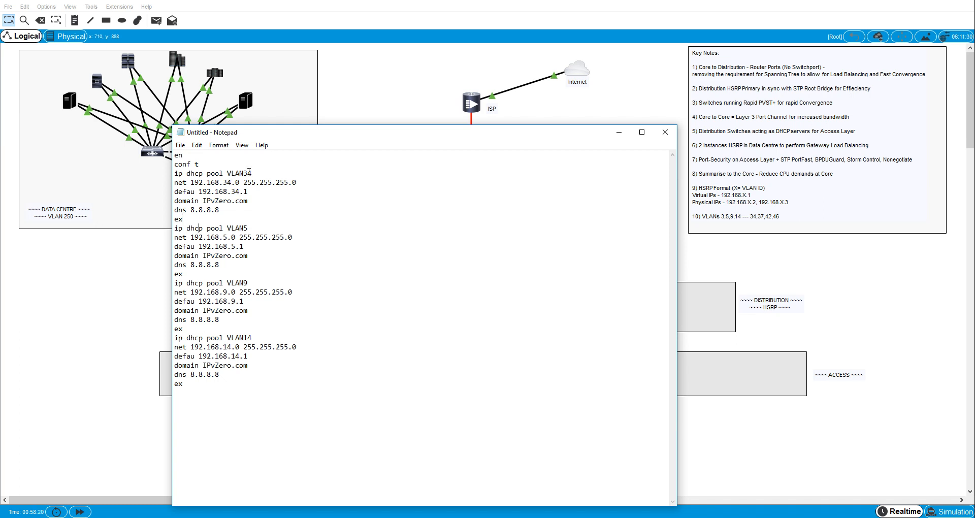
key(Backspace)
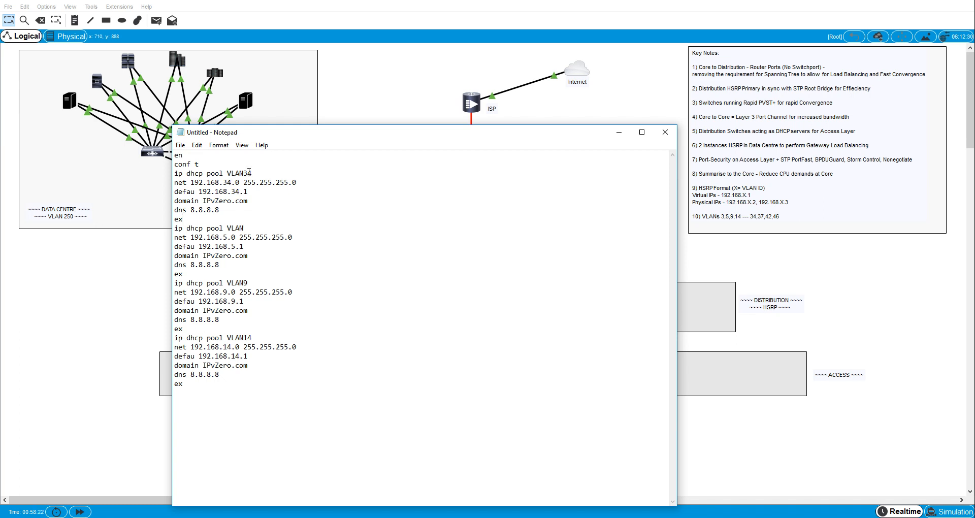
text(37)
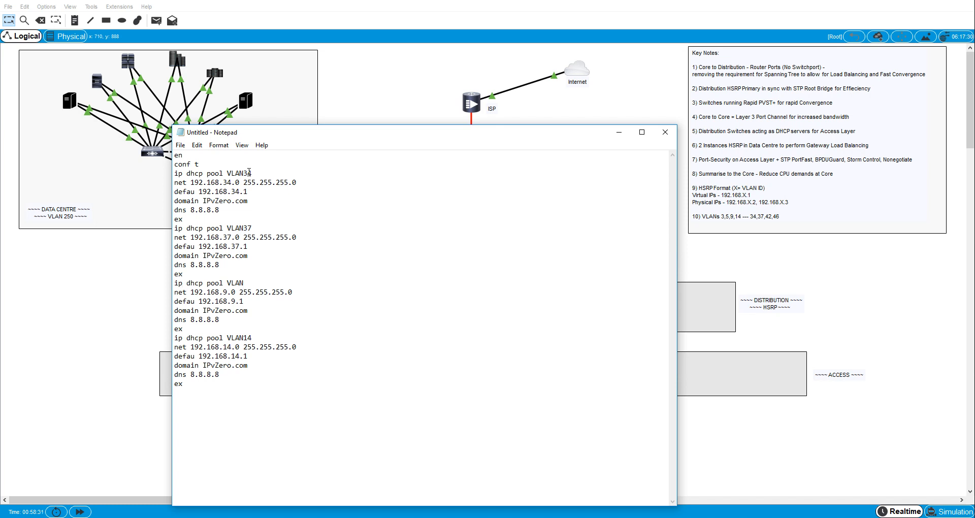
text(42)
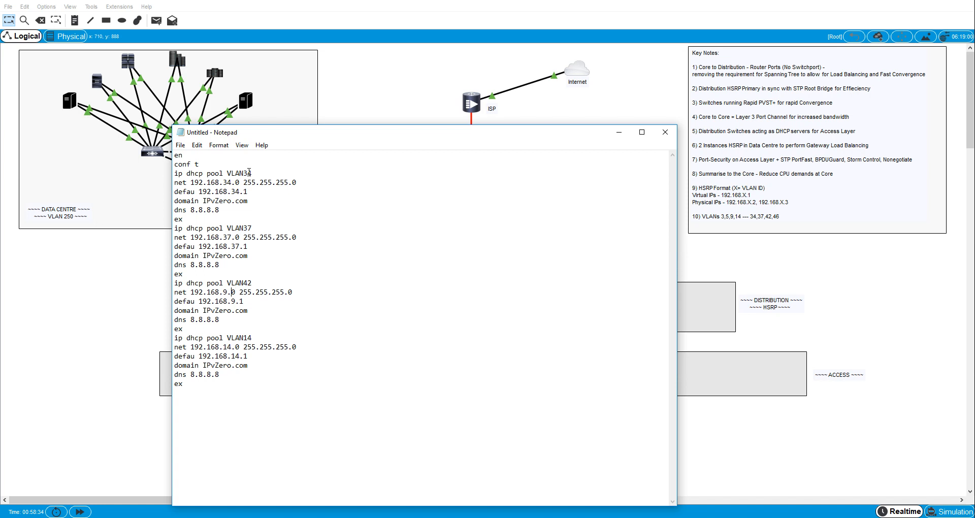
text(192.168.42.0)
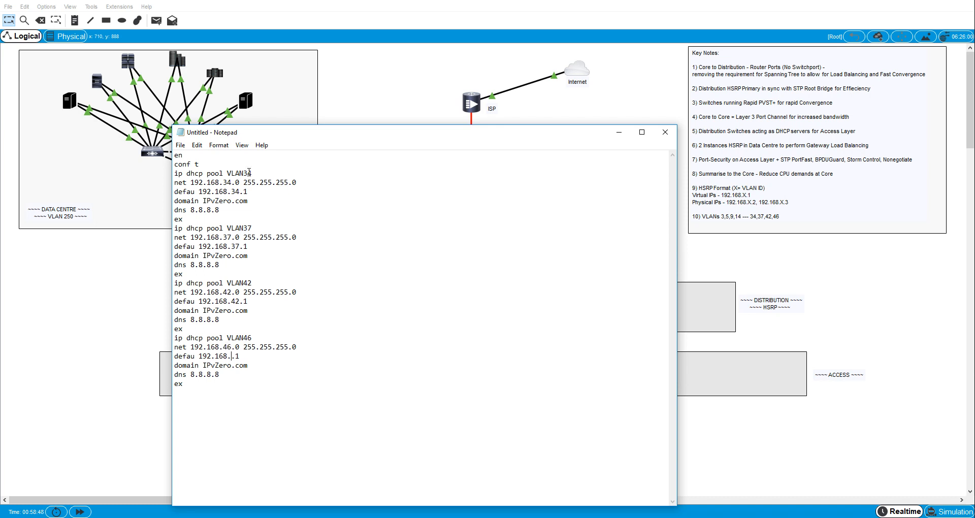
text(46)
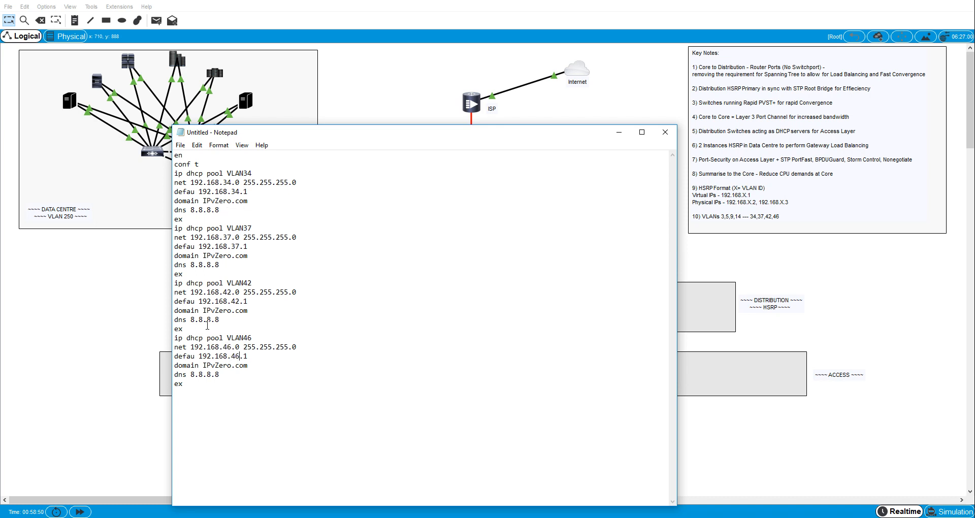
key(ctrl+a)
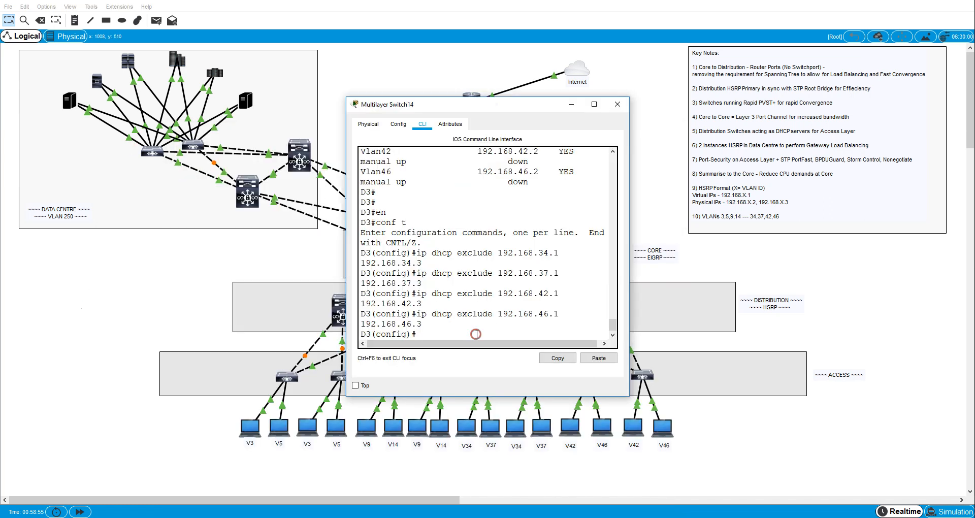
Step: Paste the VLAN 34, 37, 42 and 46 pools into D3 and D4's consoles
right_click(475, 334)
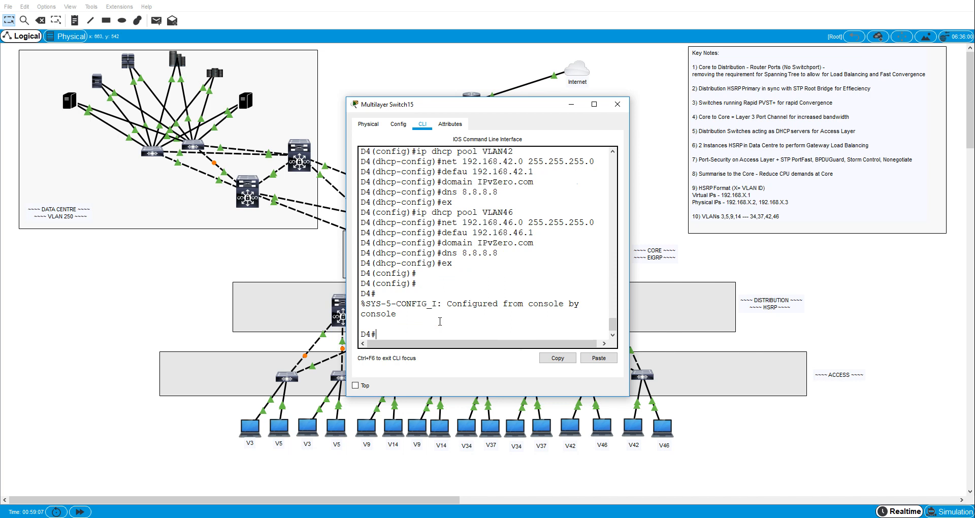
click(616, 104)
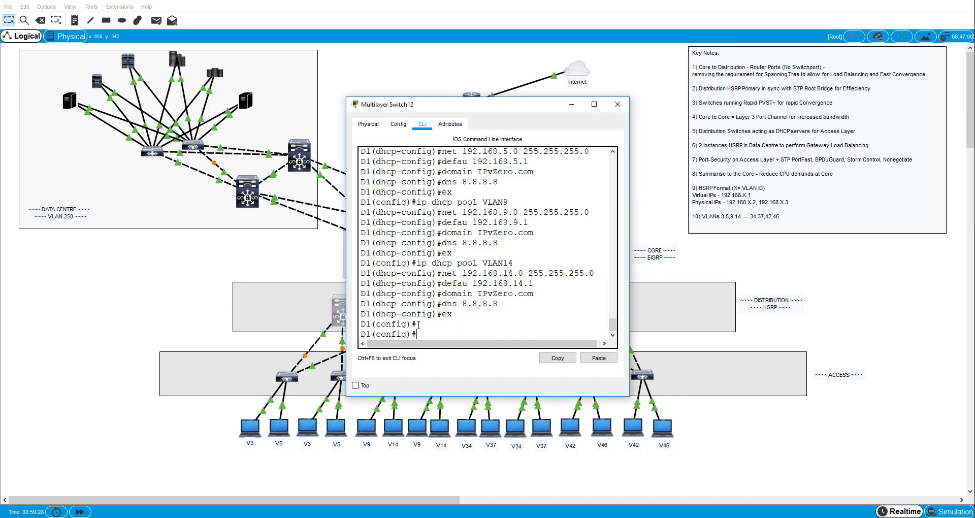
Step: Give D1's VLAN 3 standby IP 192.168.3.1 with priority 120 and preempt
text(int vlan 3)
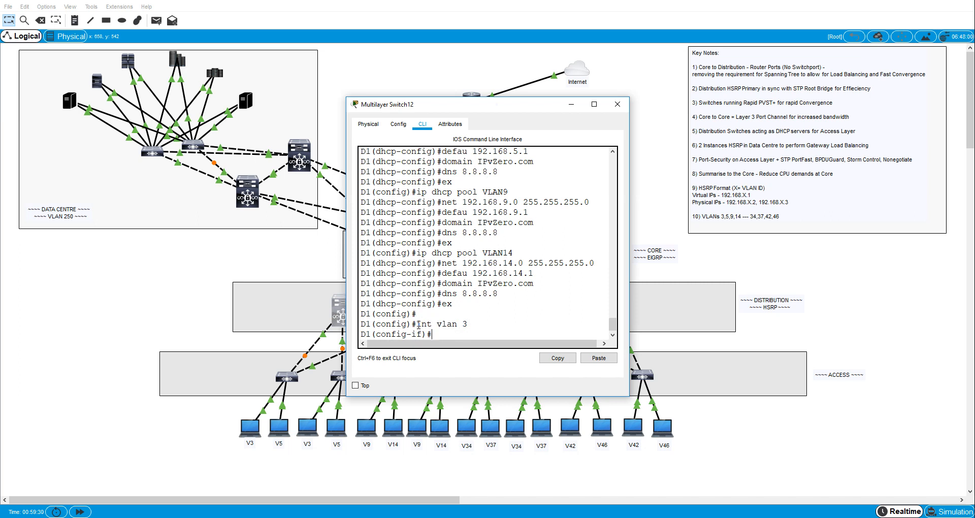
text(str)
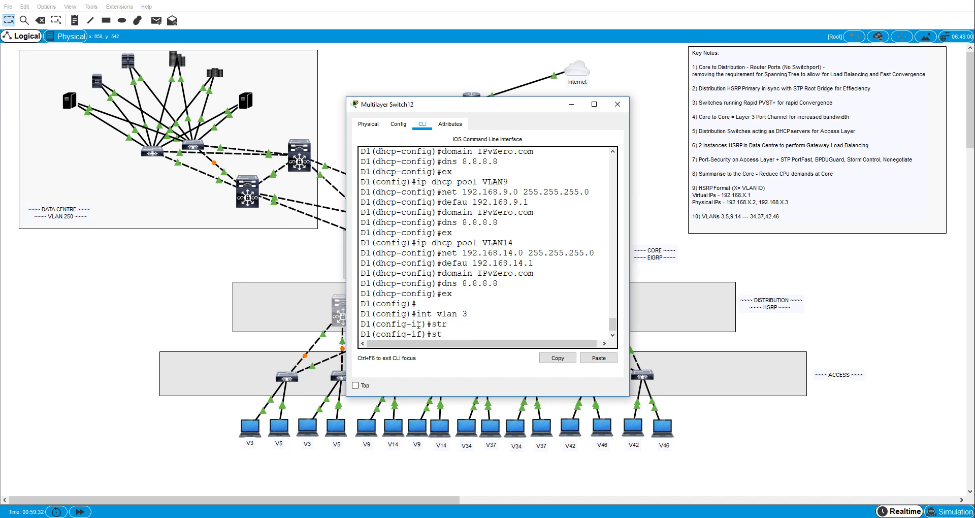
text(standby 3)
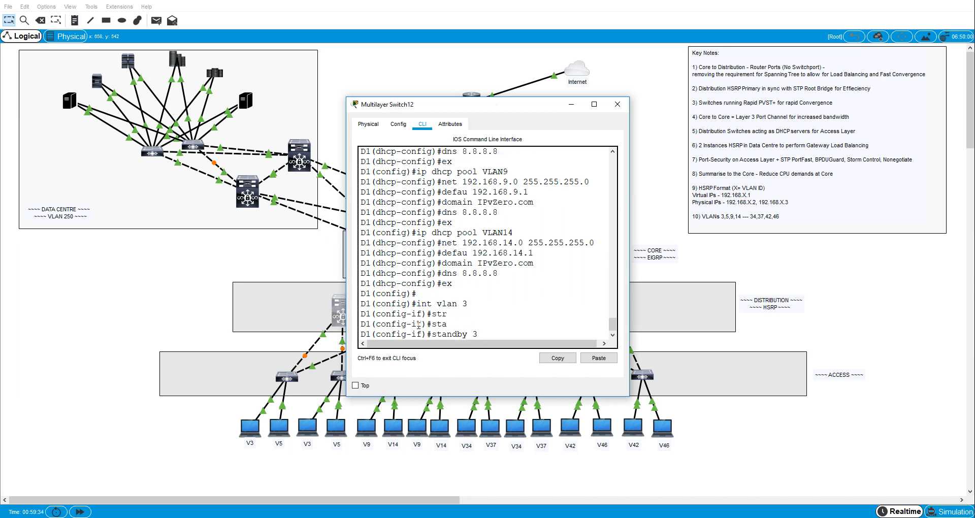
text(iup)
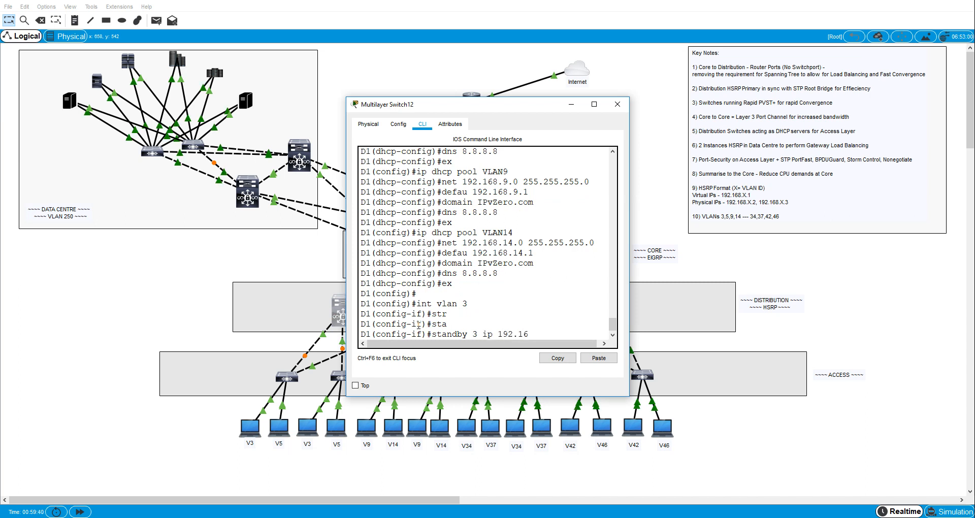
text(8.3.1)
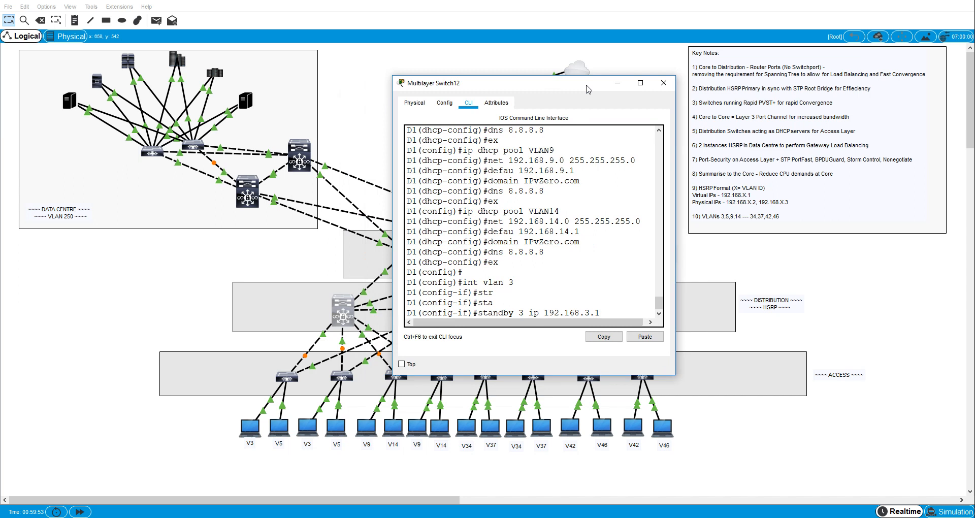
text(s)
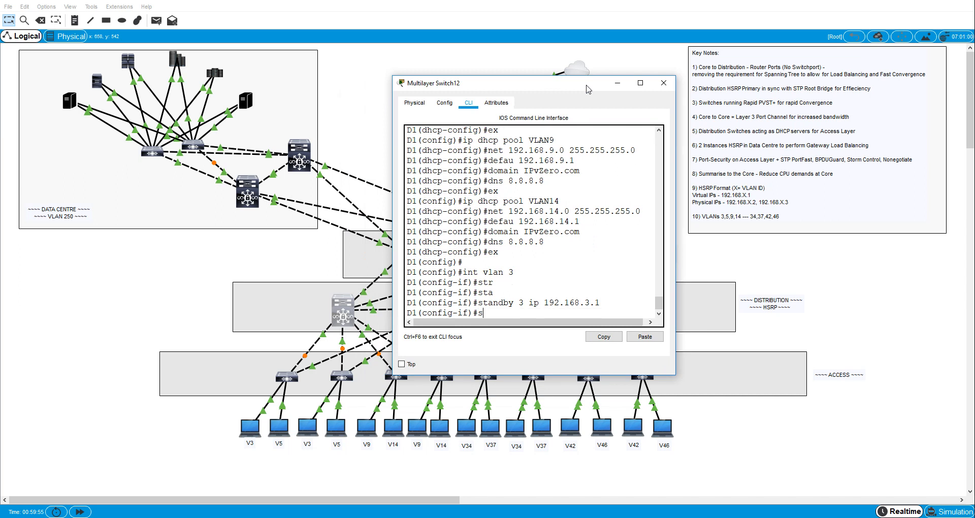
text(tandby 3)
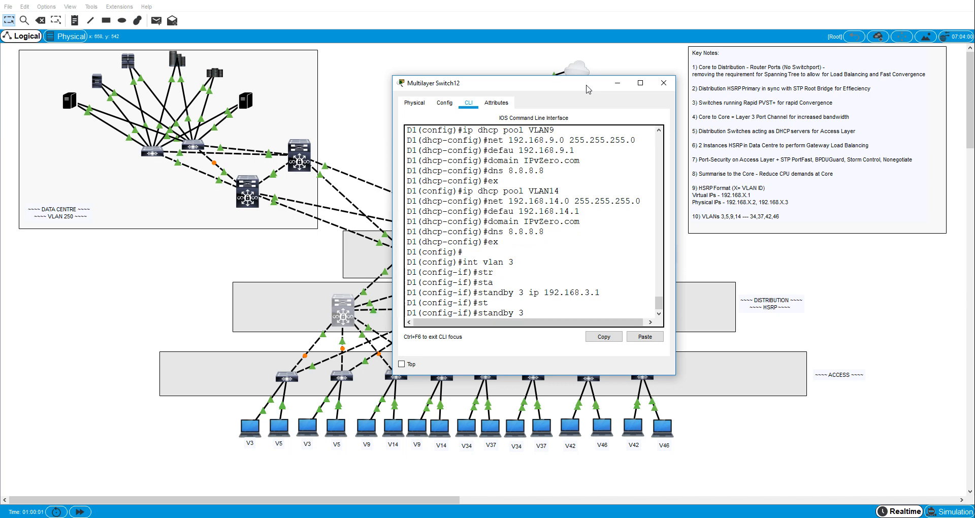
text(p)
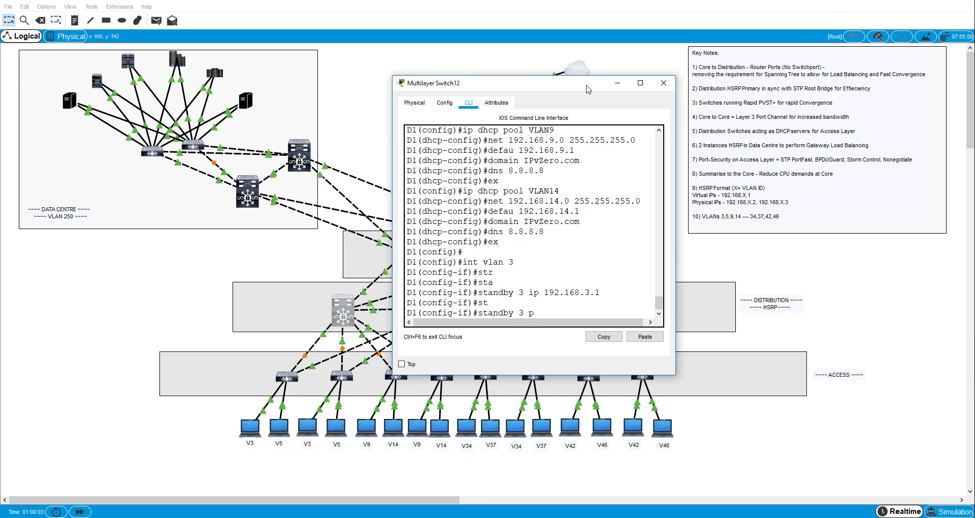
text(rio 120)
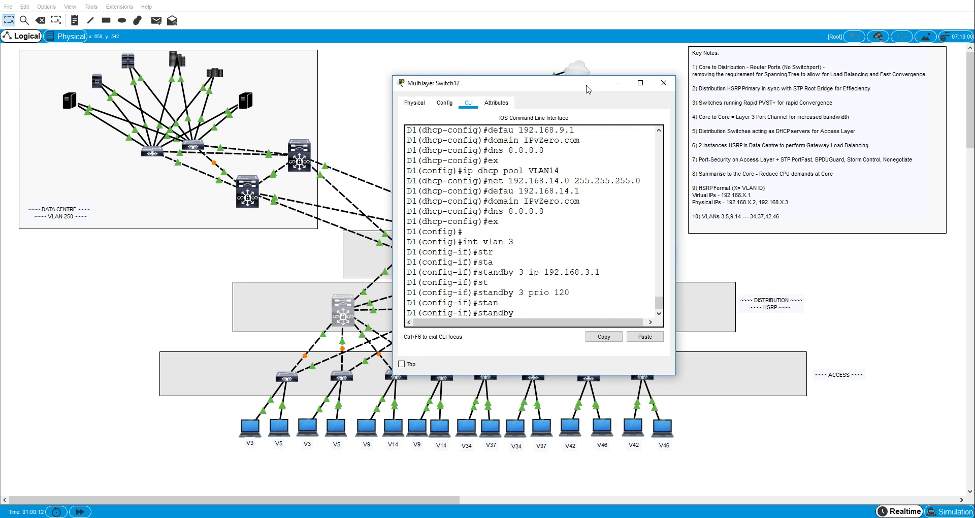
text(standby 3 pre)
text(ex)
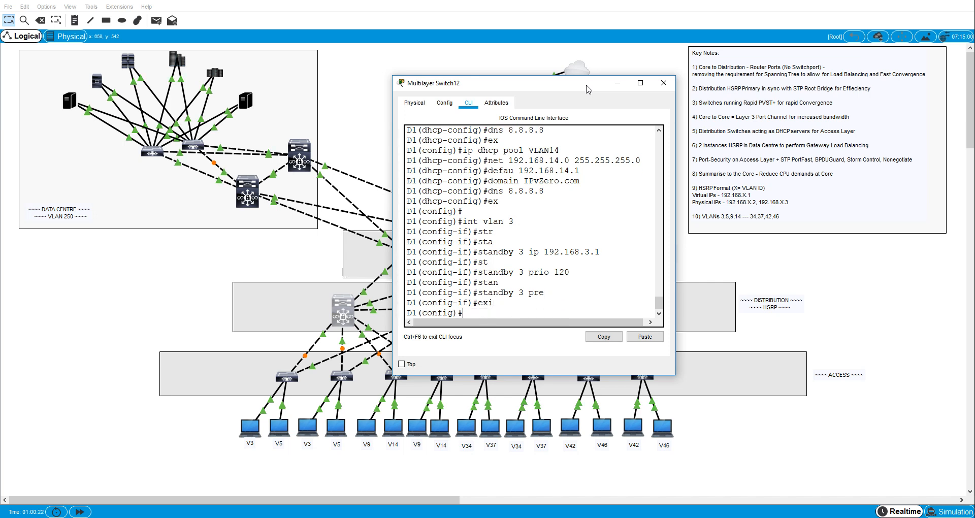
Step: Give VLAN 9 standby IP 192.168.9.1 with preempt
text(int va)
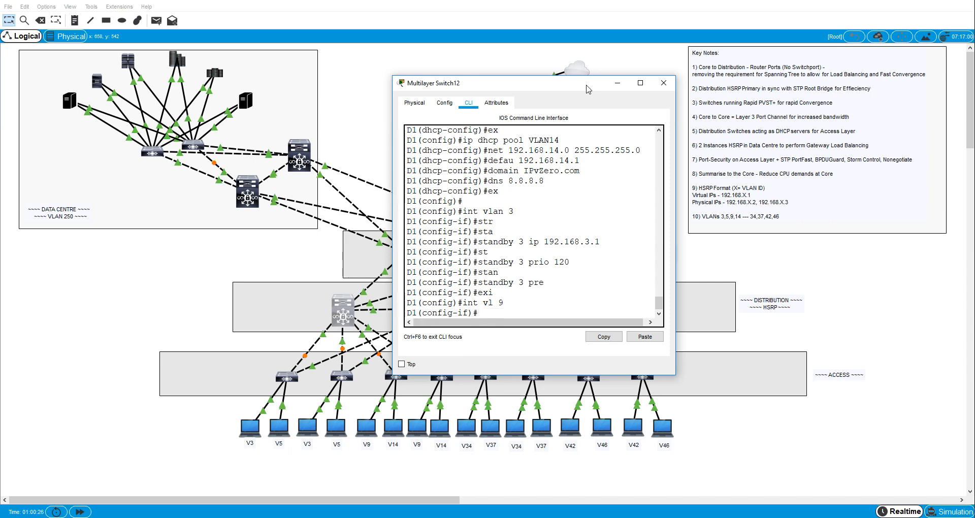
text(standby 9 ip)
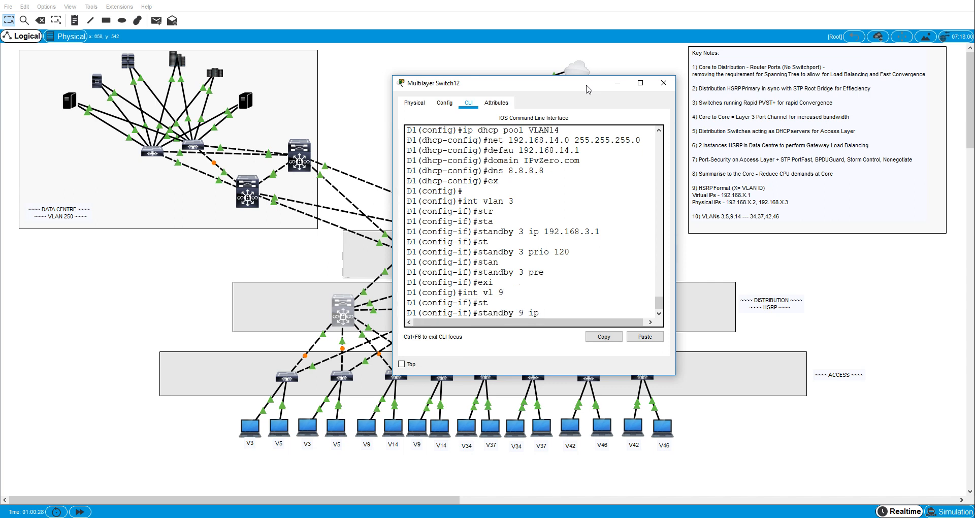
text(192.1)
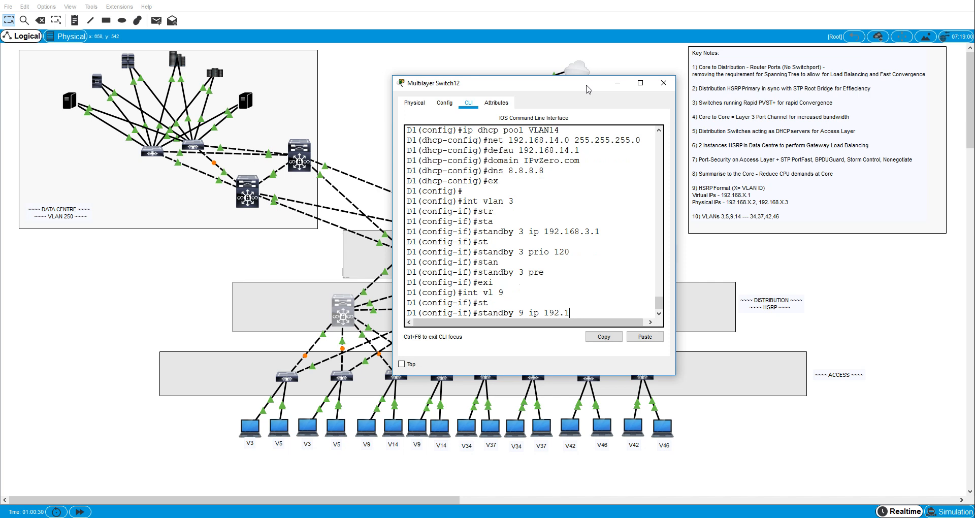
text(68.9.1)
text(standby)
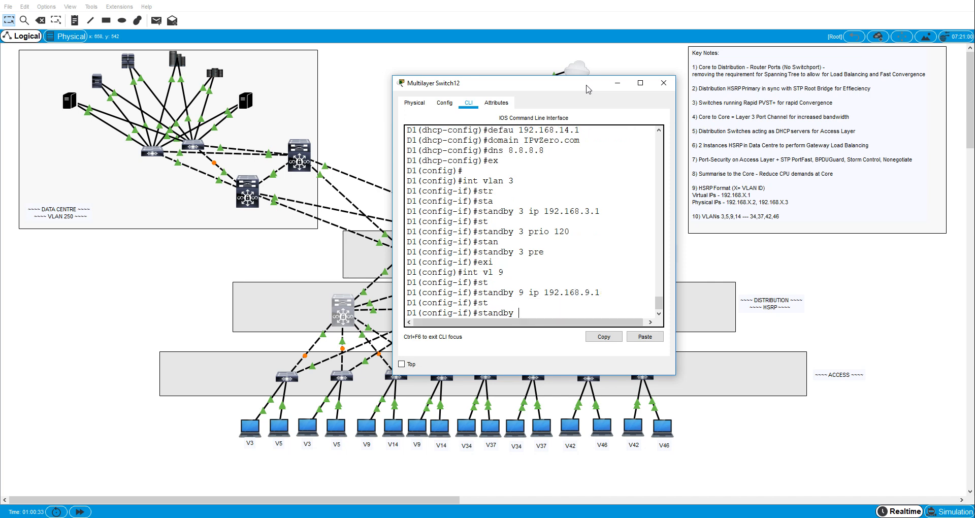
text(9 pe)
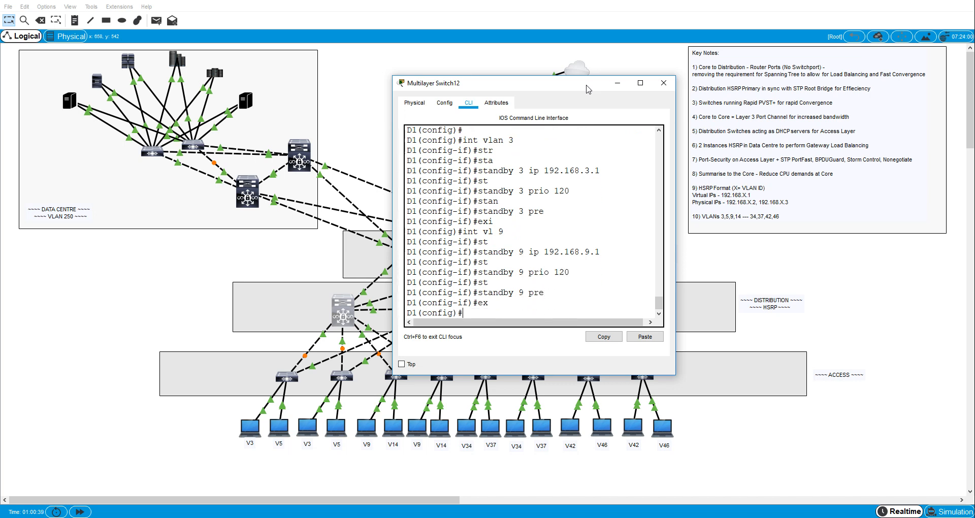
Step: Set standby IPs 192.168.5.1 on VLAN 5 and 192.168.14.1 on VLAN 14
text(int vlan 5)
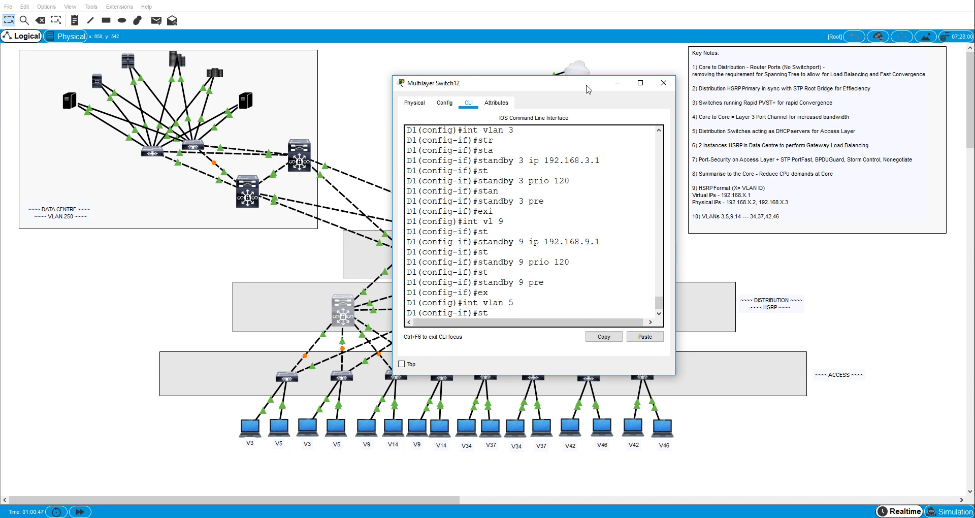
text(standby 5 ip)
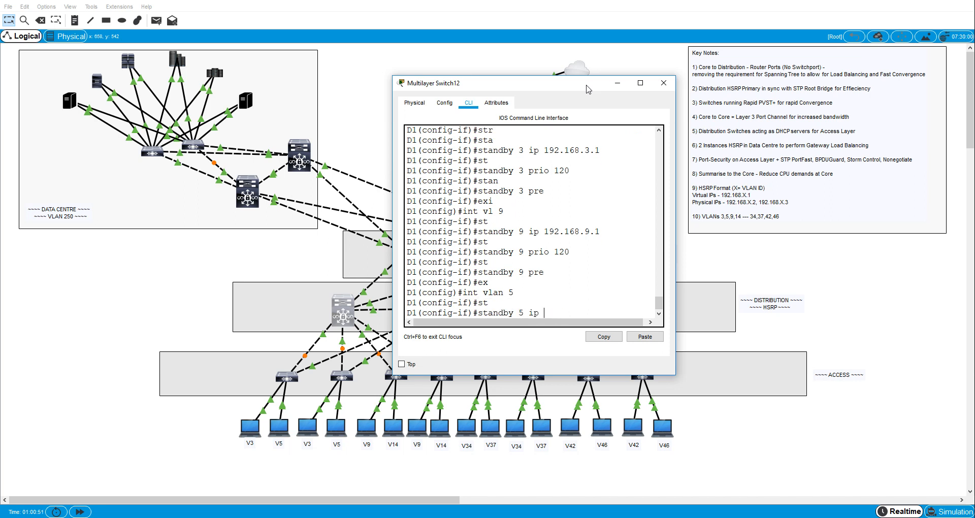
text(192.168.)
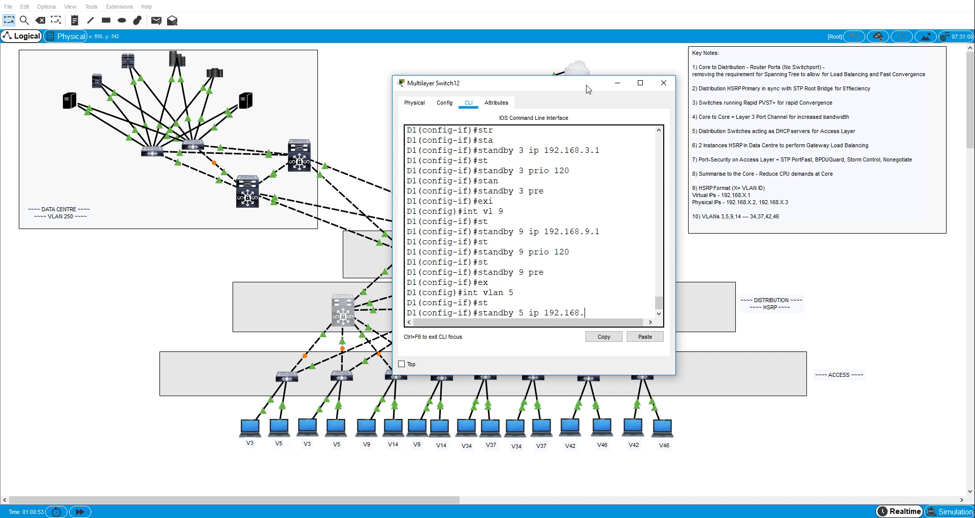
text(5.1)
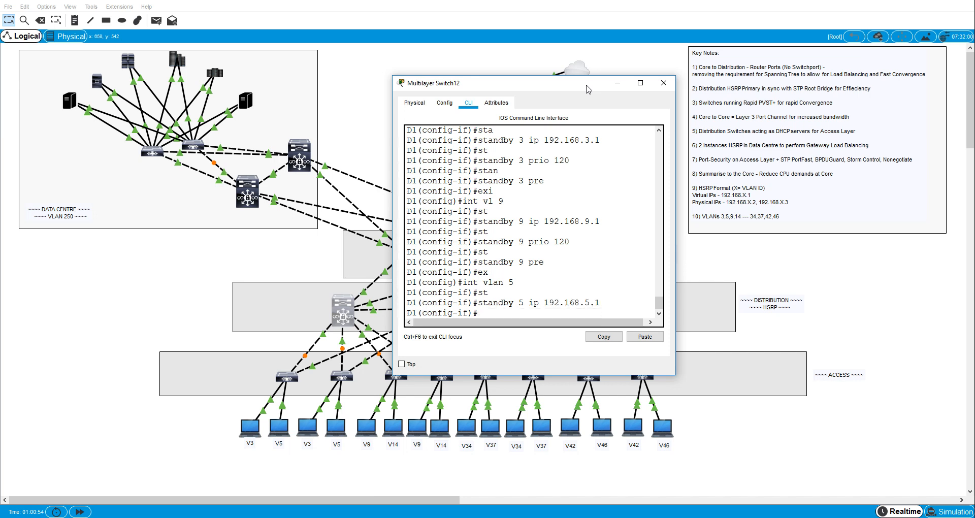
text(int vl 14)
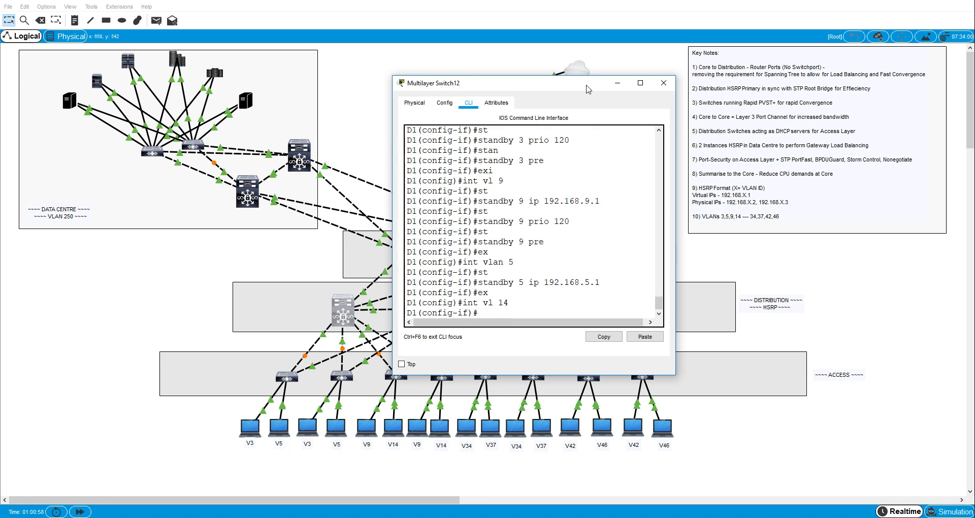
text(standby 14 ip 1)
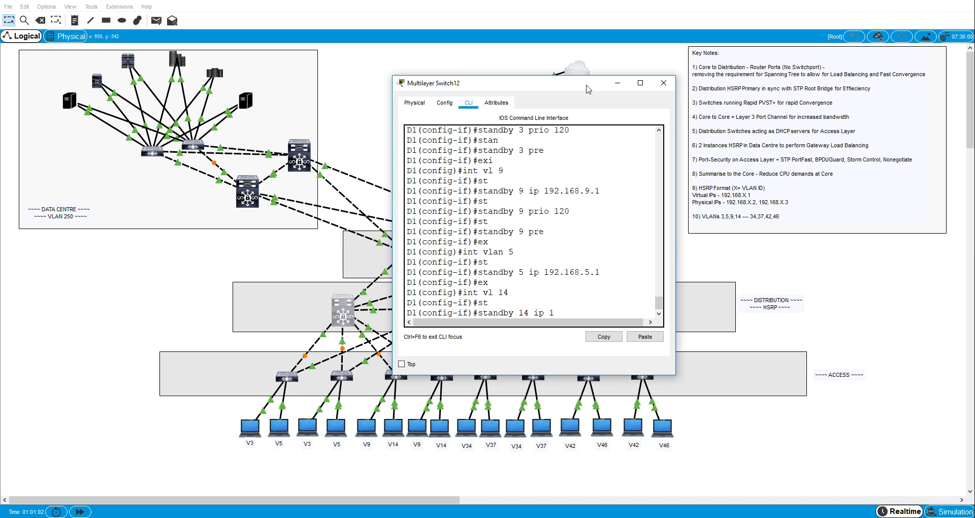
text(92.168.14.1)
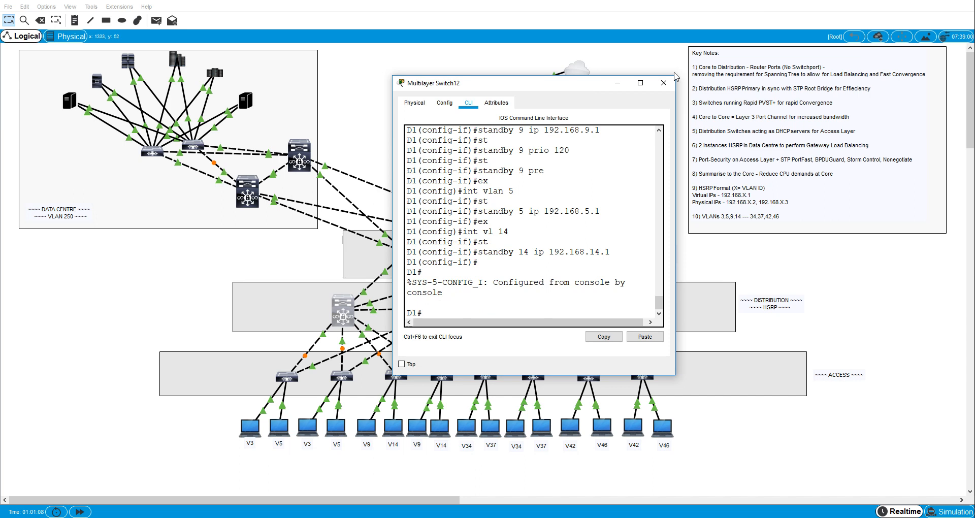
Step: Switch from D1 to D2's CLI and enter configuration mode
click(663, 83)
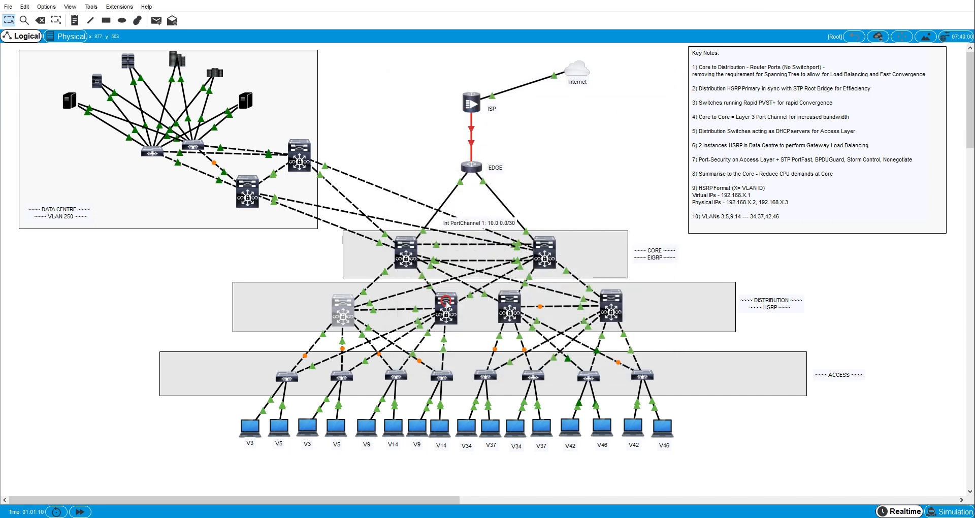
click(444, 304)
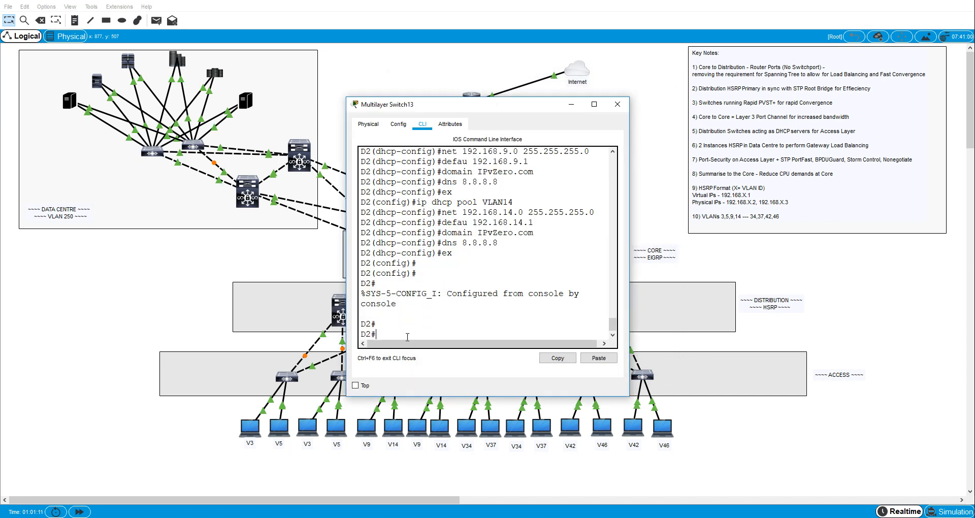
text(conf t)
text(int vlan)
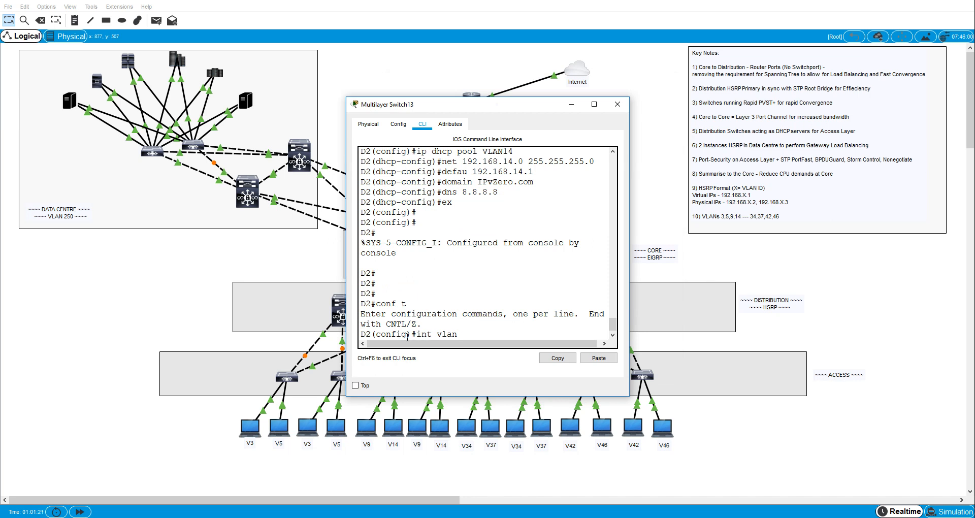
Step: Give D2's VLAN 5 standby IP 192.168.5.1, priority 120 and preempt
text(5)
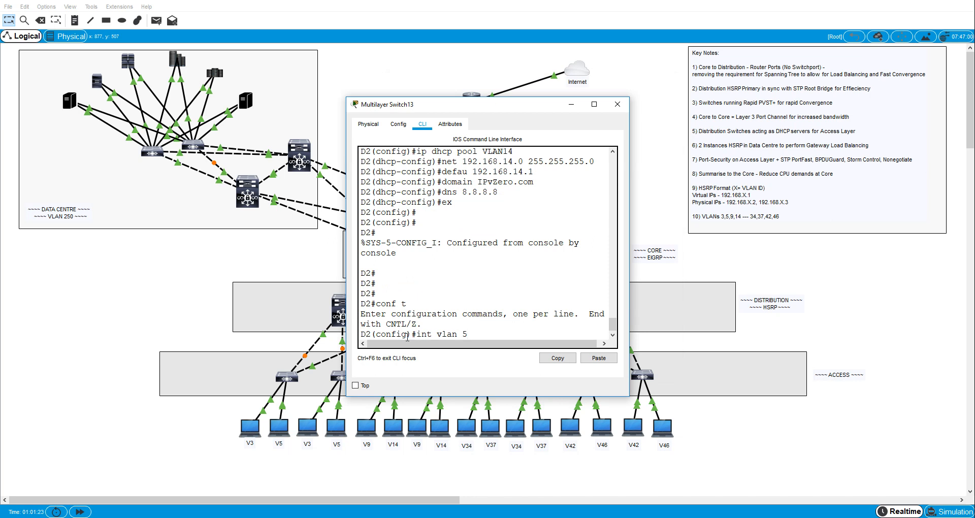
text(ip add)
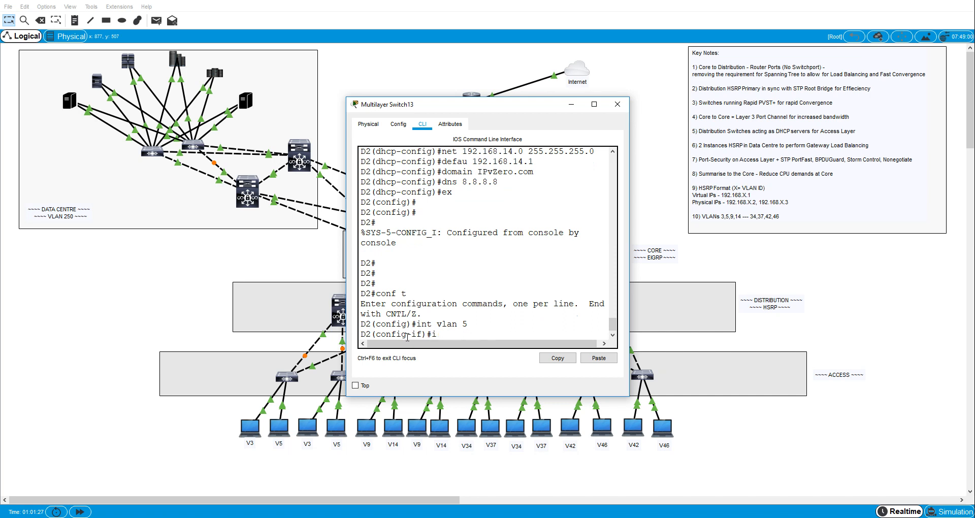
text(standby 5 ip)
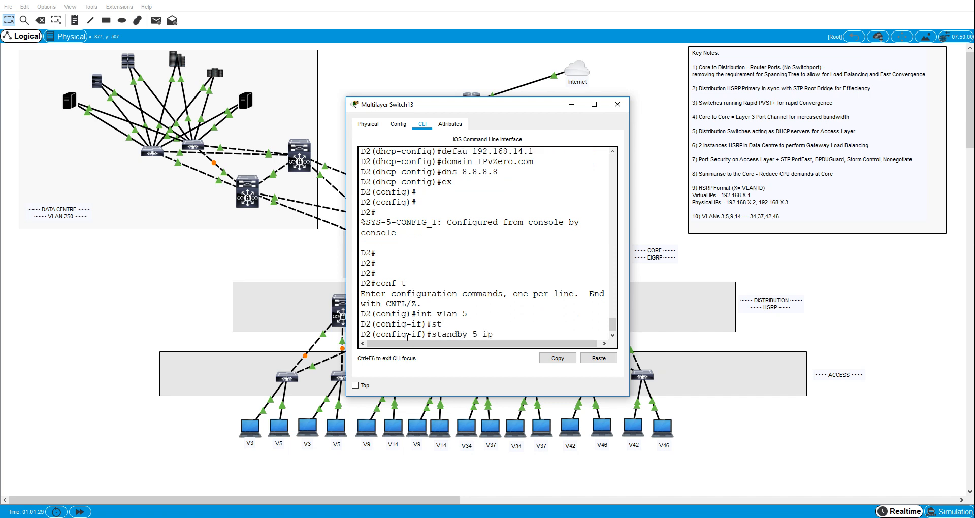
text(192.16)
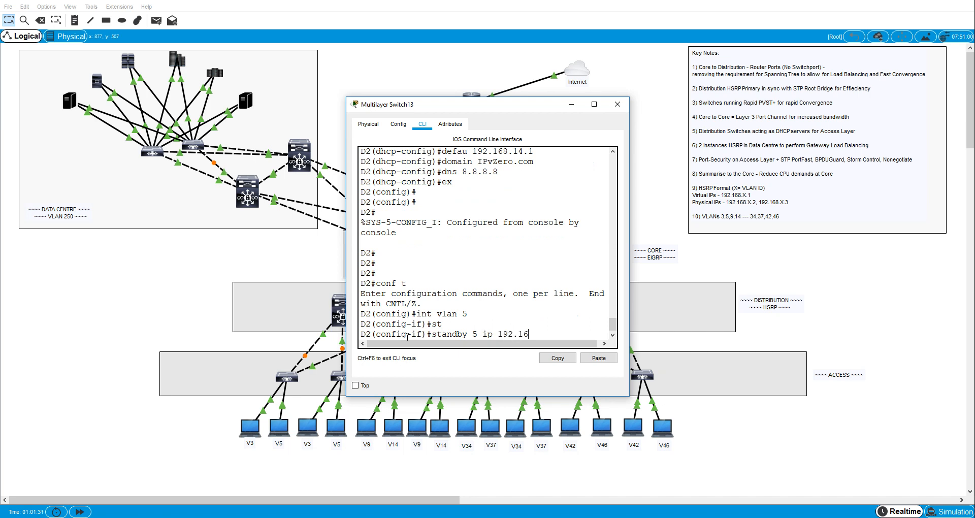
text(8.5.1)
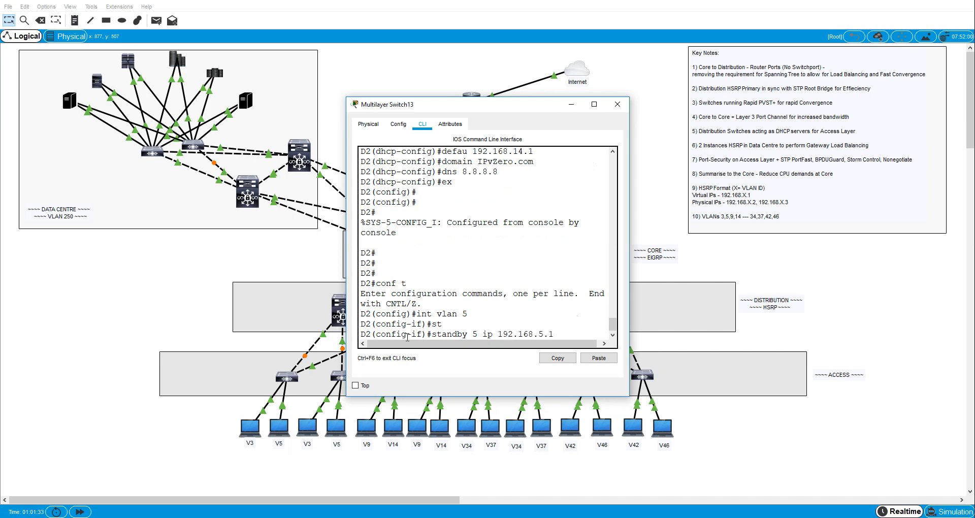
text(standby 5 prio)
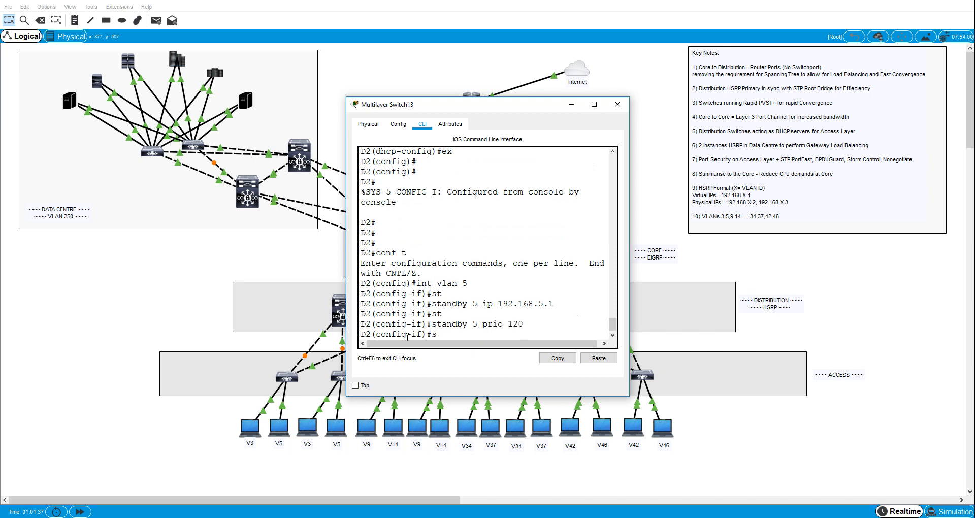
text(standby 5 pre)
text(int)
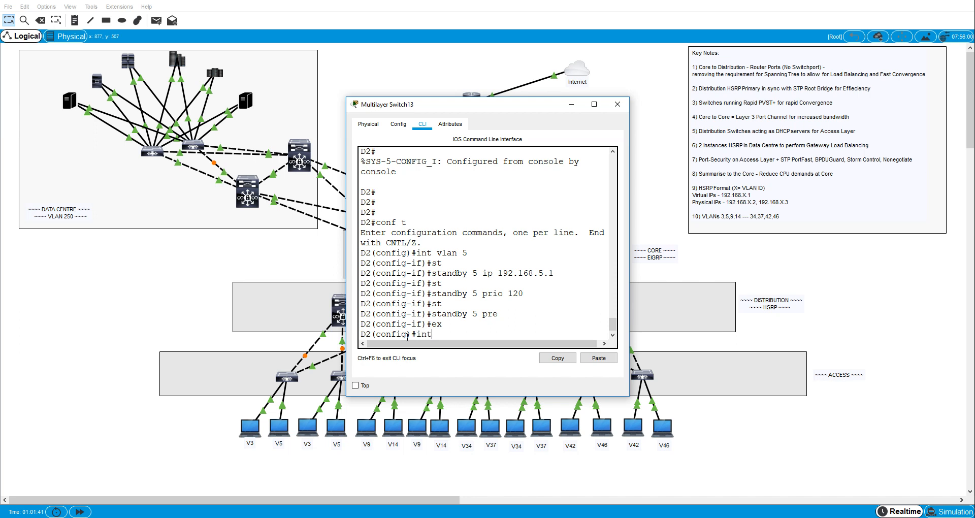
Step: Set VLAN 14 standby 192.168.14.1 with priority 120 and preempt, and VLAN 3 standby 192.168.3.1
text(vla 14)
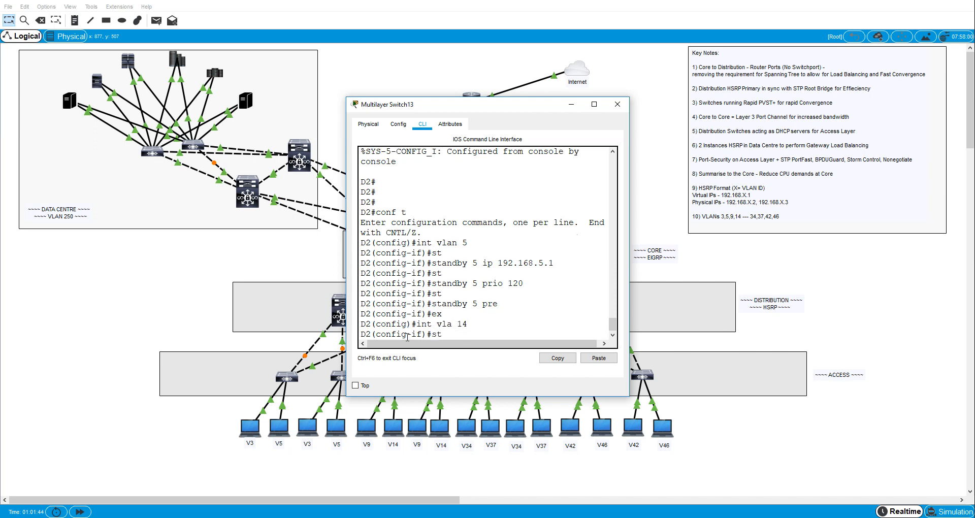
text(standby 14 1)
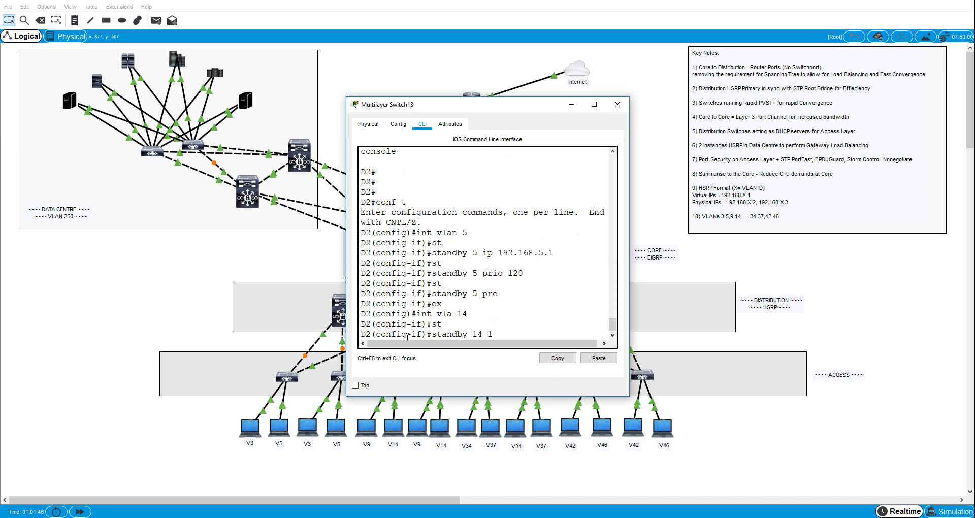
text(ip 192.168.14.1)
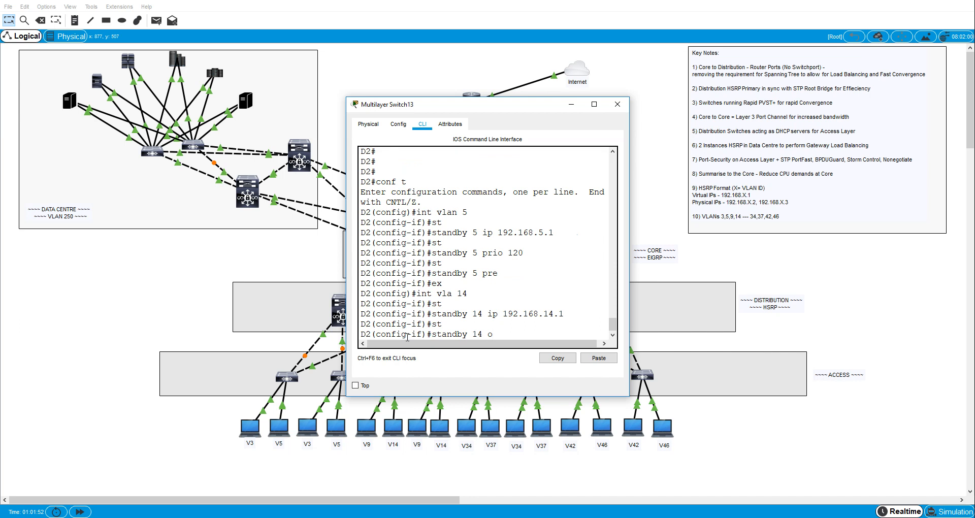
text(prio 120)
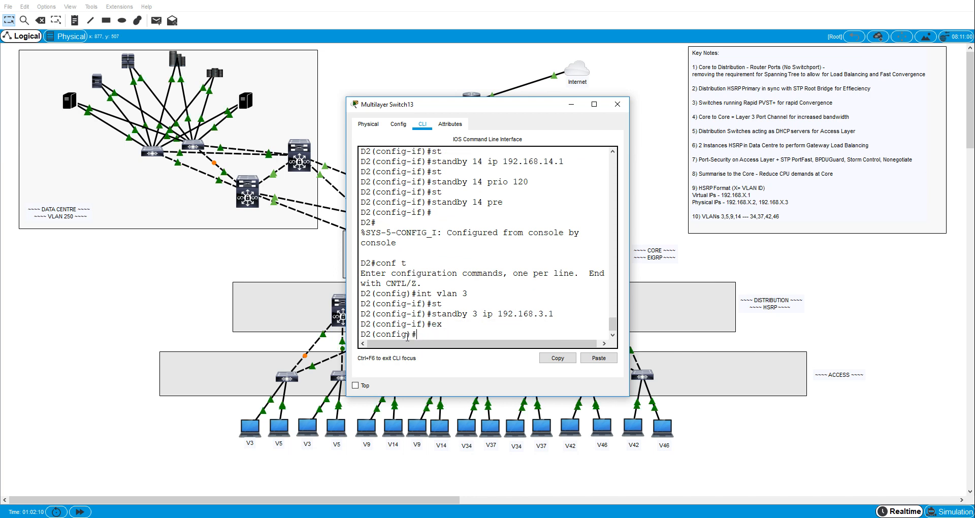
Step: Enter a mistaken VLAN 9 standby IP 192.168.9.2 and remove it with no standby
text(int vla 9)
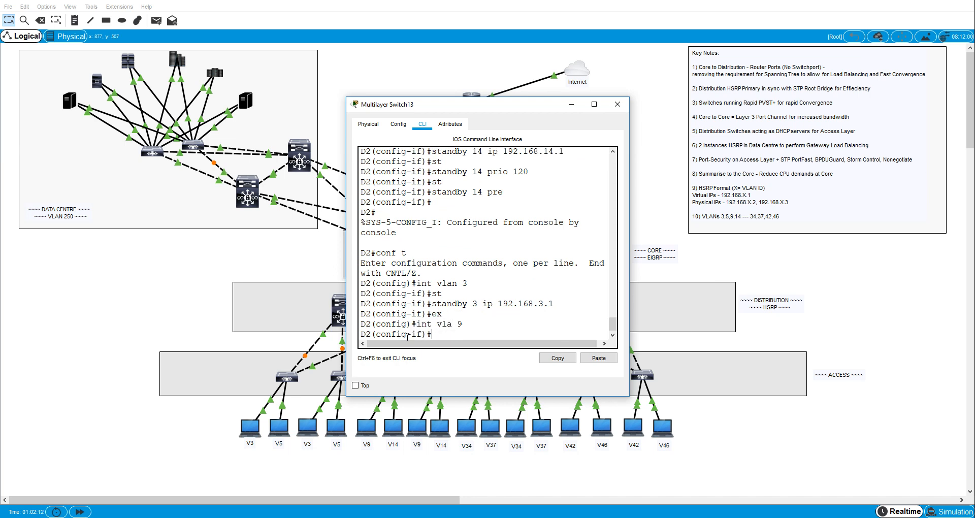
text(standby 9)
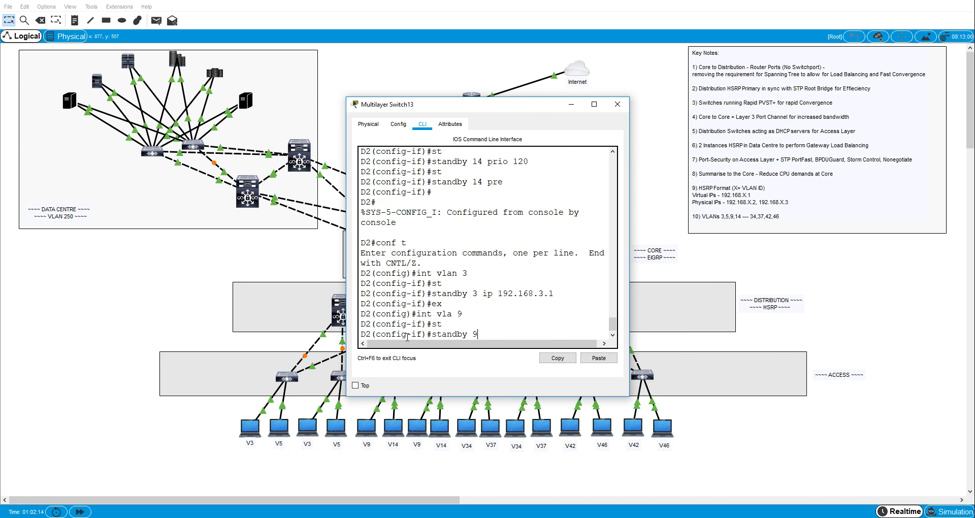
text(ip)
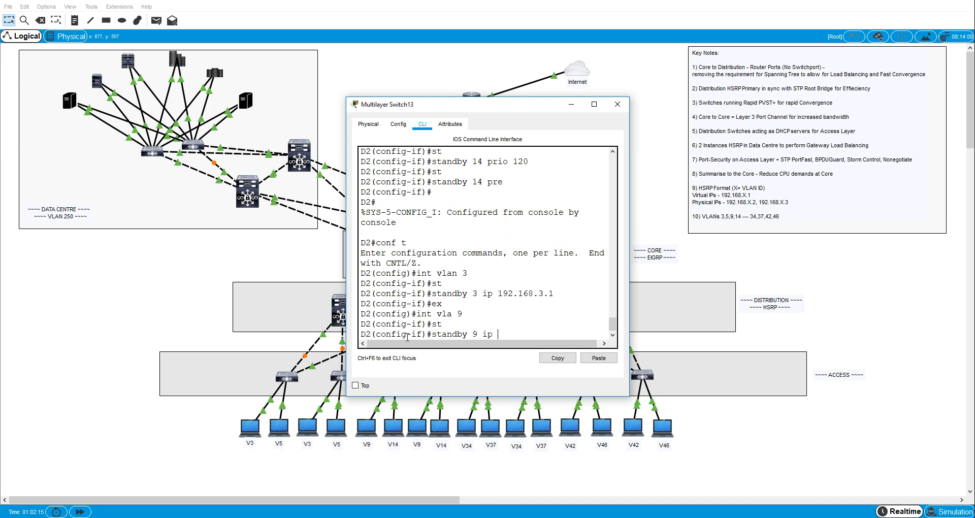
text(192.168.9.2)
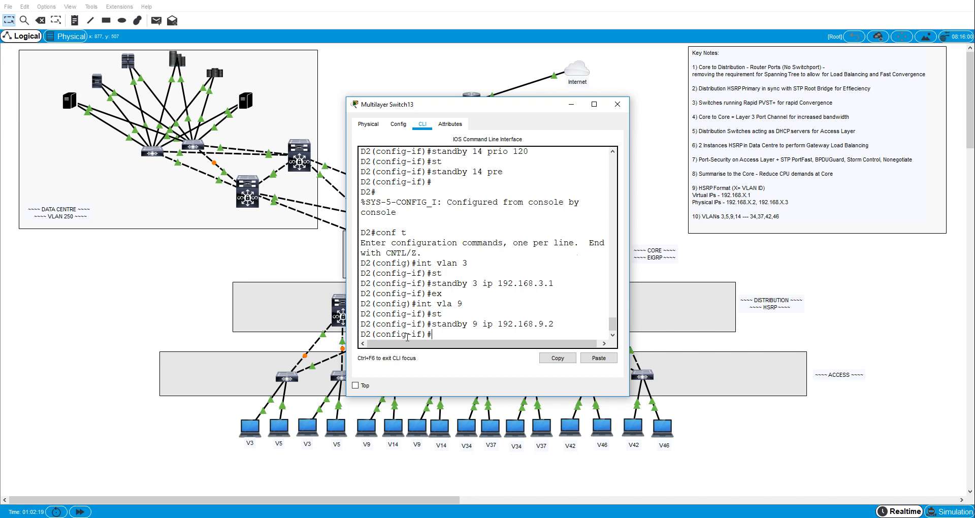
text(no standby 9 ip 192.1)
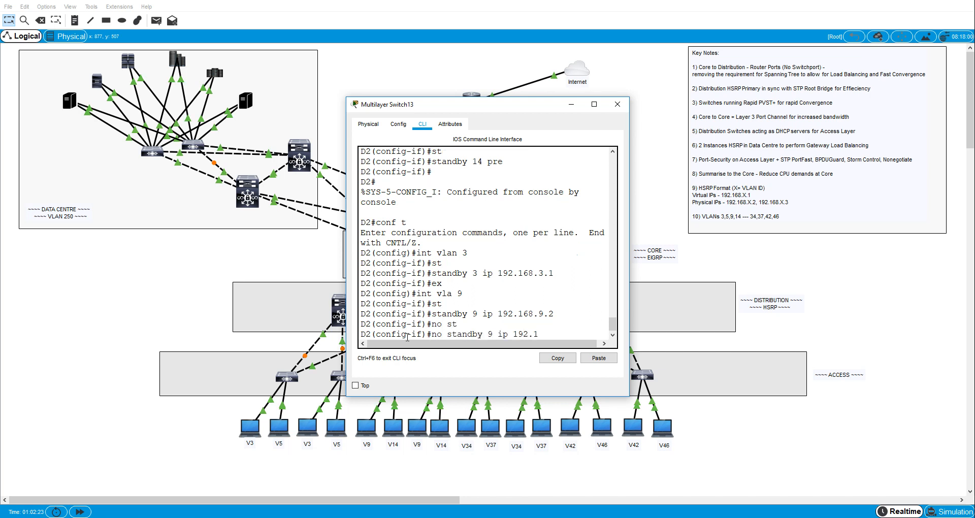
text(689)
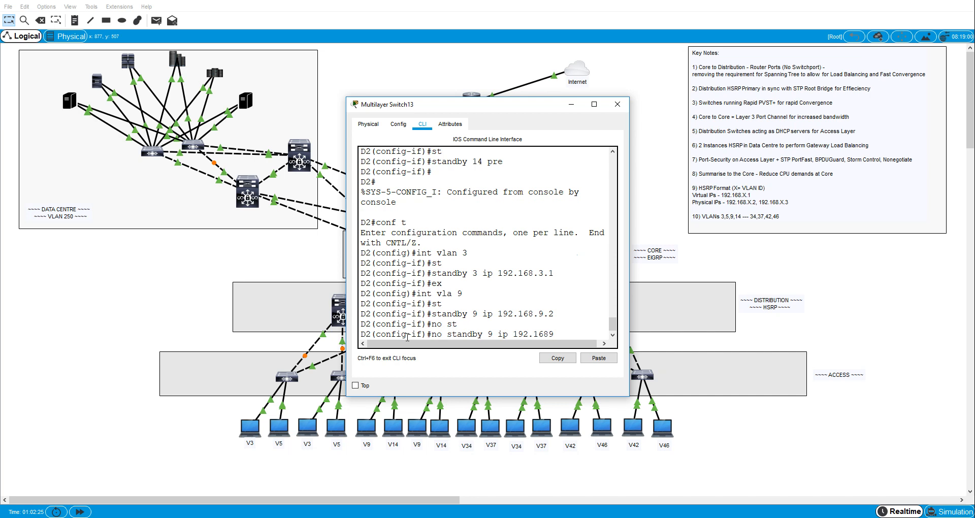
key(Backspace)
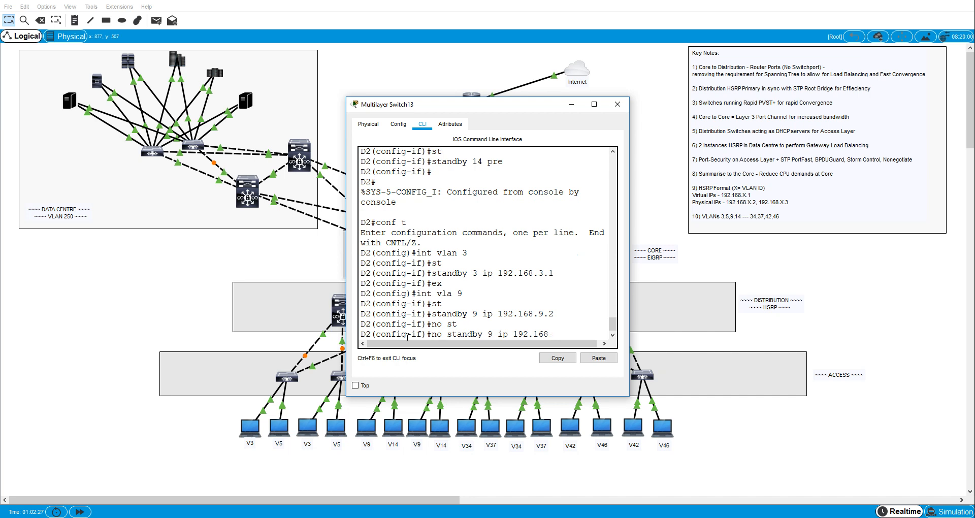
text(.9.2)
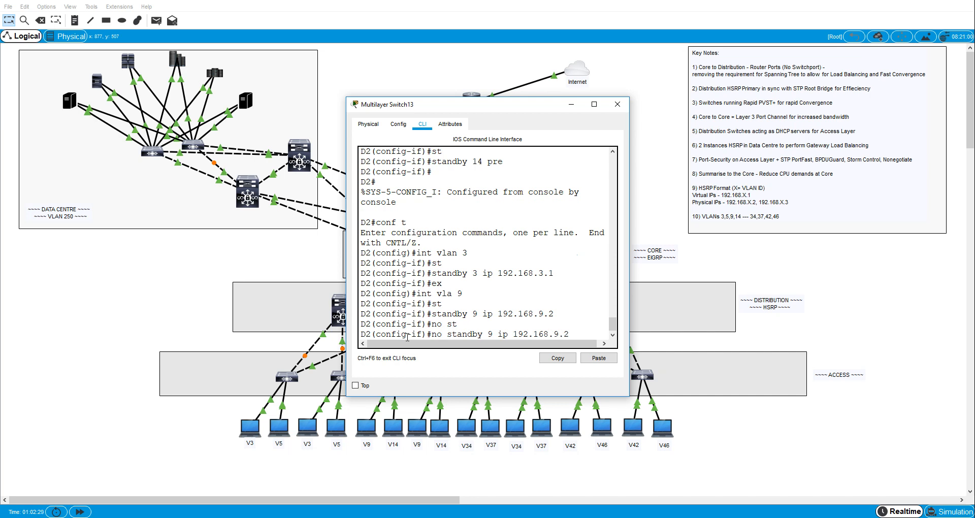
Step: Set VLAN 9 standby IP 192.168.9.1 and verify D2's HSRP groups with show standby brief
text(standby)
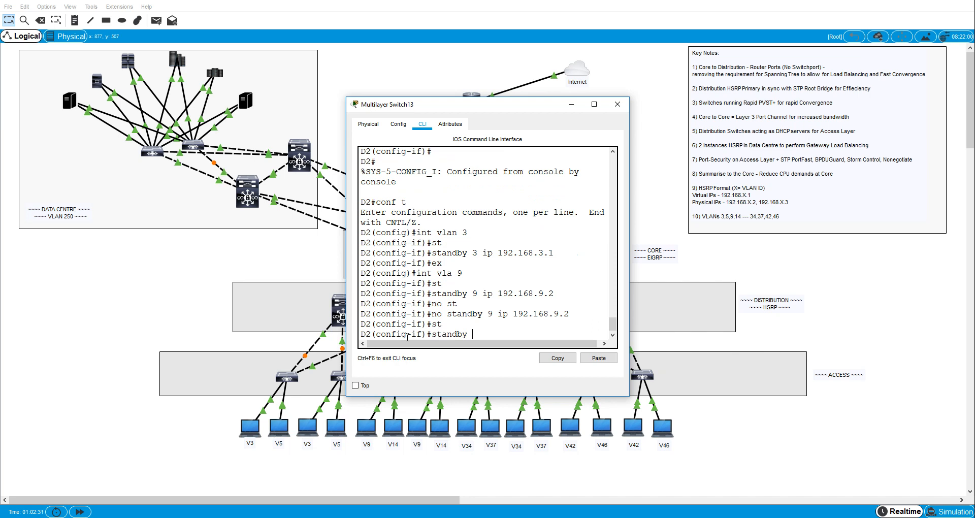
text(9 ip 192.1)
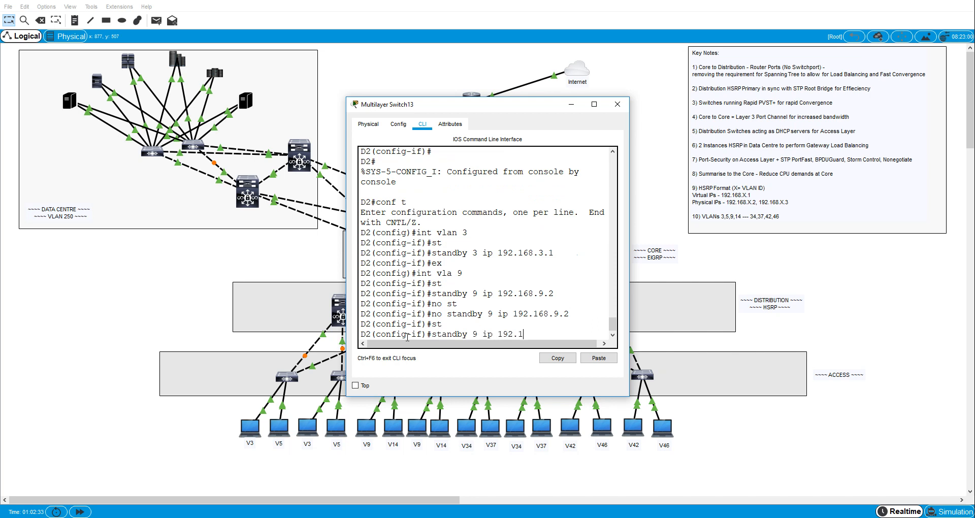
key(enter)
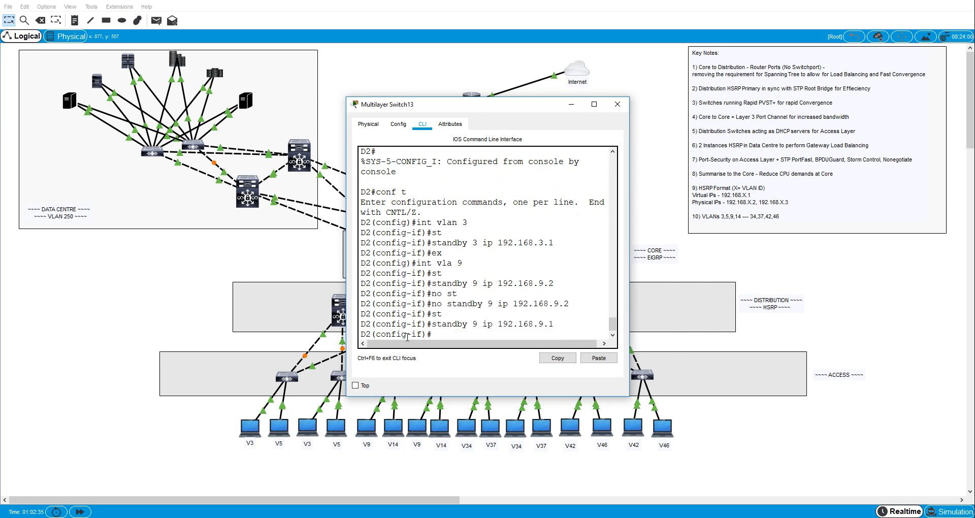
text(sh stan b)
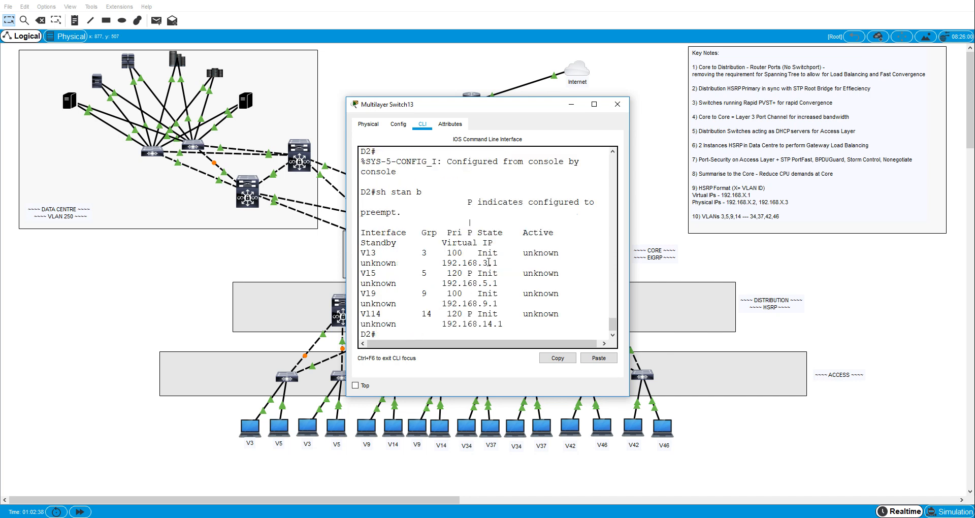
Step: Run 'sho stan b' on D1 to review its HSRP groups for VLANs 3, 5, 9 and 14
click(593, 103)
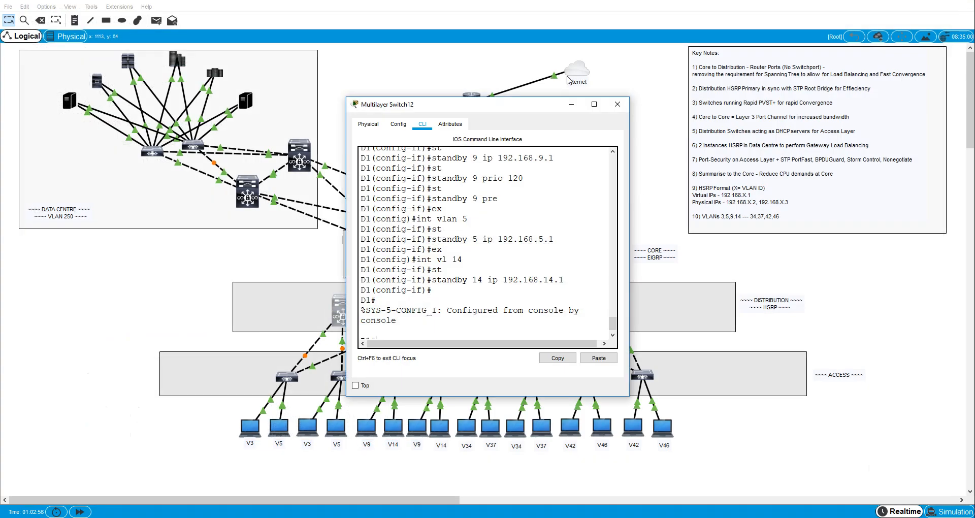
click(592, 104)
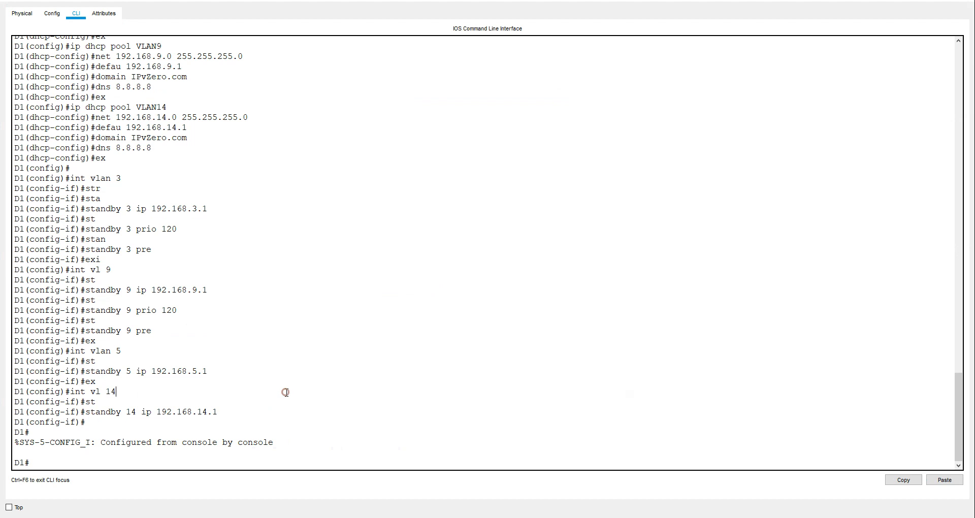
text(sho stan b)
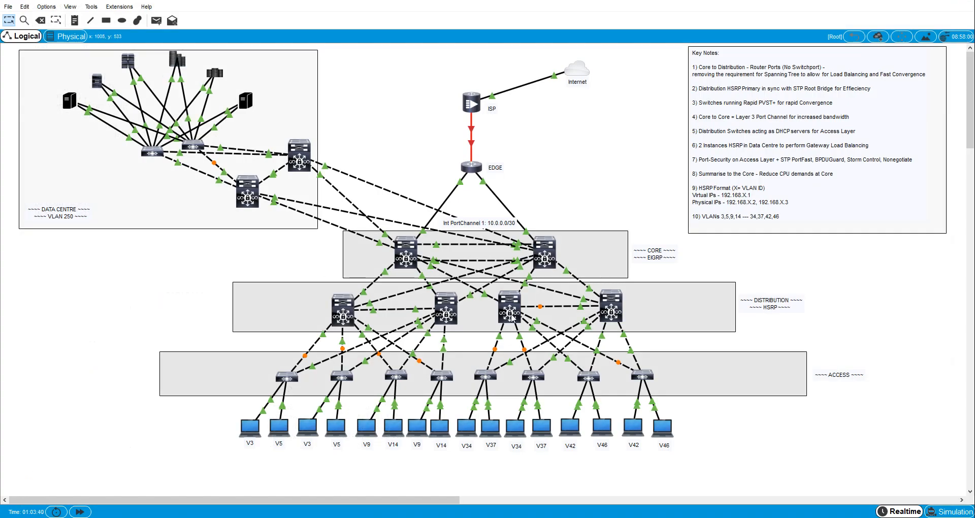
Step: On D3, give VLAN 34 HSRP group 34 with virtual IP 192.168.34.1, priority and preempt
double_click(509, 306)
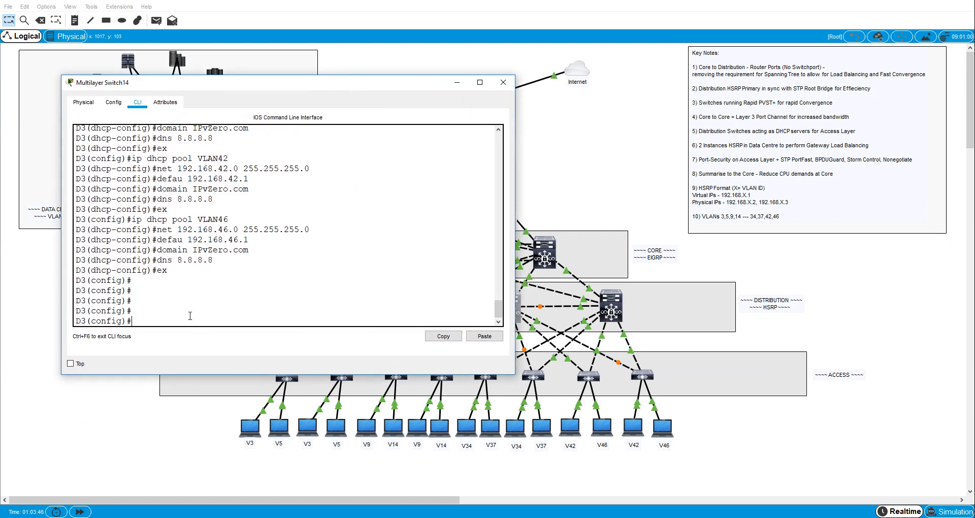
text(int)
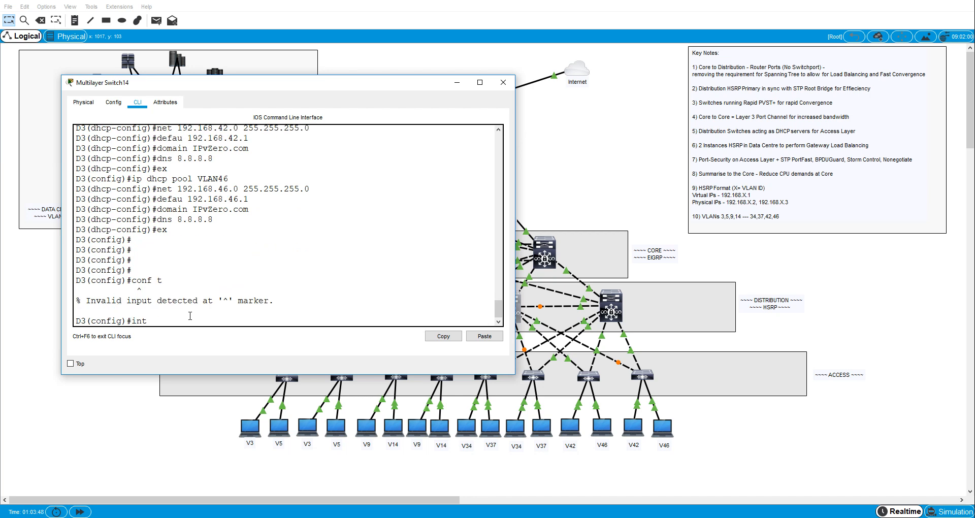
text(vl)
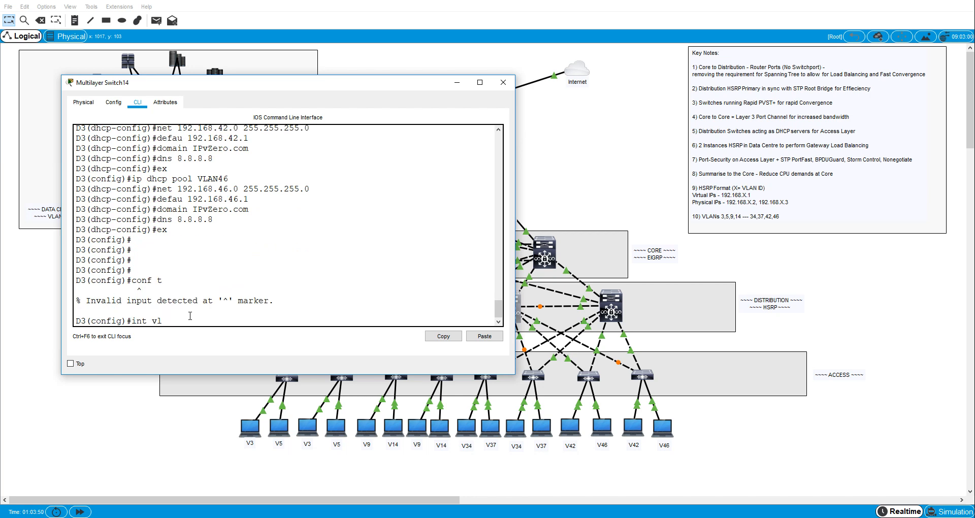
text(34)
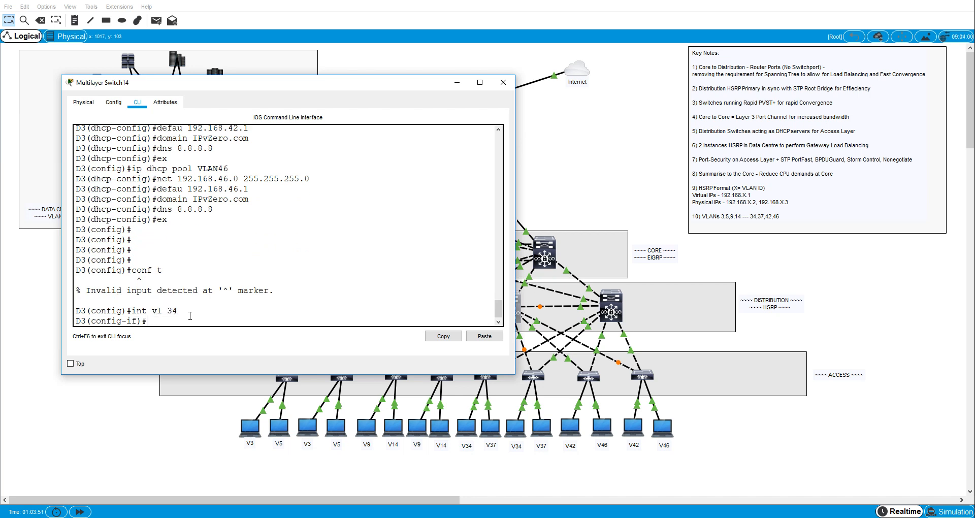
text(standby 34 ip 1)
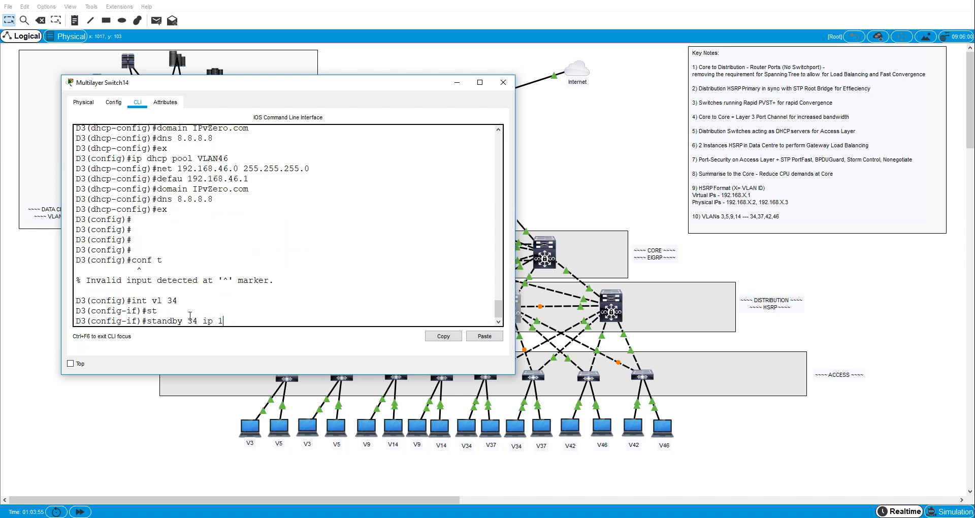
text(92.168.3)
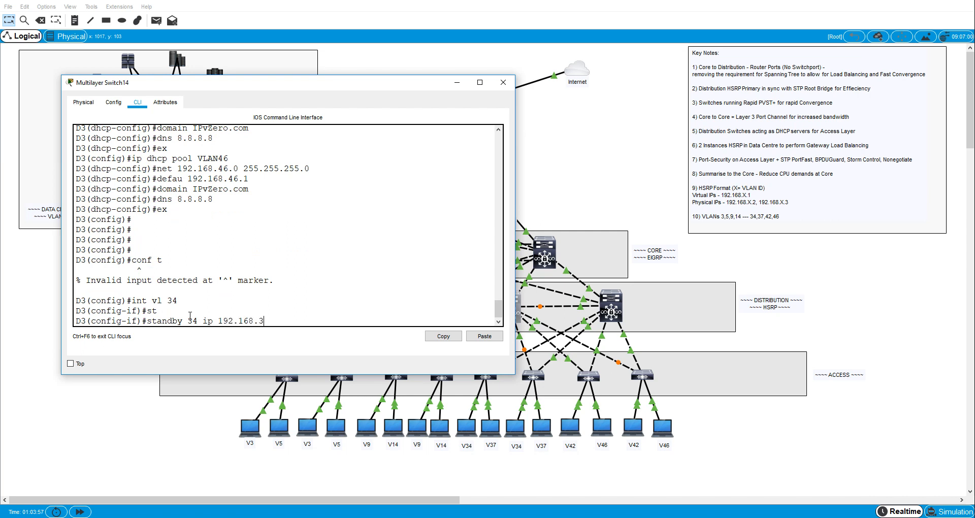
key(enter)
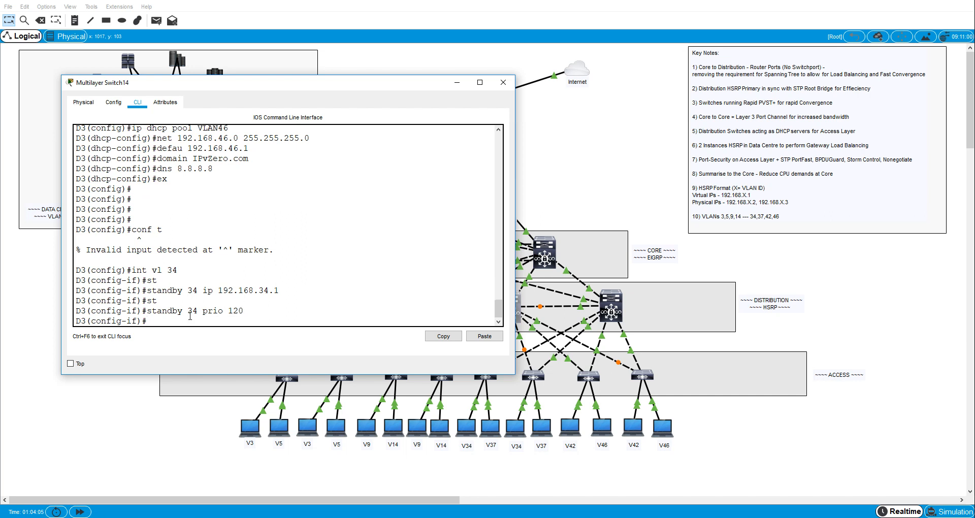
text(24 pre)
text(int)
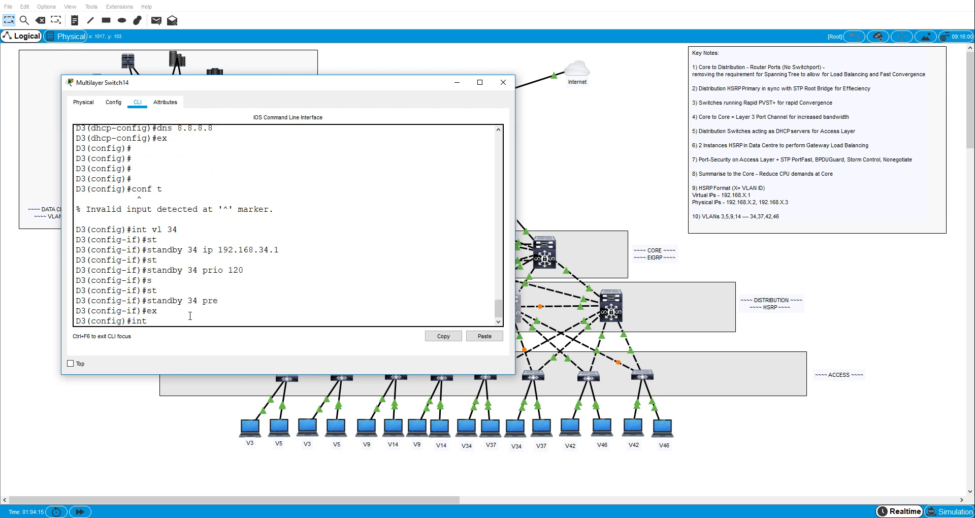
Step: Give D3's VLAN 42 HSRP group 42 with virtual IP 192.168.42.1 as preferred, preempting
text(vl 42)
text(standby 42 ip 1)
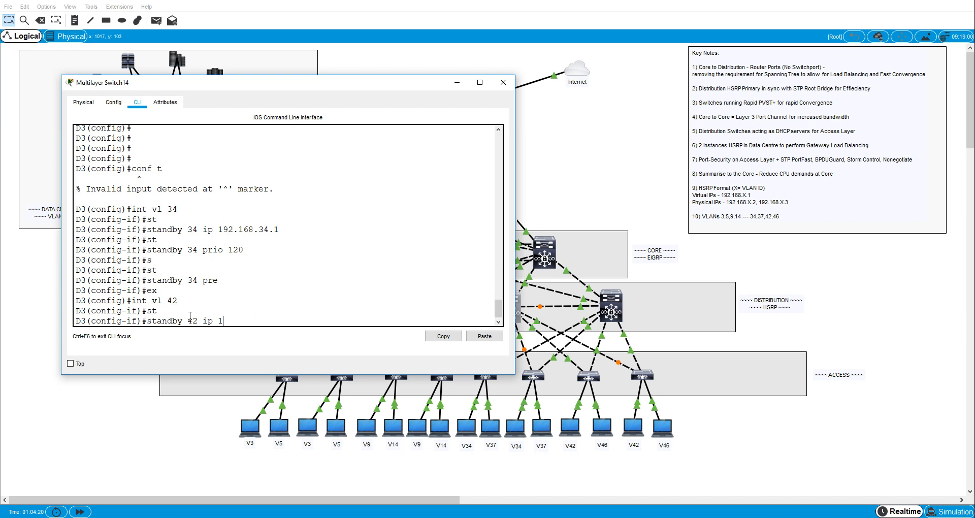
text(92.168.)
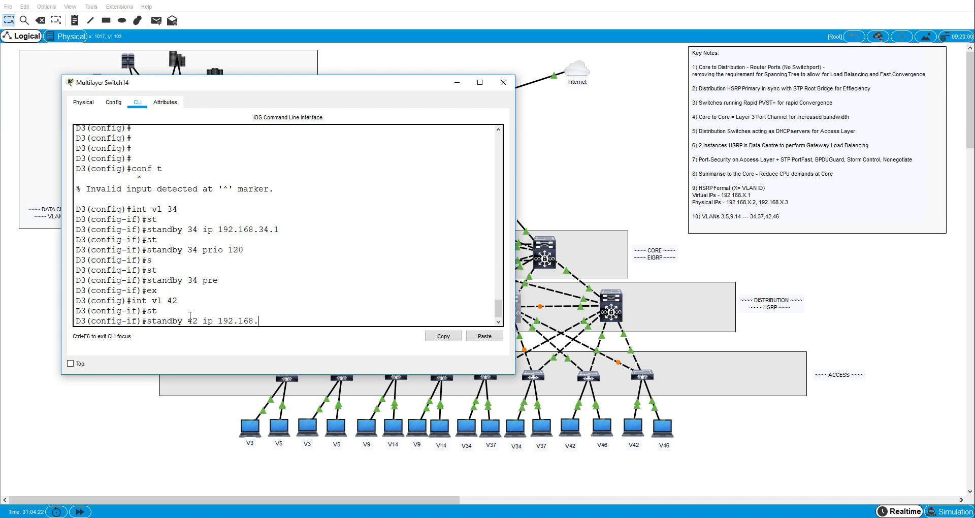
text(42.1)
text(int v)
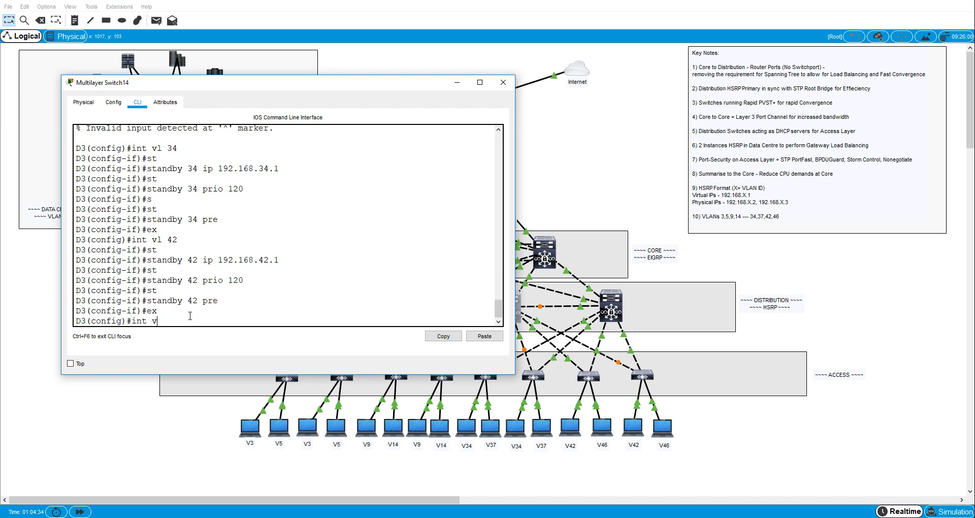
text(l 37)
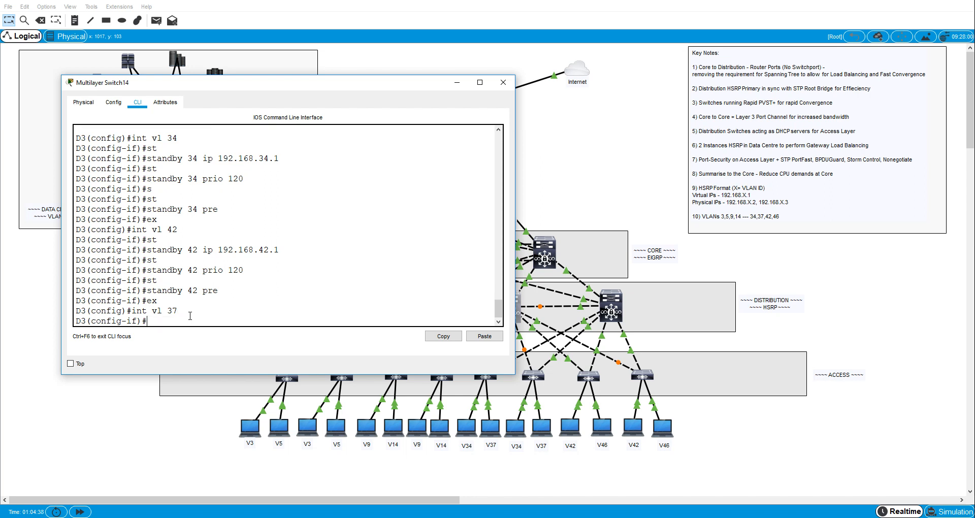
Step: Add D3 standby groups 37 and 46 with virtual IPs 192.168.37.1 and 192.168.46.1
text(standby 37 ip 19)
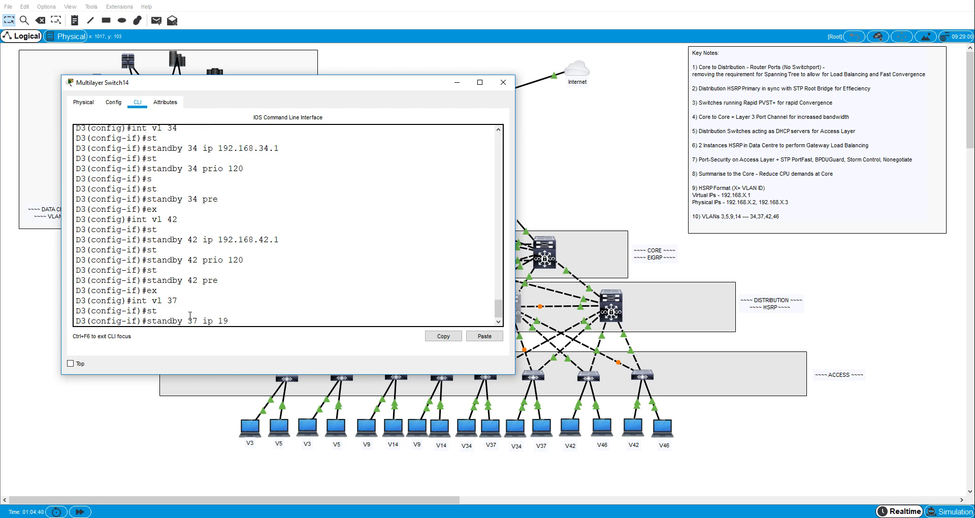
text(2.168.37)
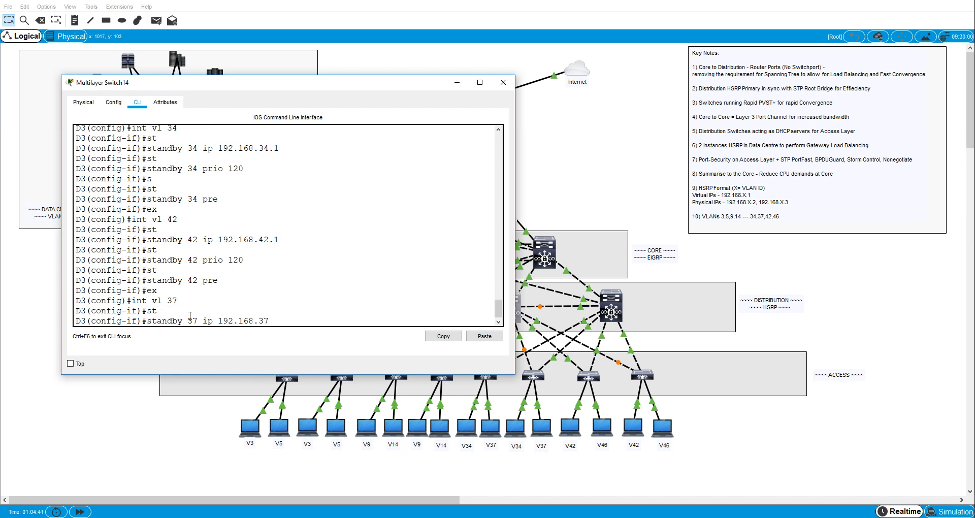
text(int vl;)
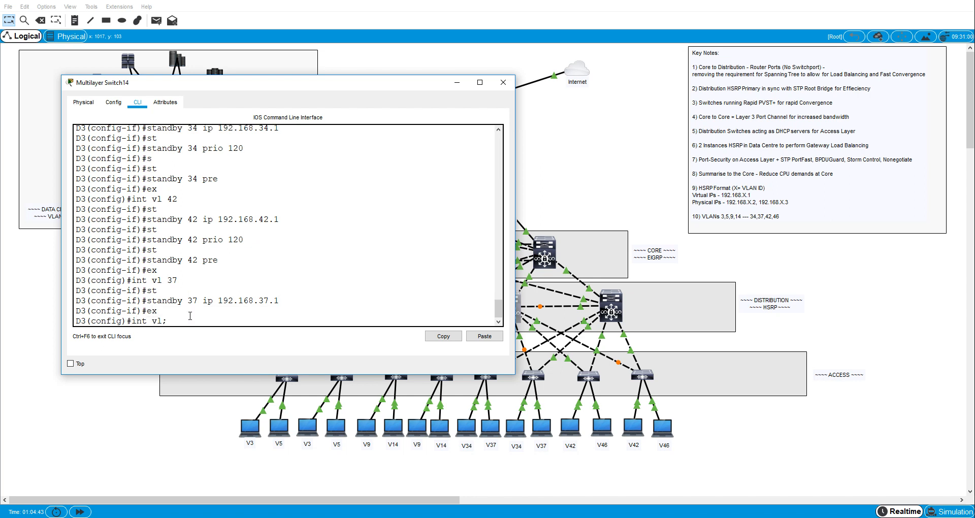
key(backspace)
text( 46)
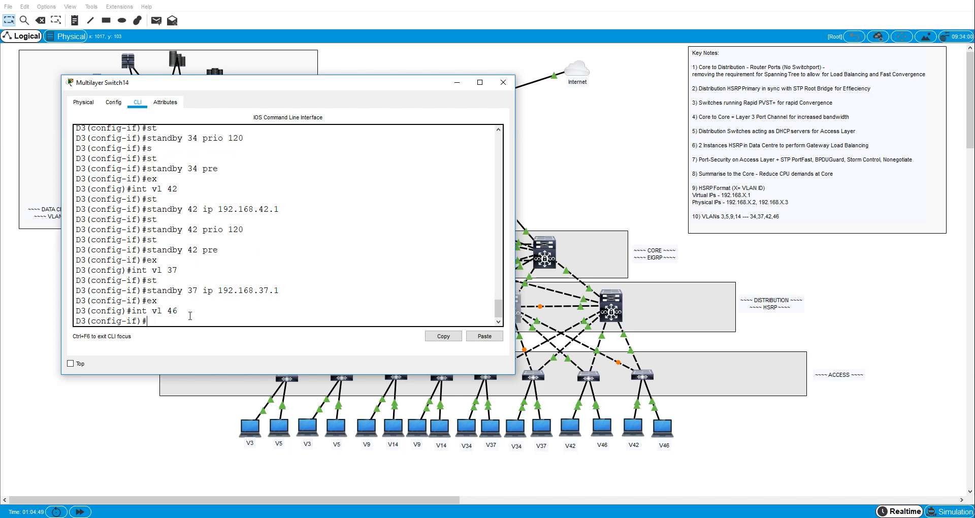
text(s)
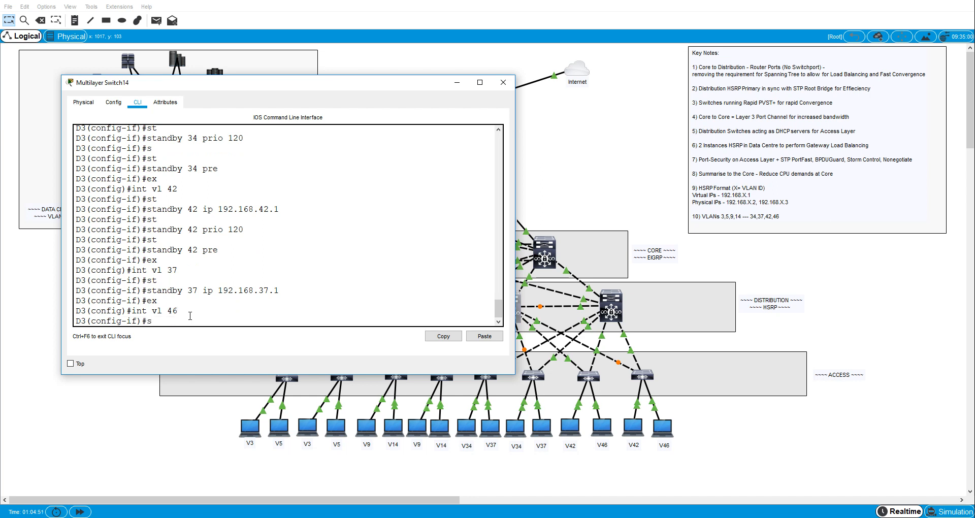
text(standby 46 i)
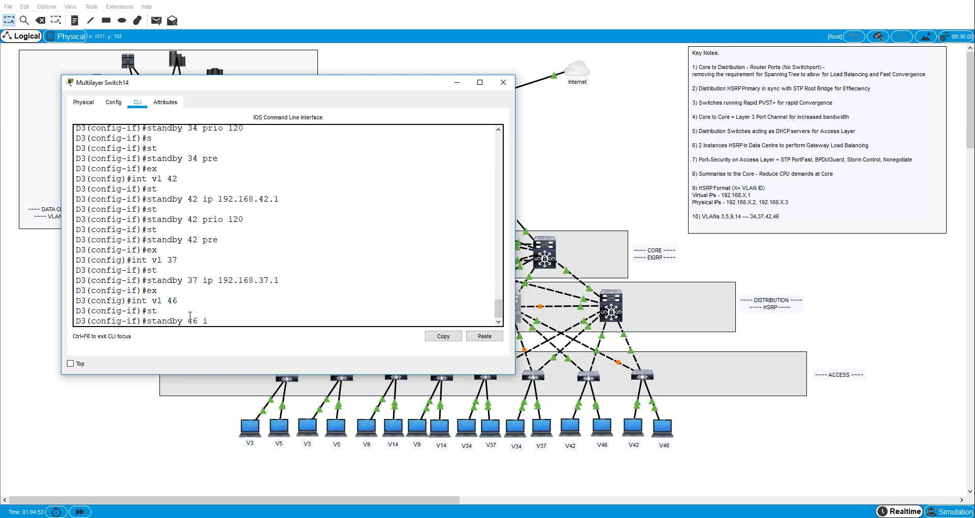
text(p 192.1)
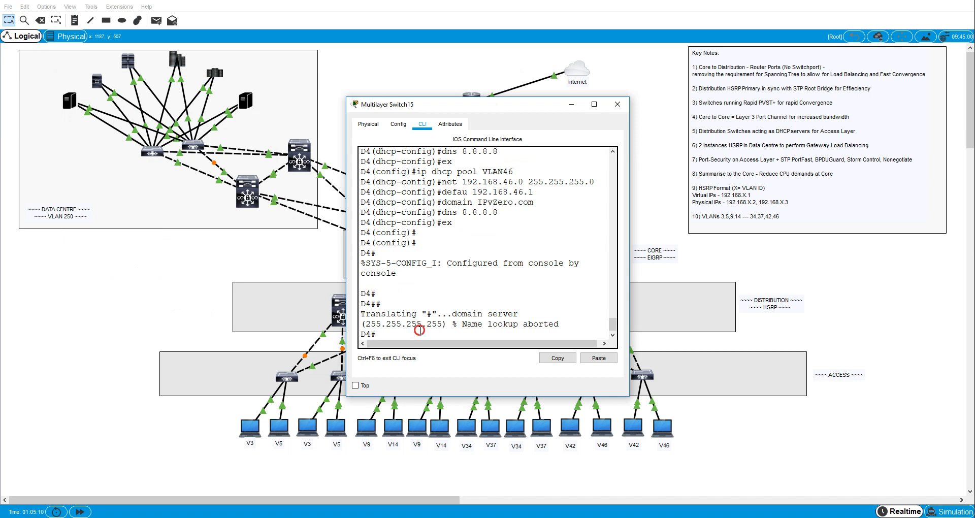
Step: On D4, configure HSRP groups 37 and 46 with virtual IPs, priority 120 and preempt
text(conf t)
text(int vlan 37)
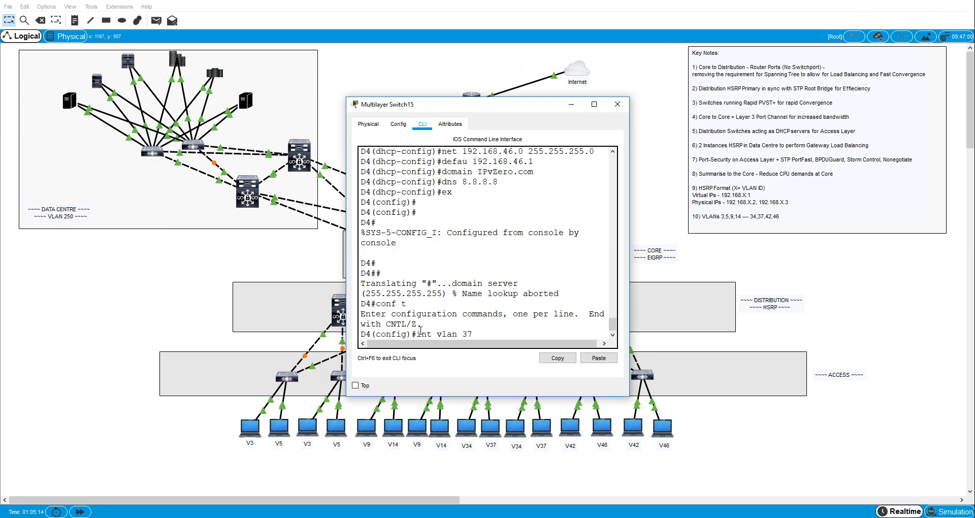
text(standby 37 s)
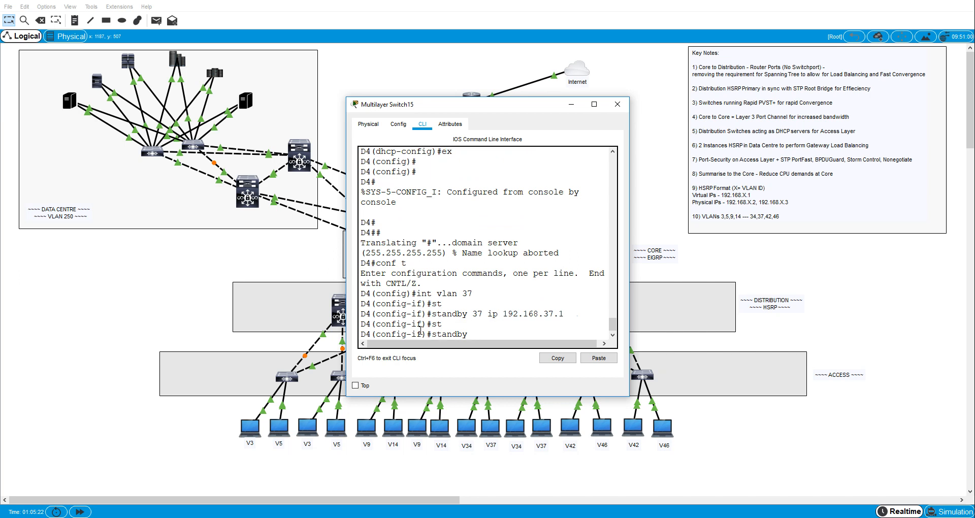
text(standby 37 prio 120)
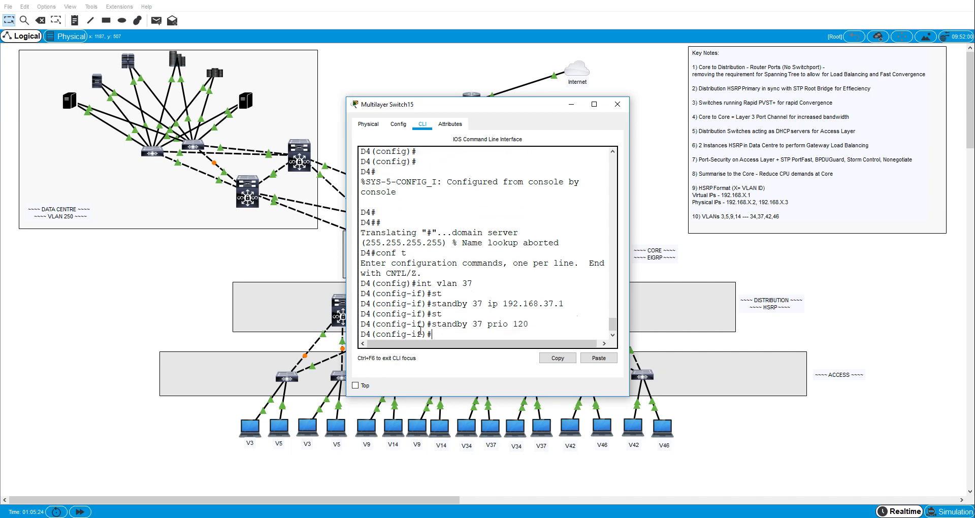
text(standby 37 pre)
text(standby 46)
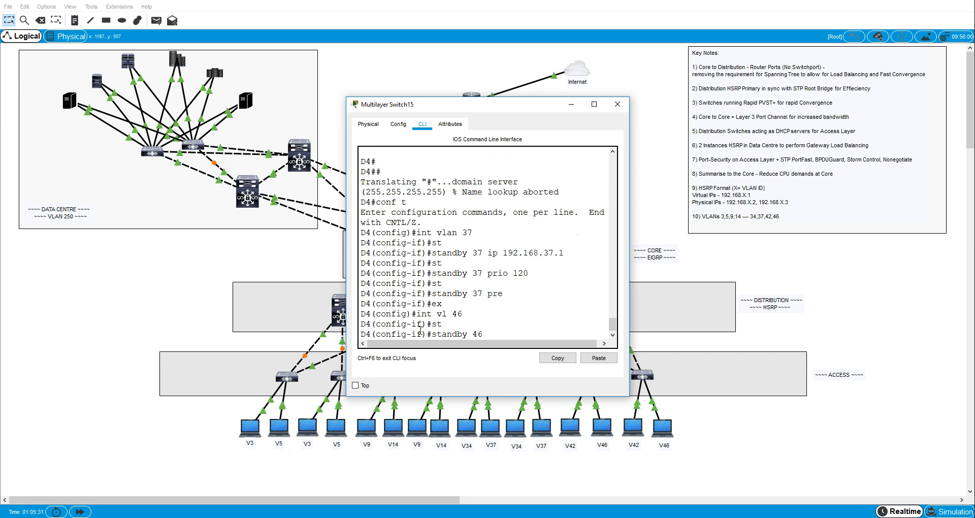
text(ip 192.168.46.1)
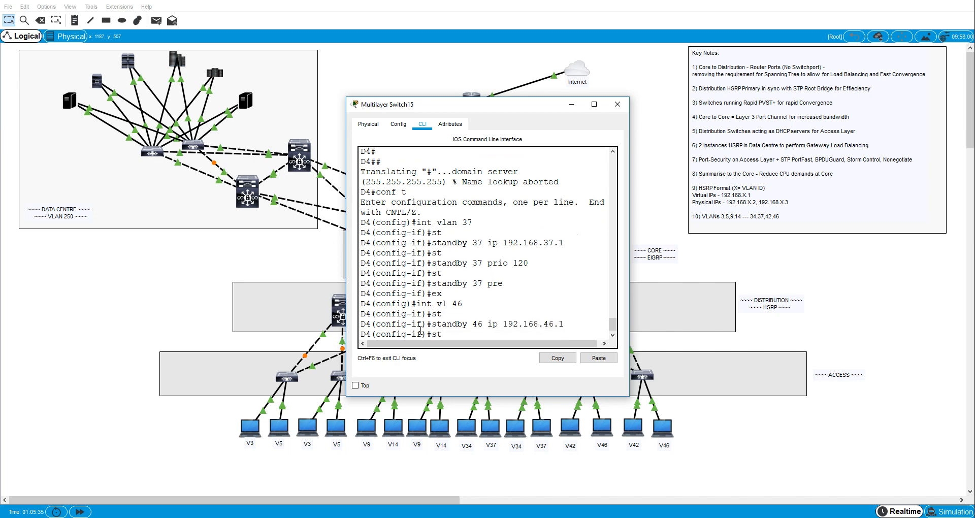
text(standby 46 prio 120)
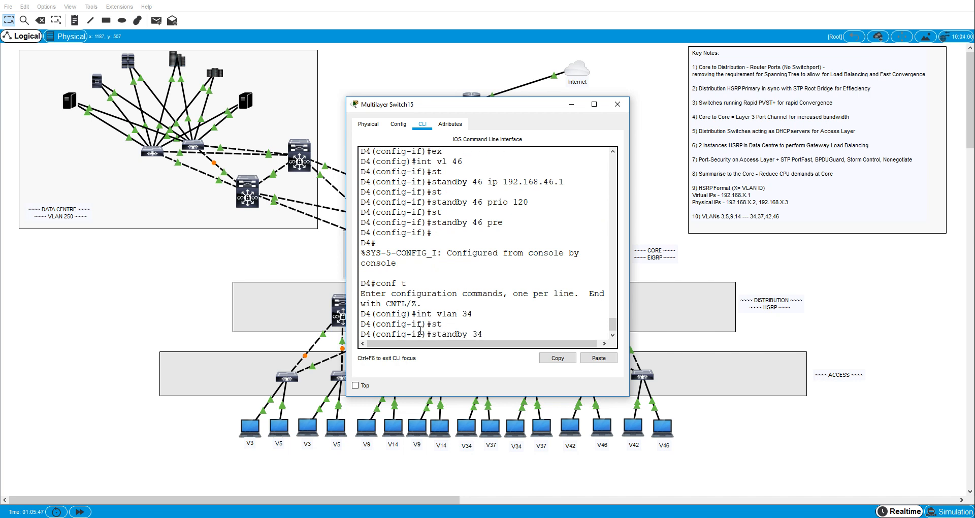
Step: Add D4 standby groups 34 and 42 with their 192.168.x.1 virtual IPs
text(ip 192.168.34.1)
text(int vl)
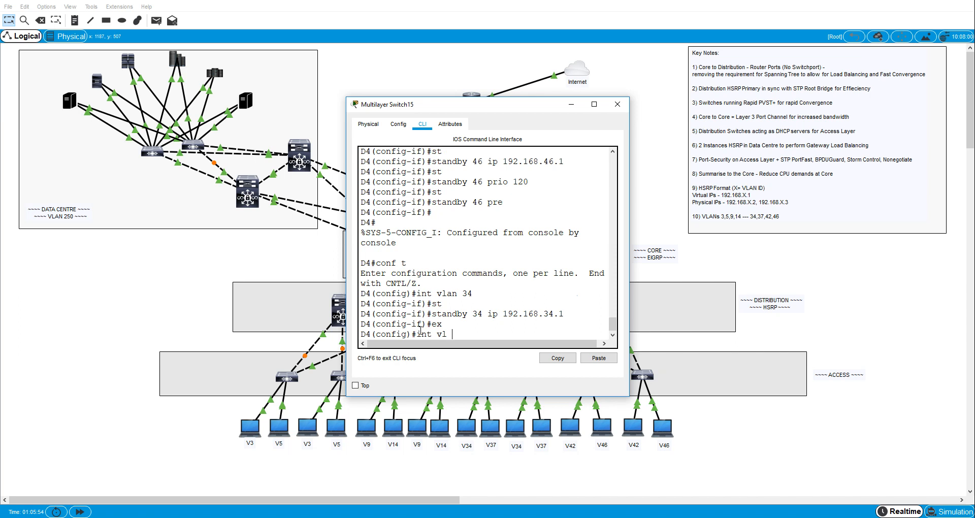
text(42)
text(standby 42 ip 192.168.42.1)
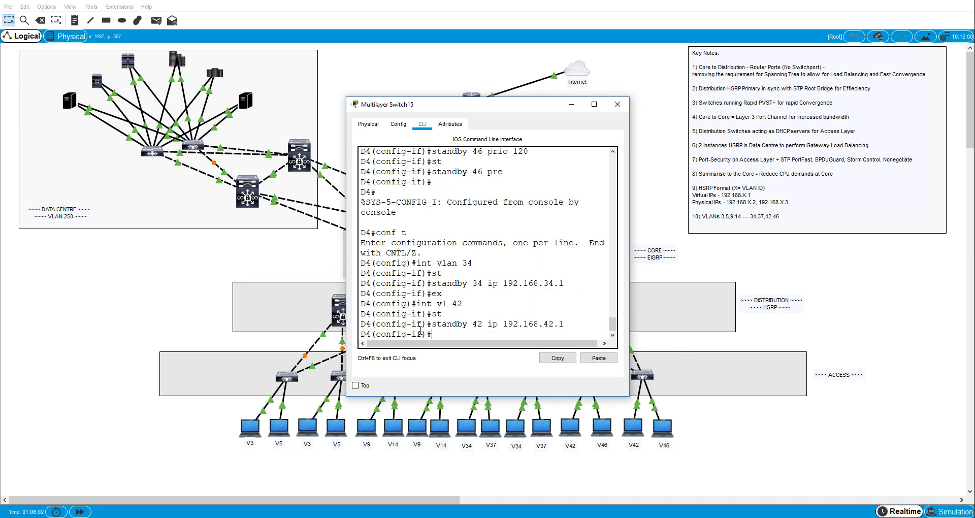
text(shj)
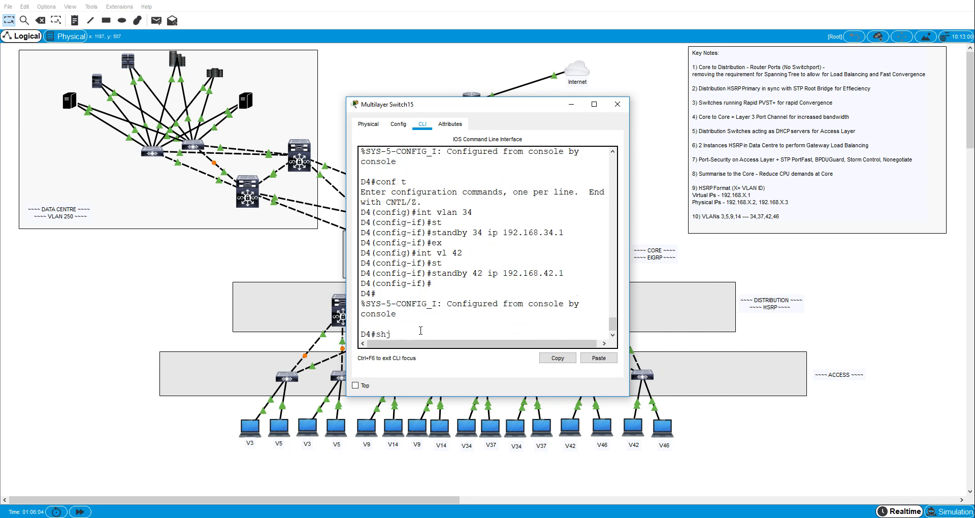
text(sh stan)
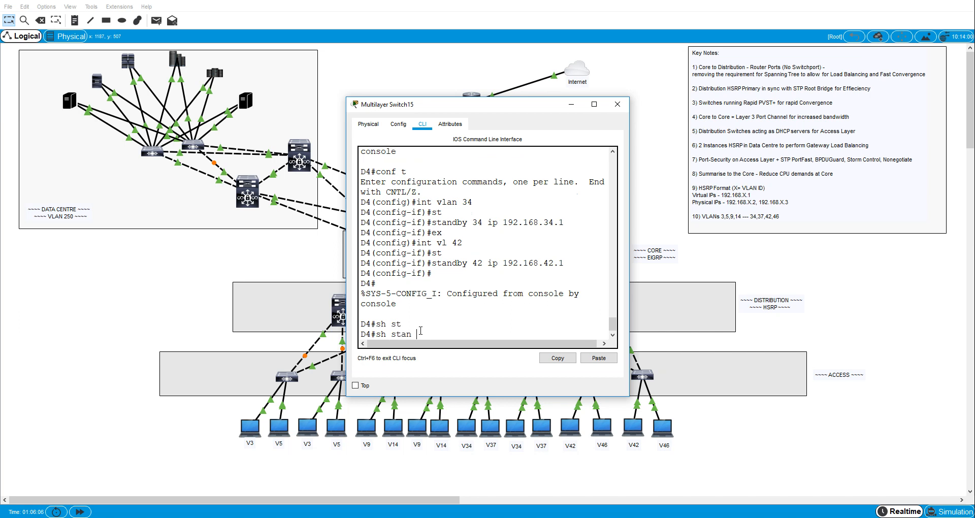
Step: Display D4's HSRP brief summary showing groups 34, 37, 42 and 46 with virtual IPs and priorities
key(enter)
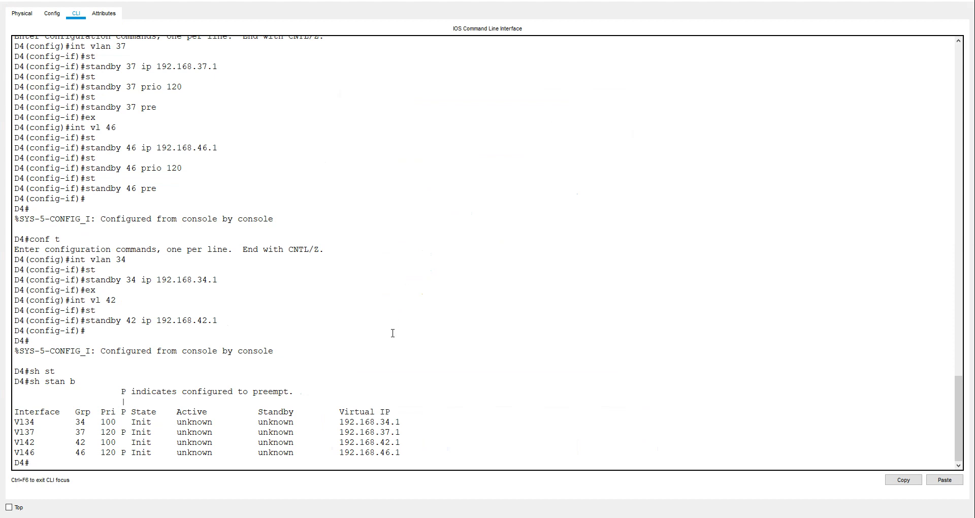
mouse_move(176, 405)
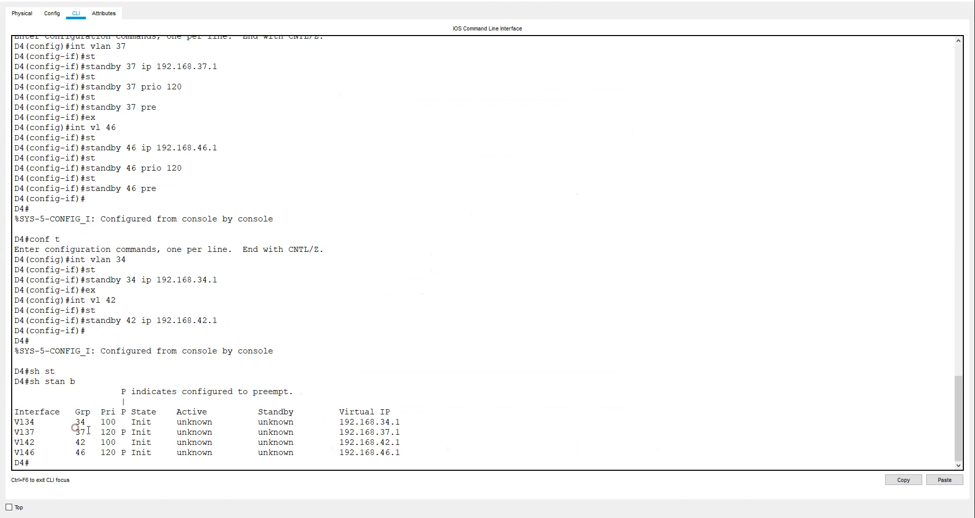
drag(73, 433, 124, 433)
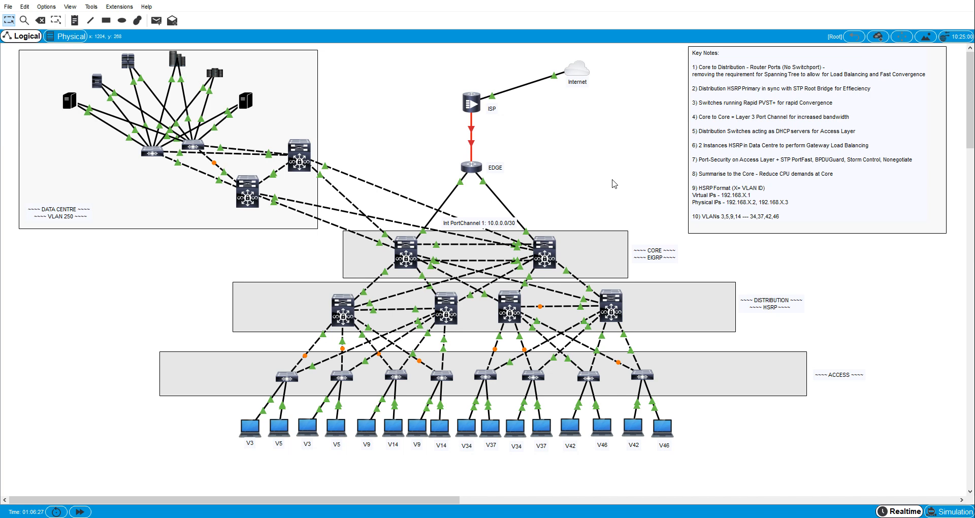
mouse_move(514, 273)
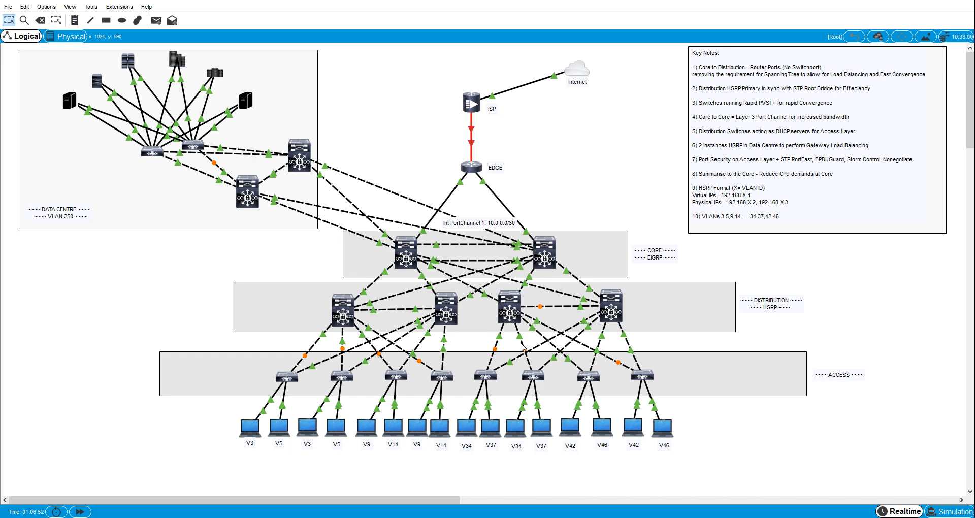
mouse_move(486, 304)
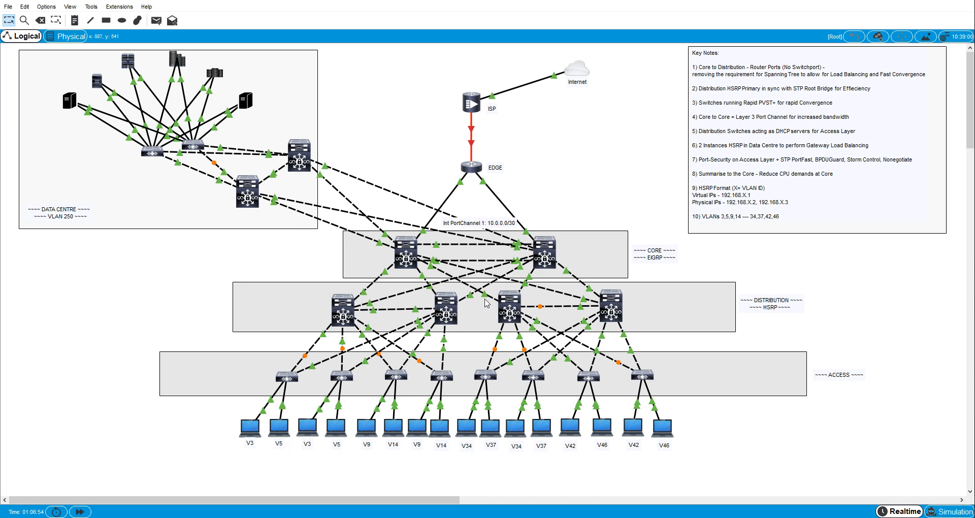
mouse_move(594, 194)
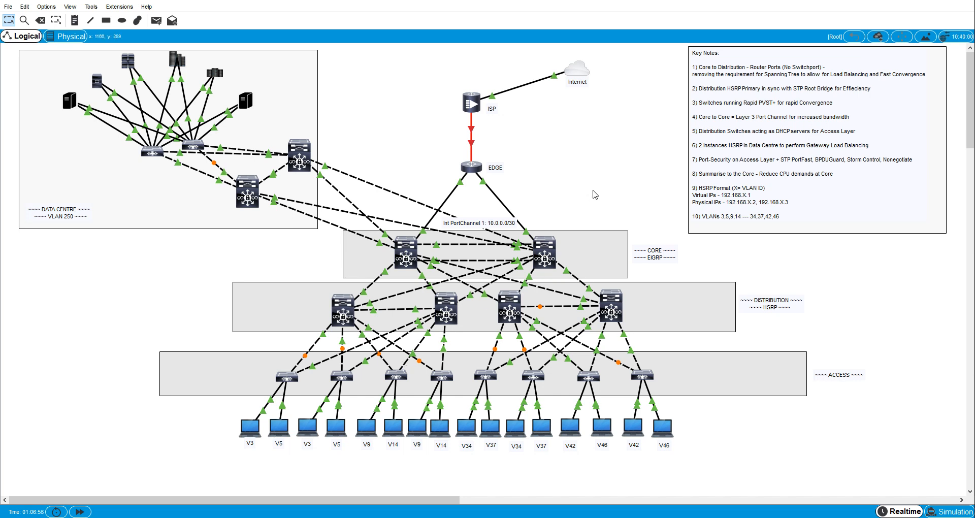